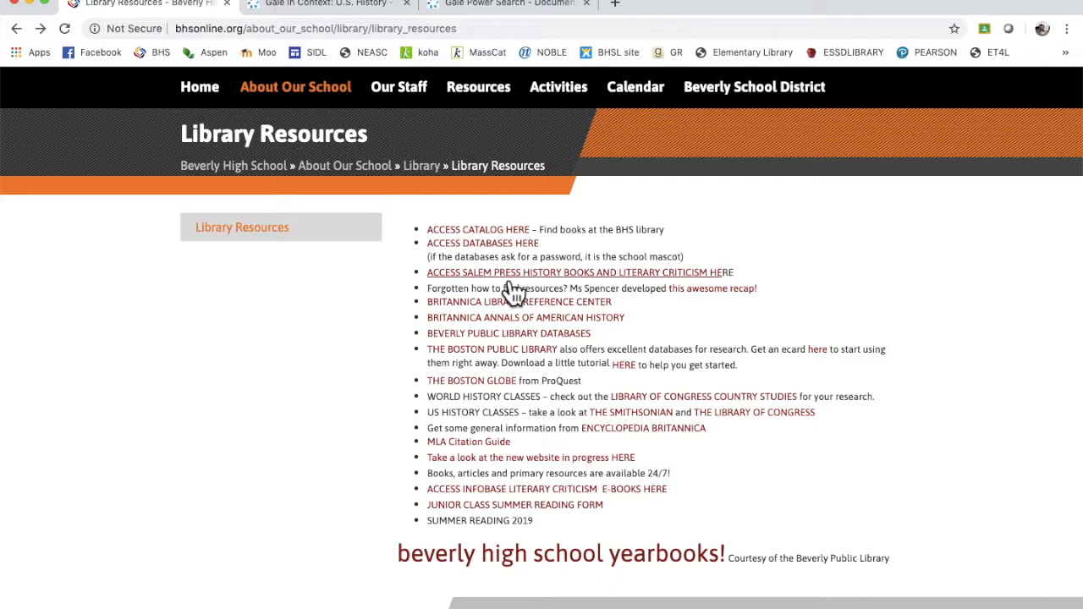
Step: Follow the 'Access Salem Press History Books and Literary Criticism' link from Library Resources
left_click(575, 271)
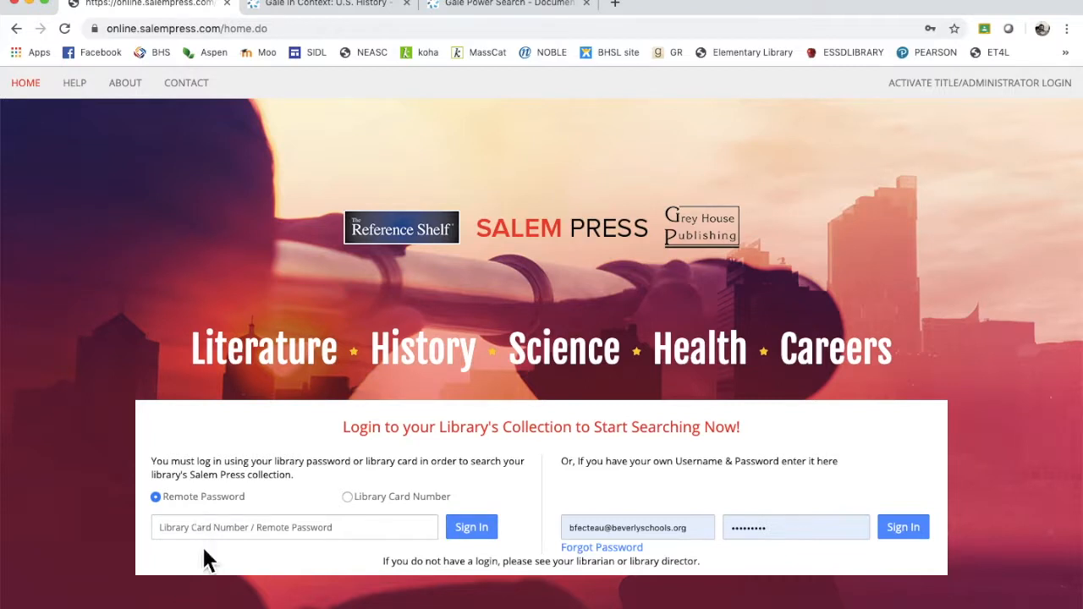
left_click(294, 528)
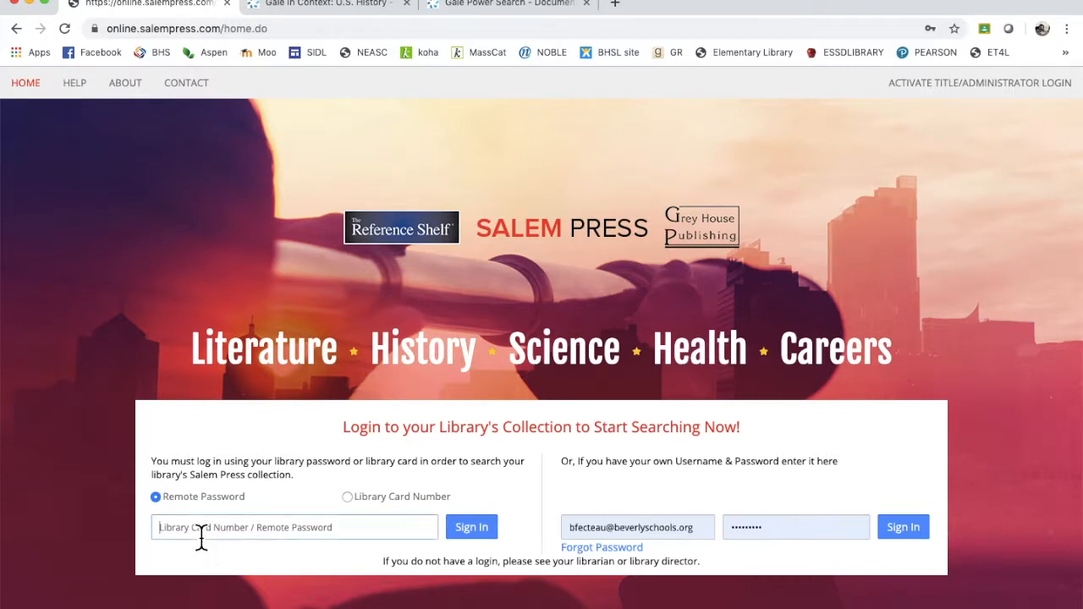
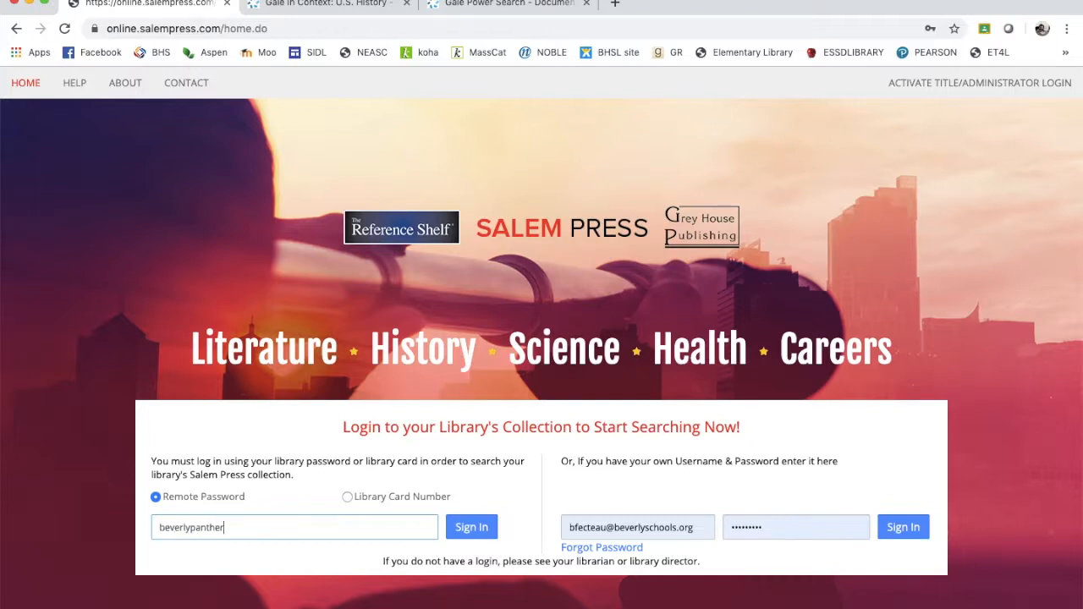
left_click(470, 528)
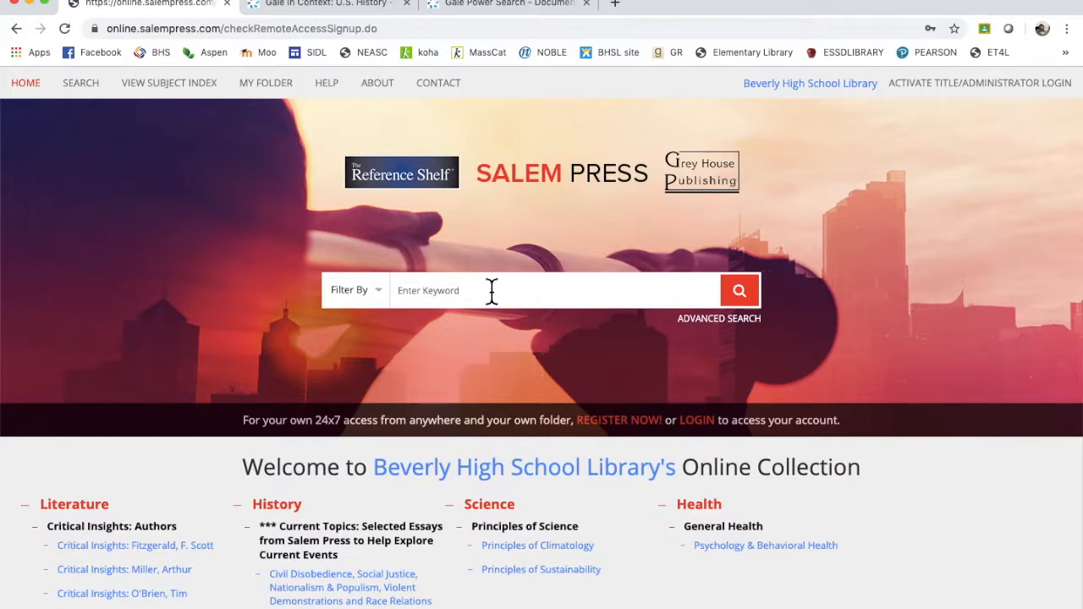
Step: Search Salem Press for 'Alice Paul' and scroll through the 277 results
type("All")
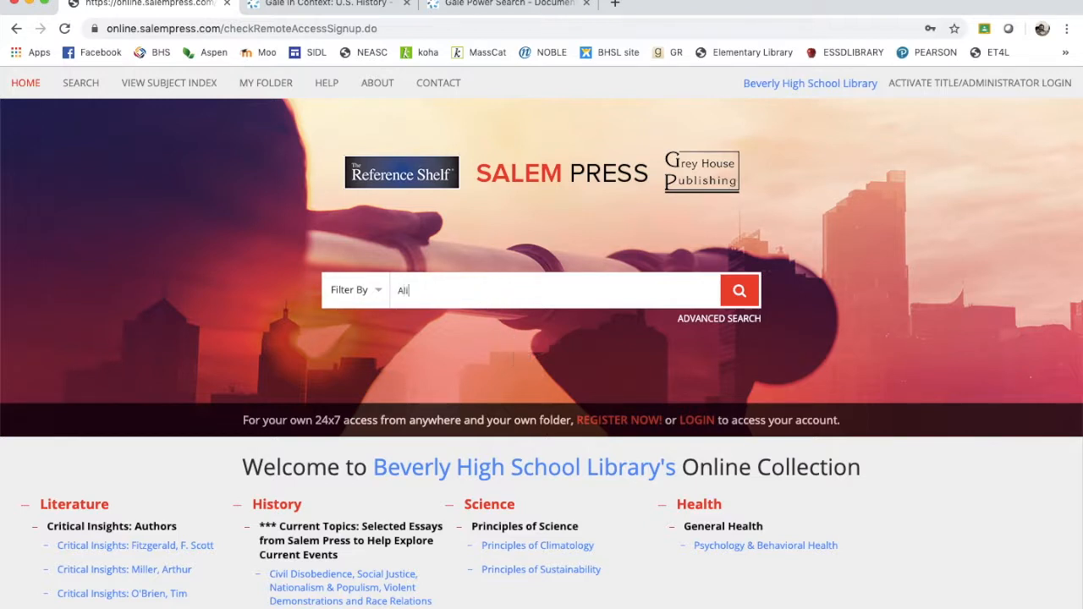
type("Alice Paul")
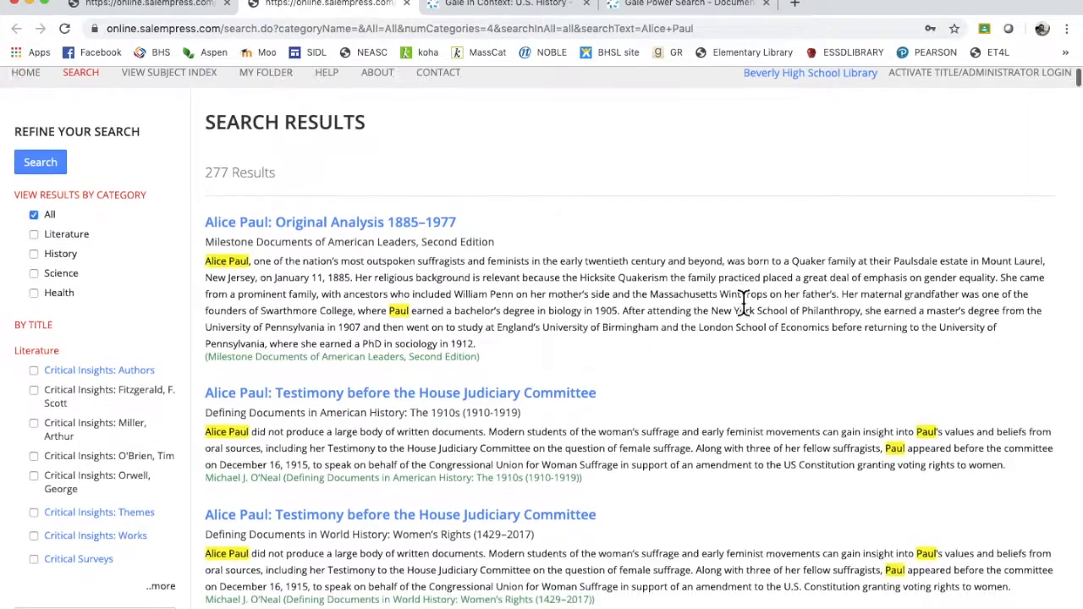
scroll("down", 3)
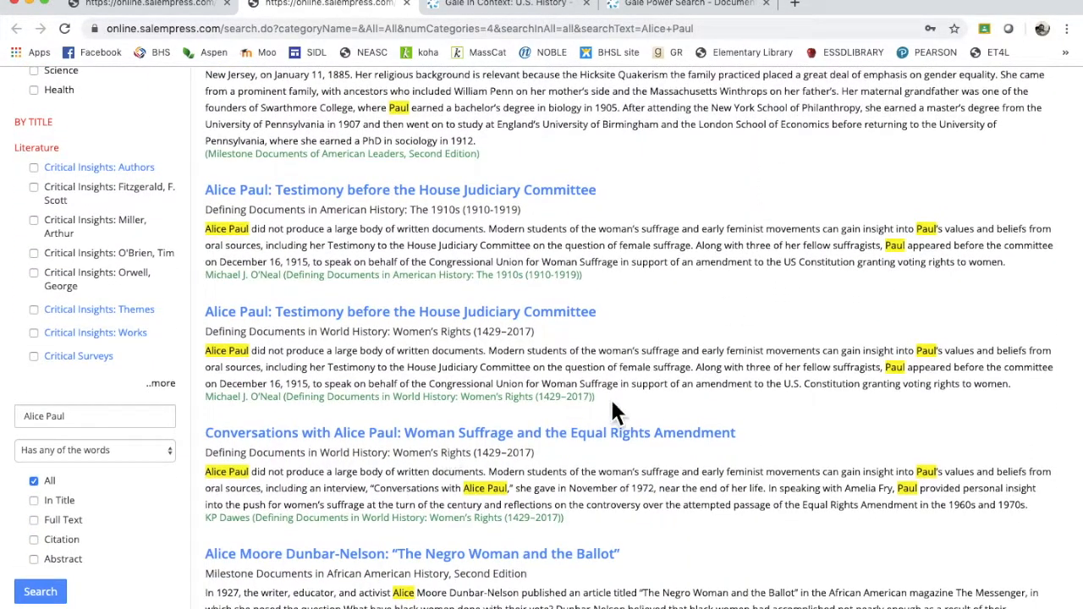
scroll("down", 3)
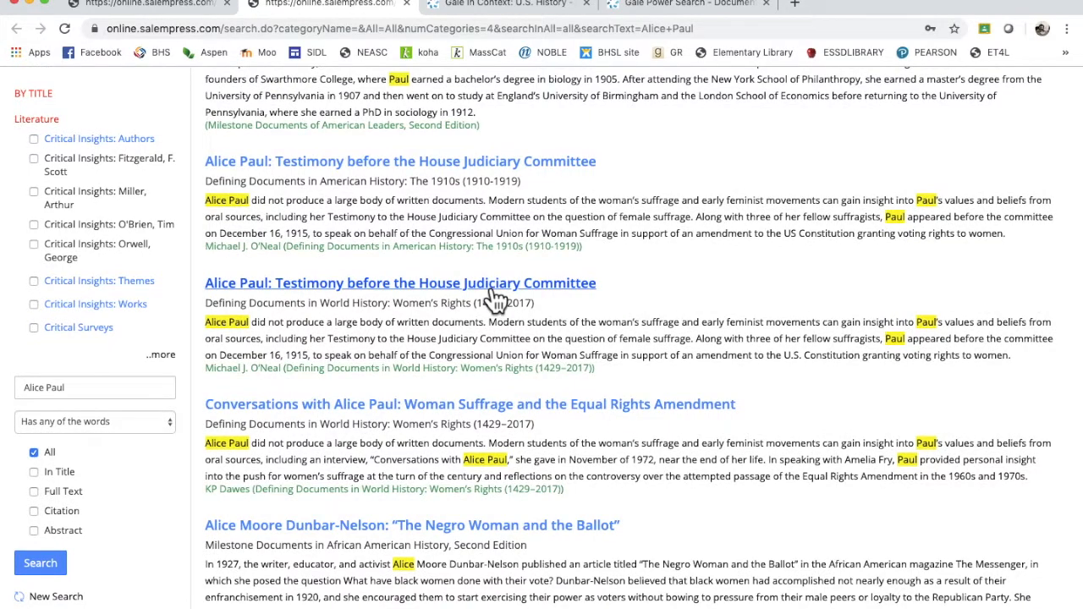
scroll("down", 3)
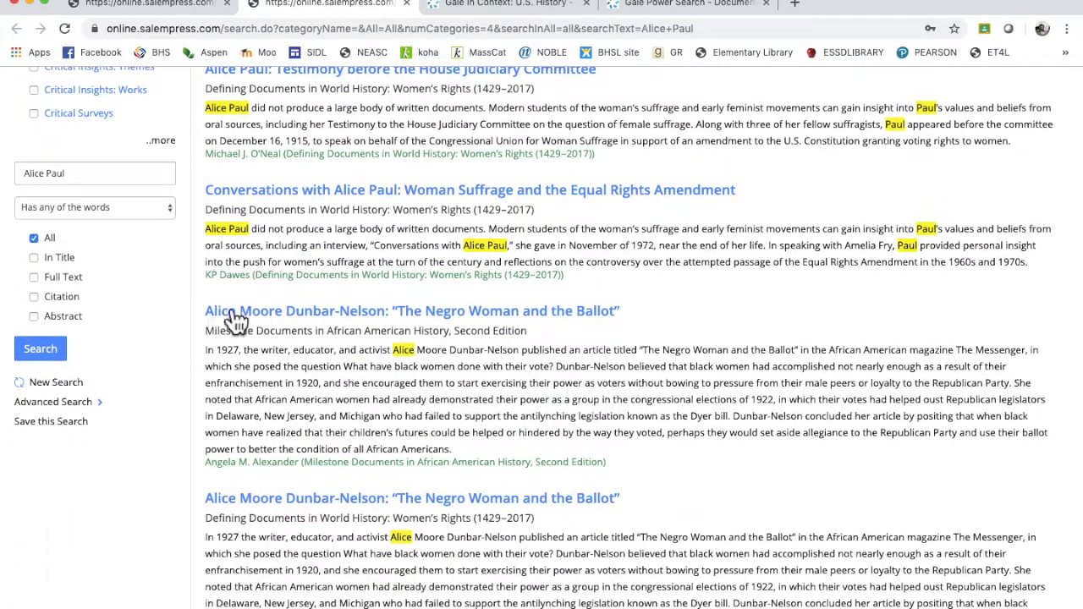
scroll("down", 3)
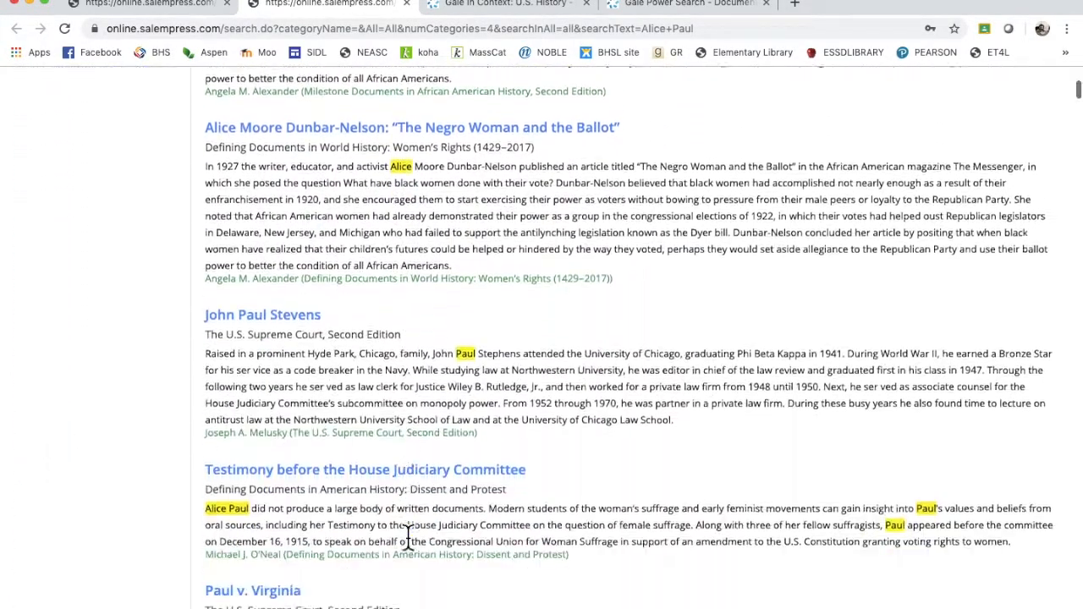
scroll("down", 3)
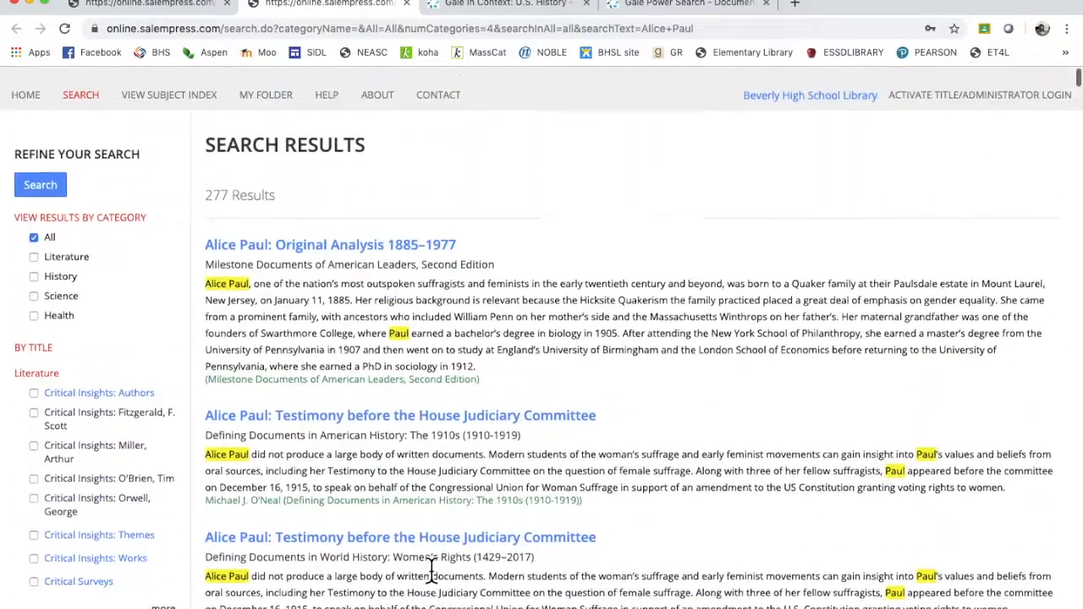
scroll("down", 3)
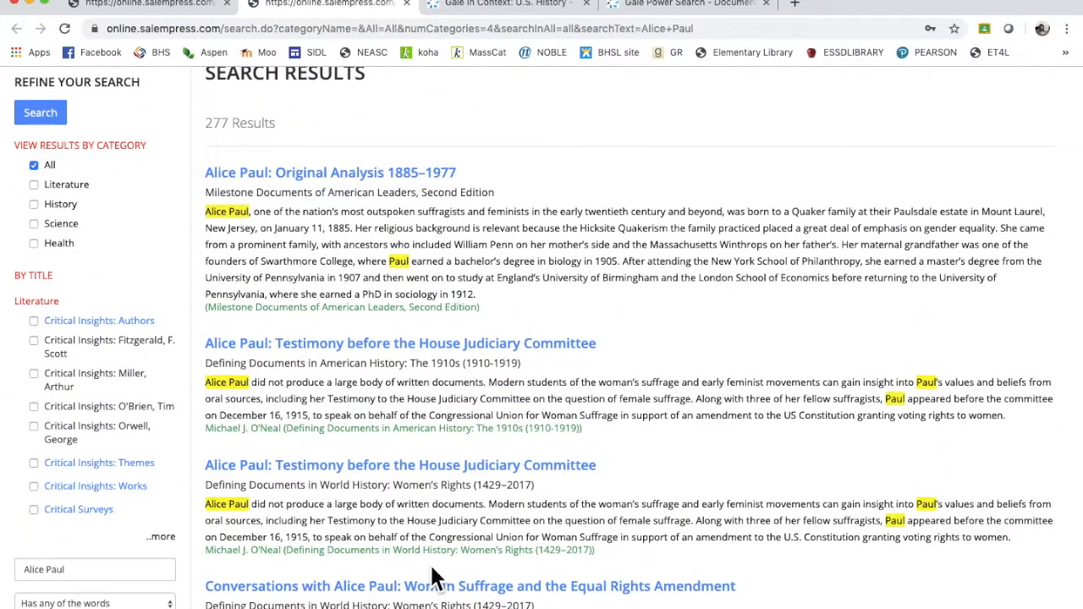
mouse_move(481, 337)
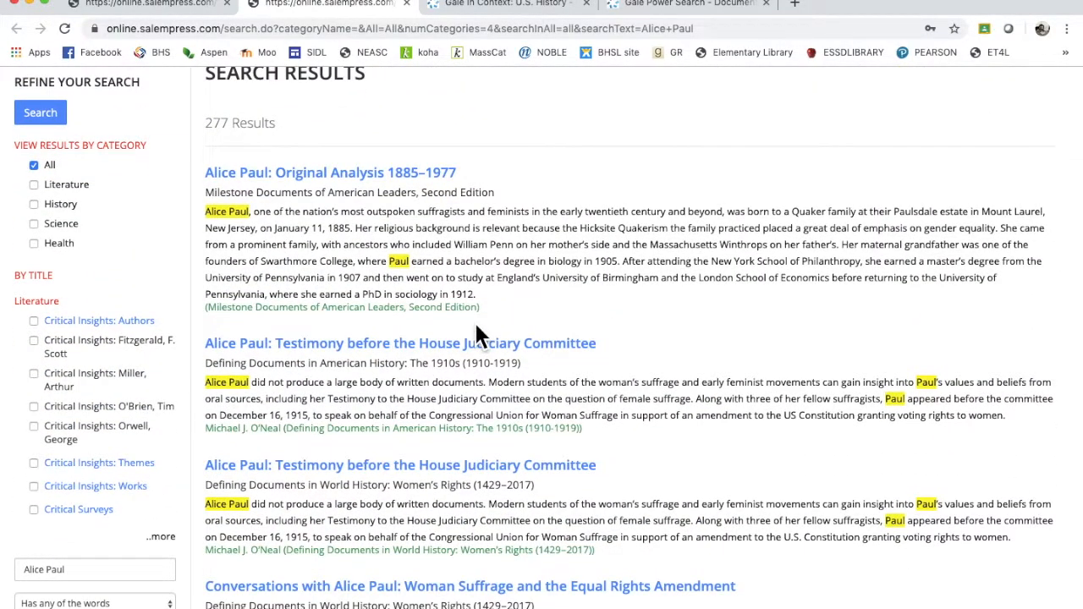
mouse_move(330, 175)
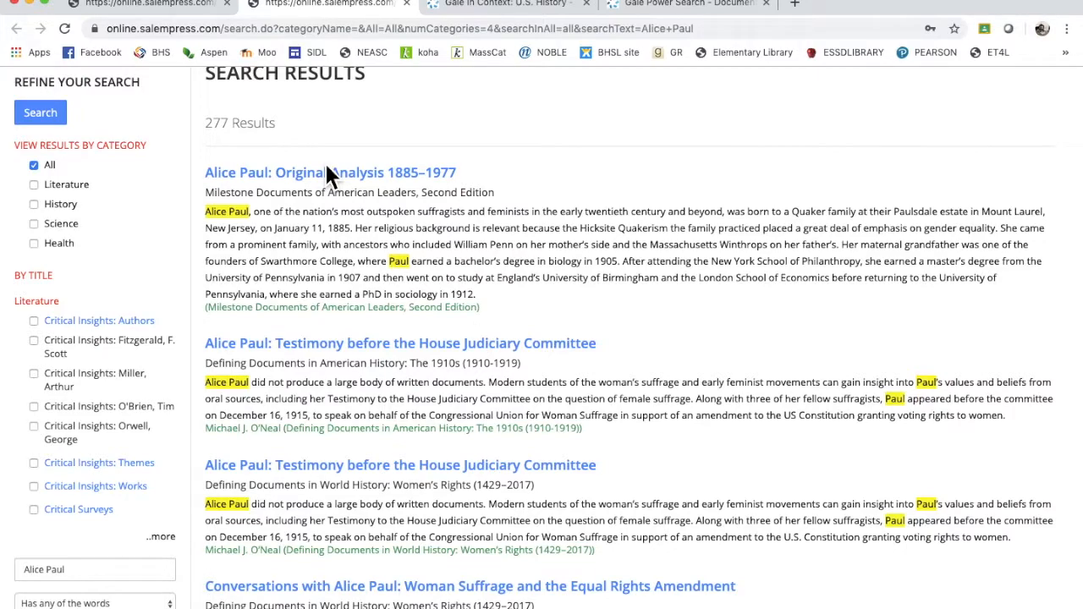
scroll("down", 3)
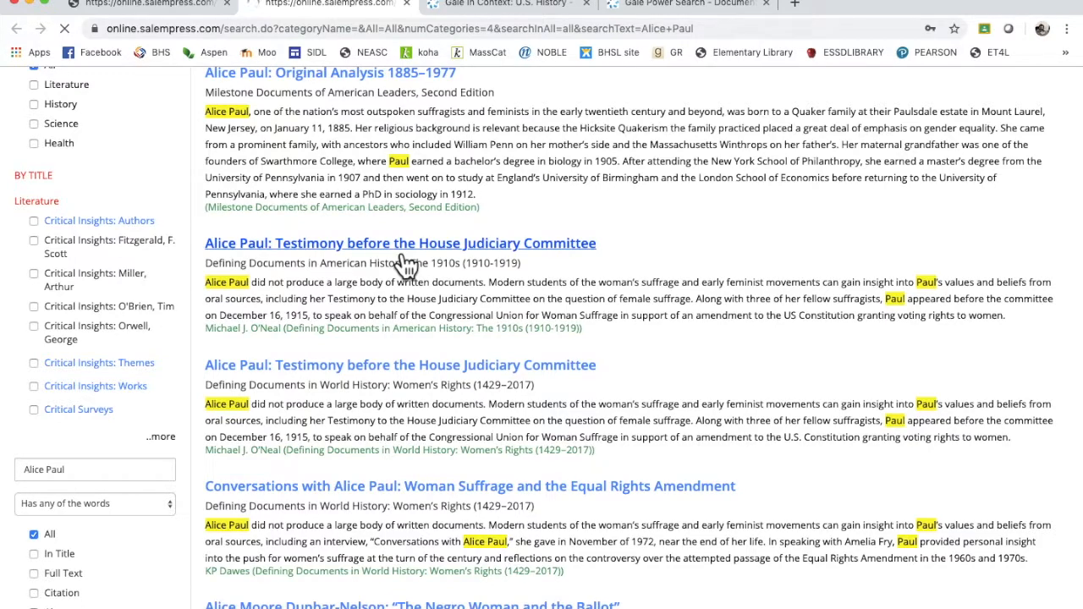
Step: Read the Alice Paul House Judiciary Committee testimony article down to its citation formats and return to top
left_click(399, 244)
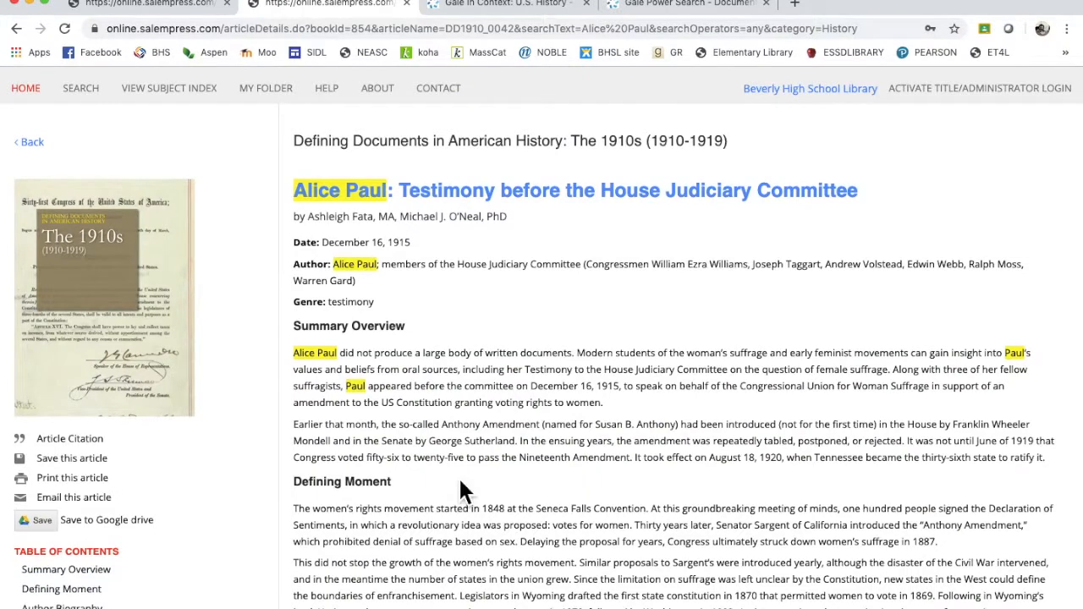
mouse_move(71, 235)
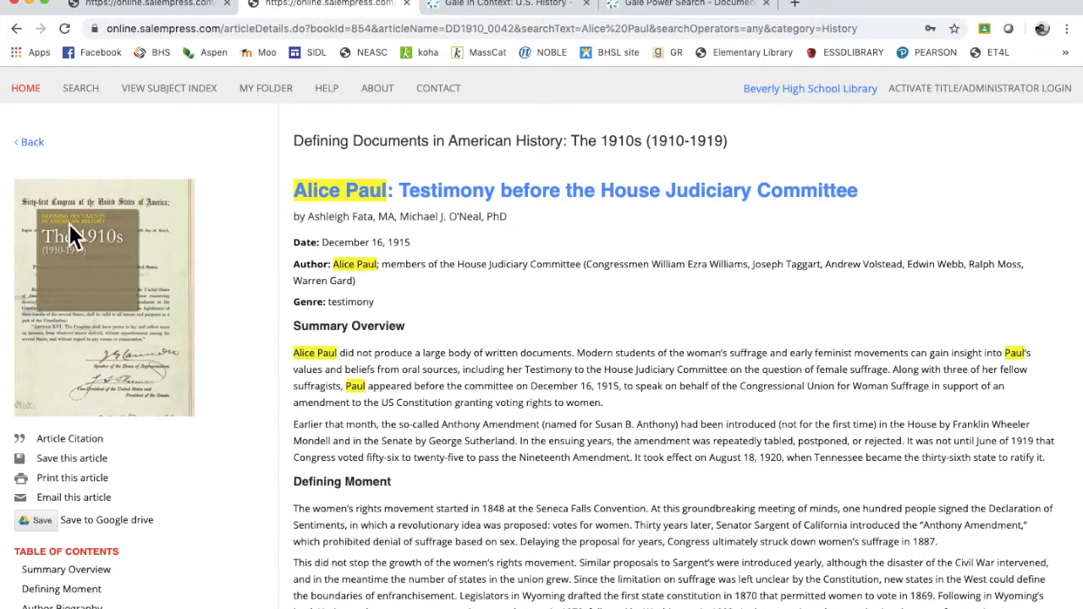
scroll("down", 3)
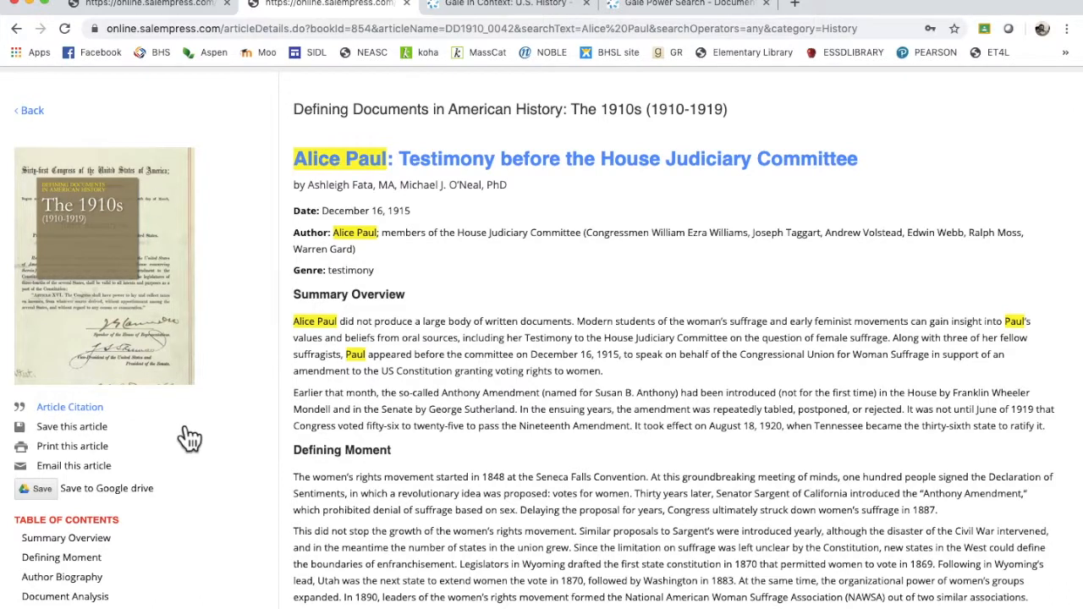
mouse_move(491, 364)
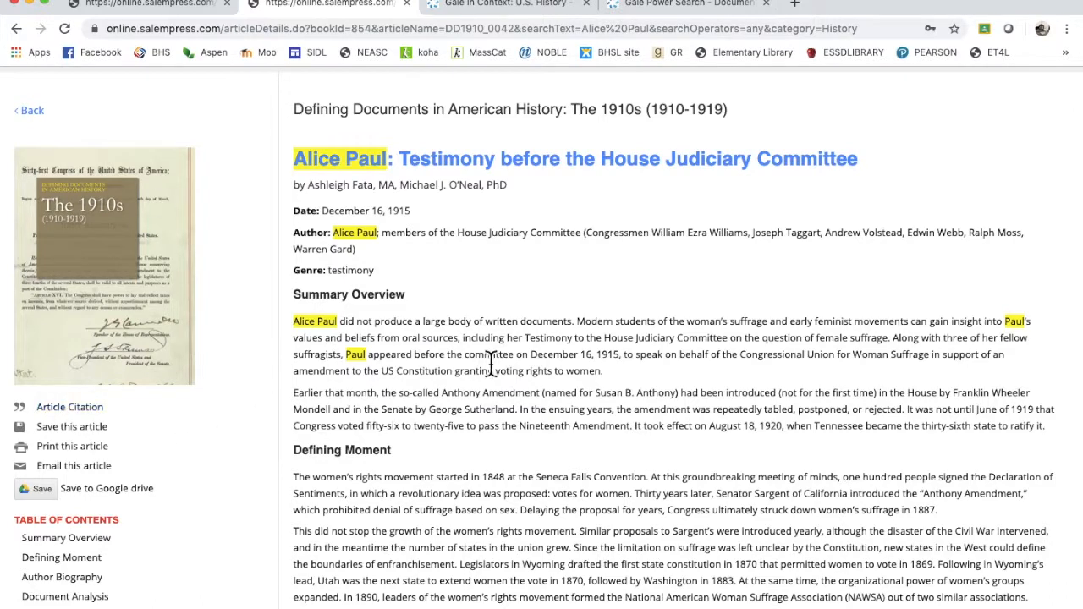
mouse_move(504, 262)
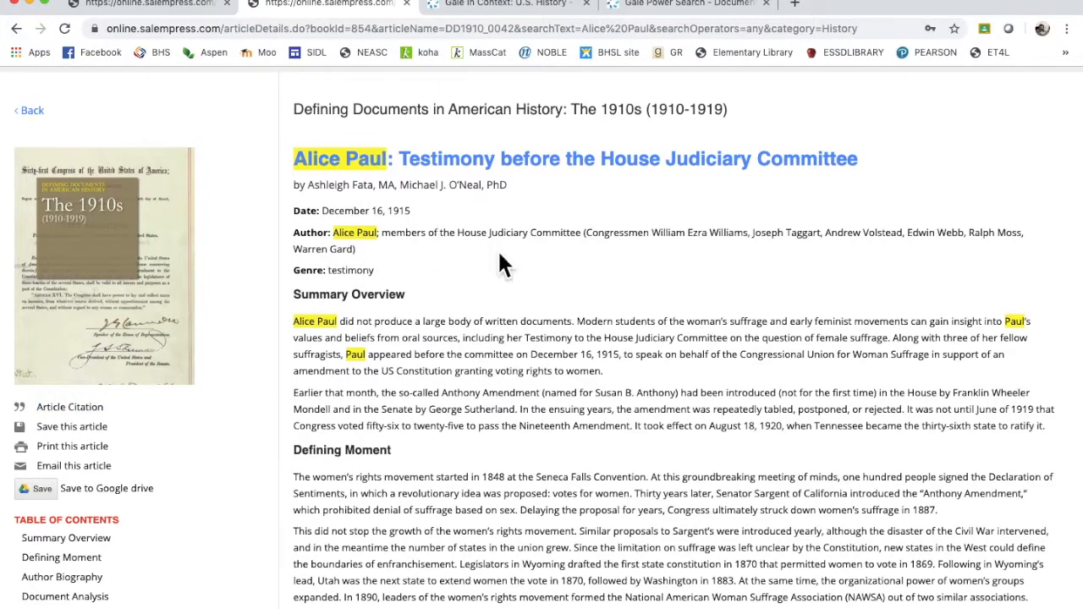
scroll("down", 3)
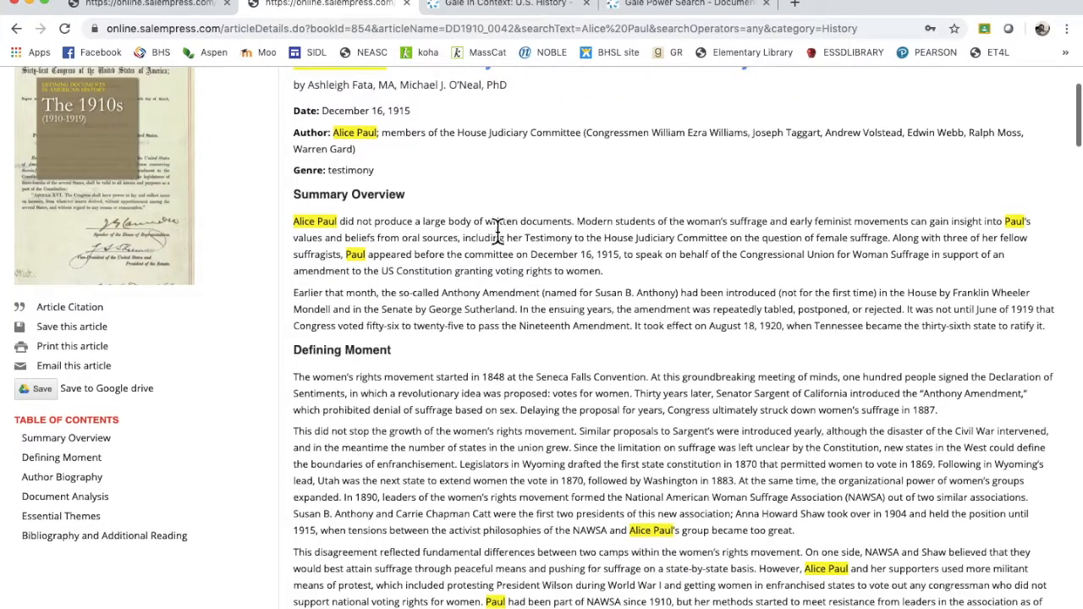
scroll("down", 3)
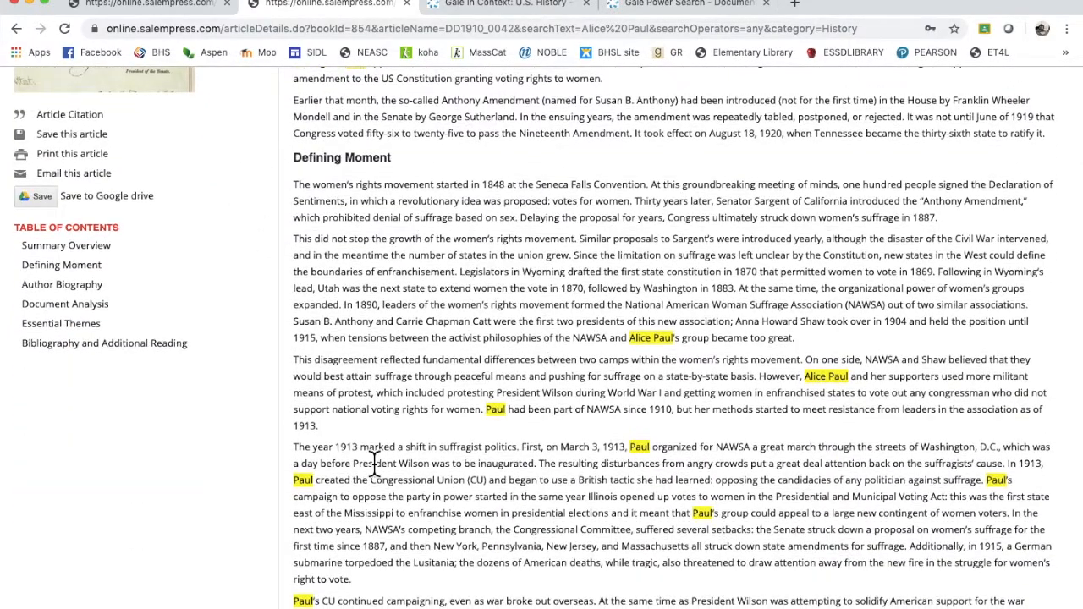
scroll("down", 3)
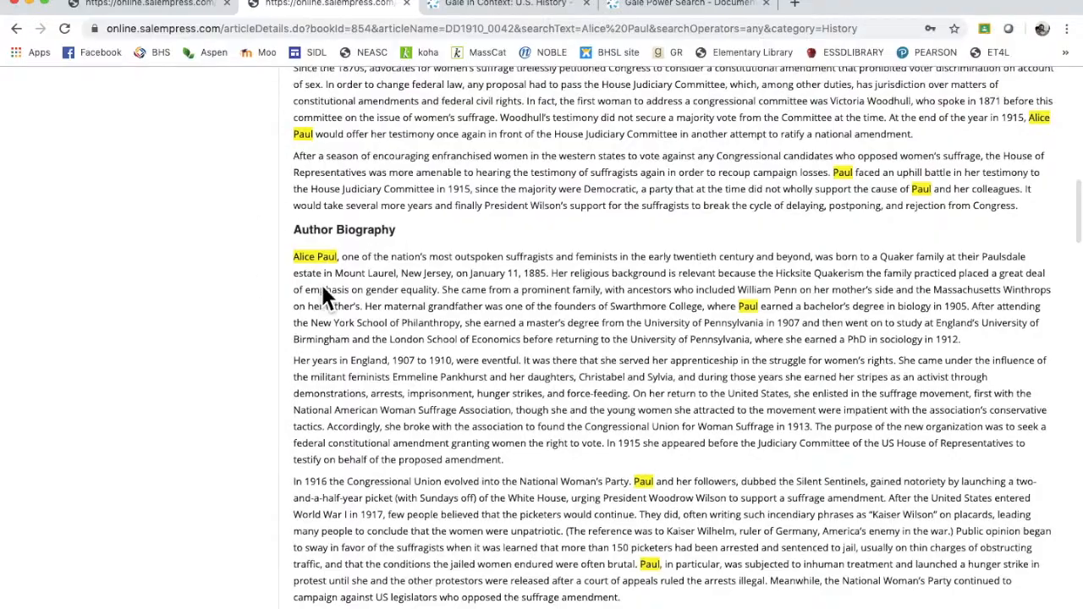
scroll("down", 3)
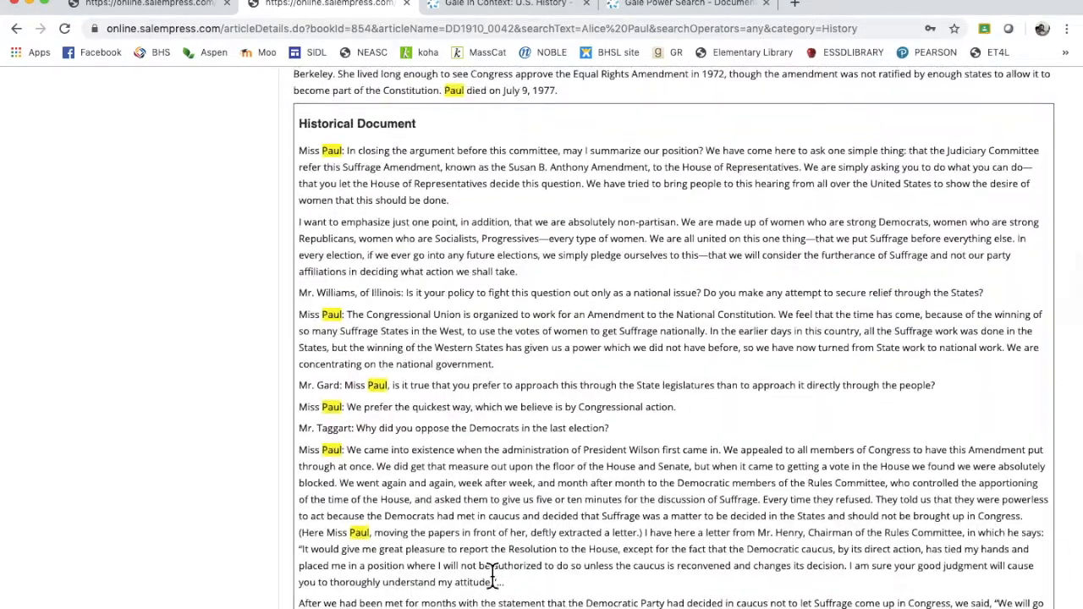
scroll("down", 3)
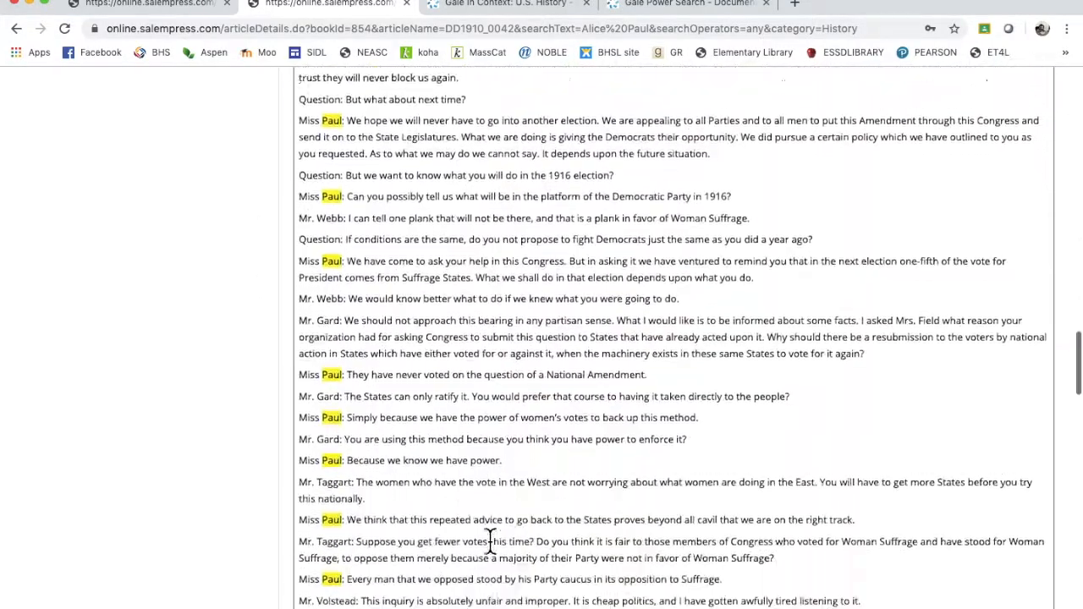
scroll("down", 3)
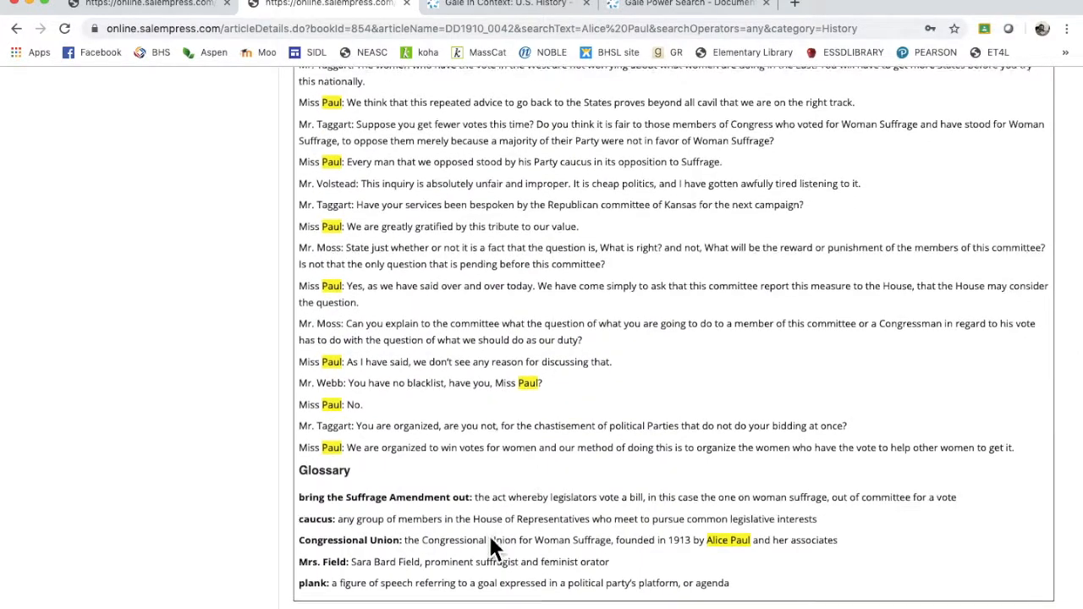
scroll("down", 3)
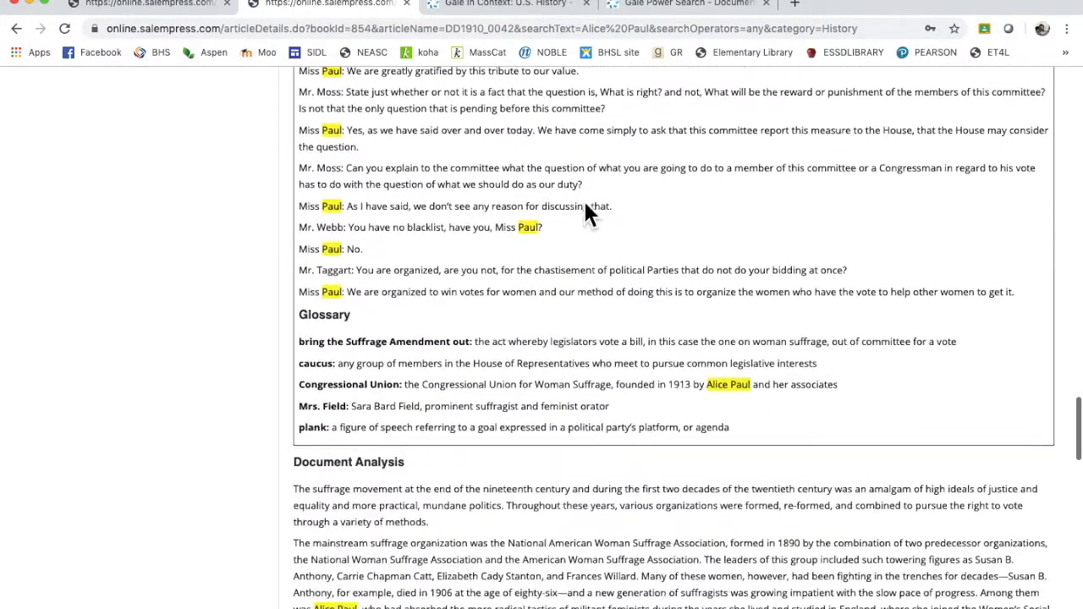
mouse_move(320, 447)
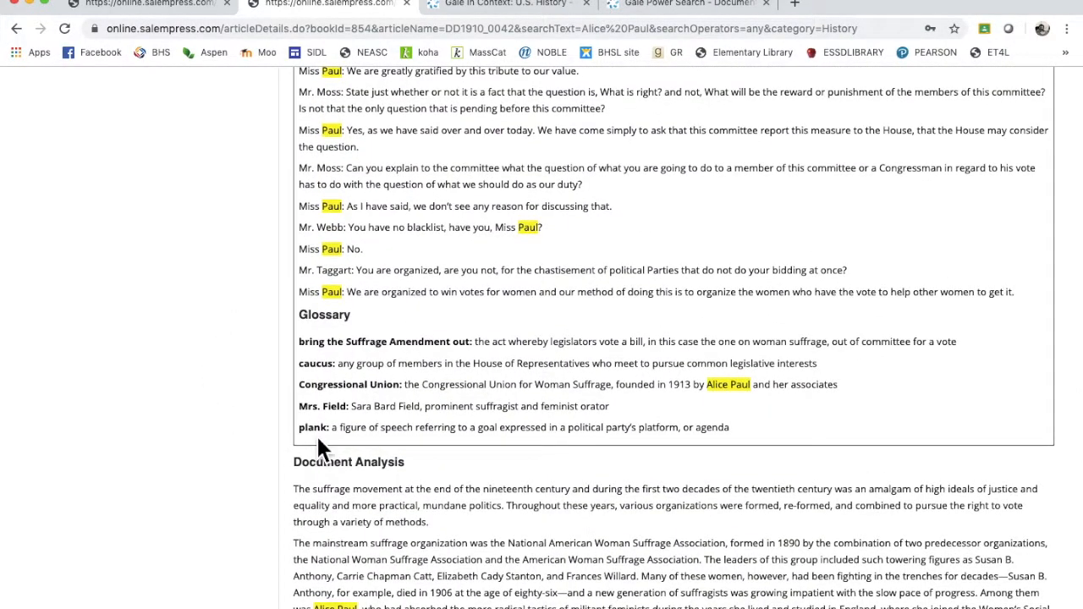
scroll("down", 3)
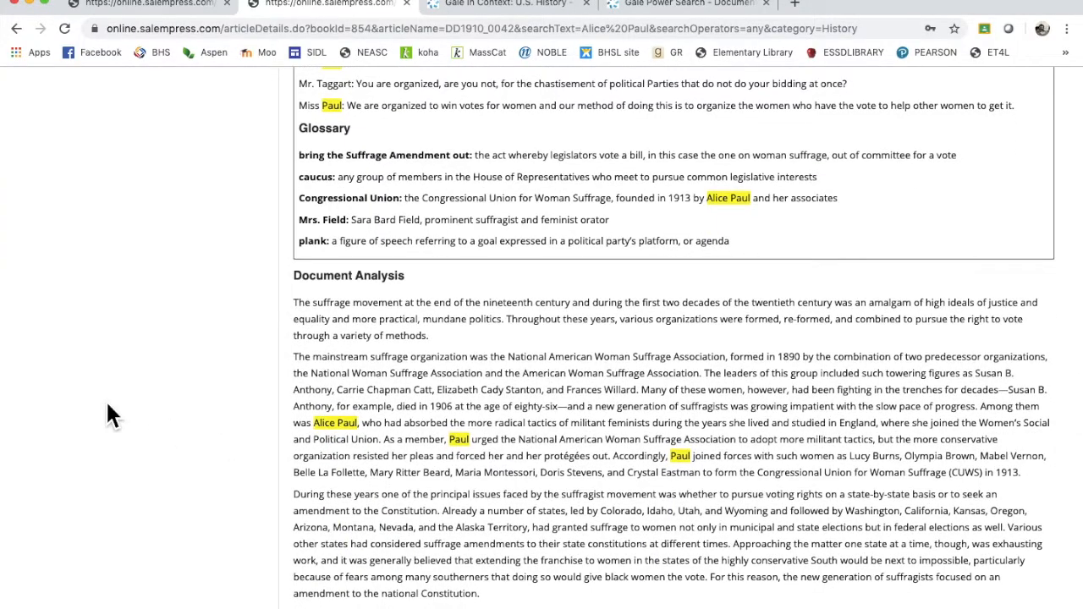
scroll("down", 3)
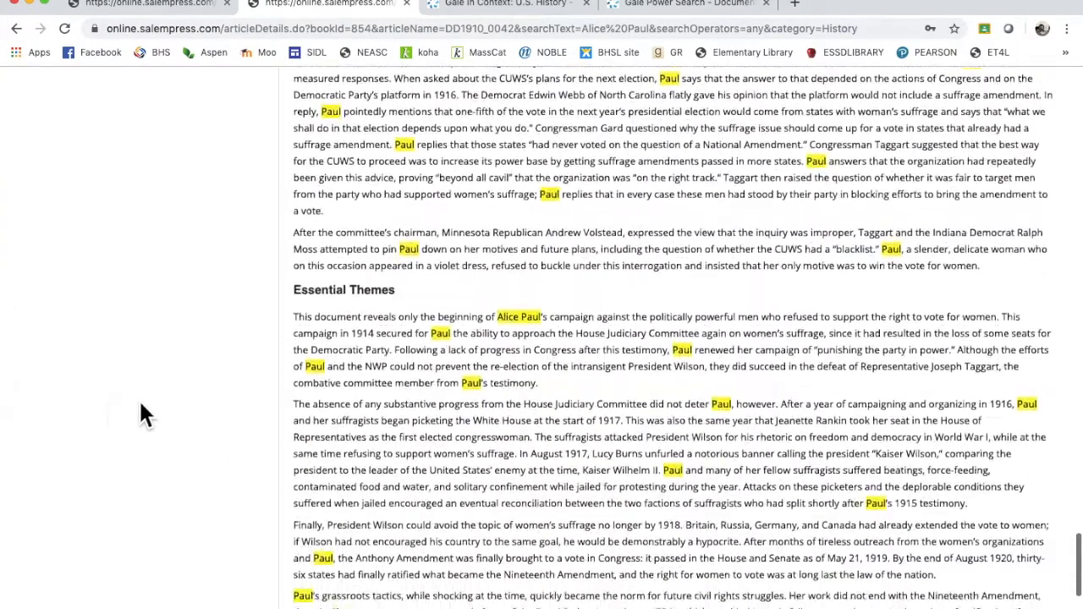
scroll("down", 3)
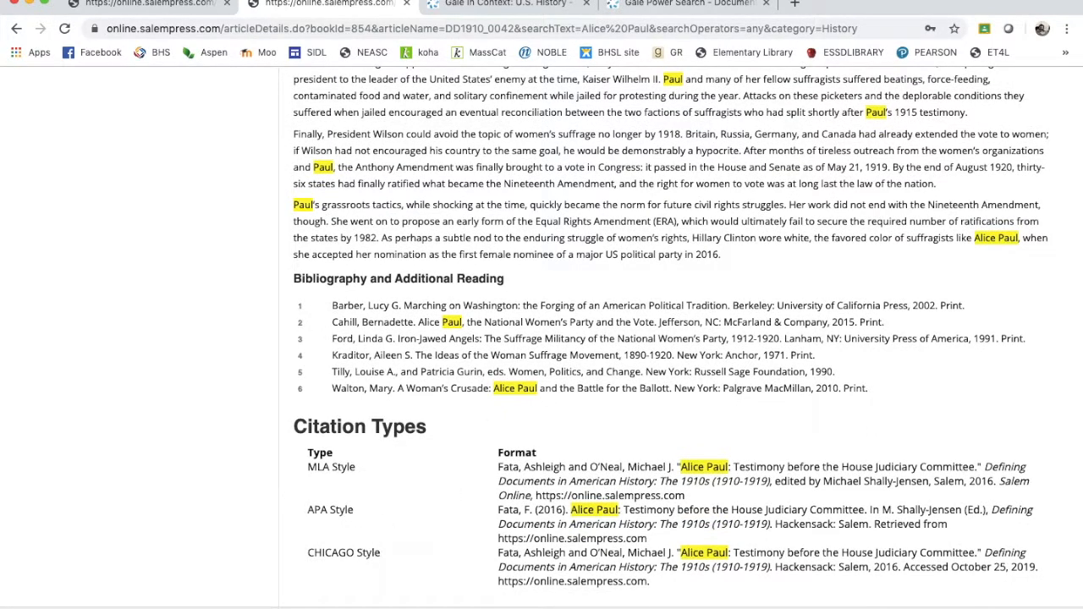
left_click_drag(498, 552, 650, 583)
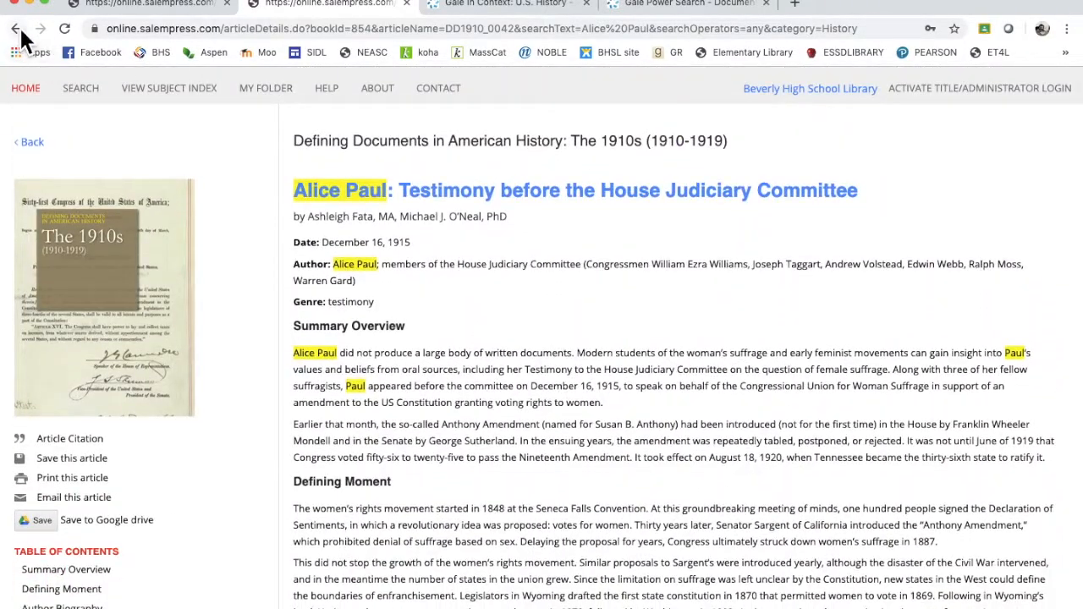
Step: Go back to the Online Collection listing and review it down to The U.S. Supreme Court, Second Edition
left_click(14, 27)
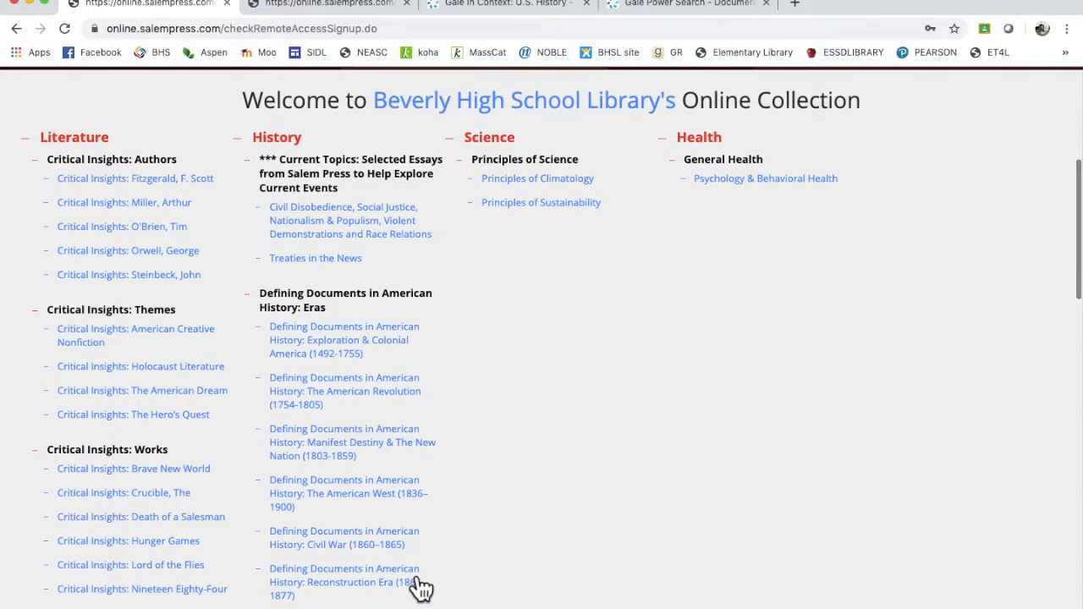
scroll("down", 3)
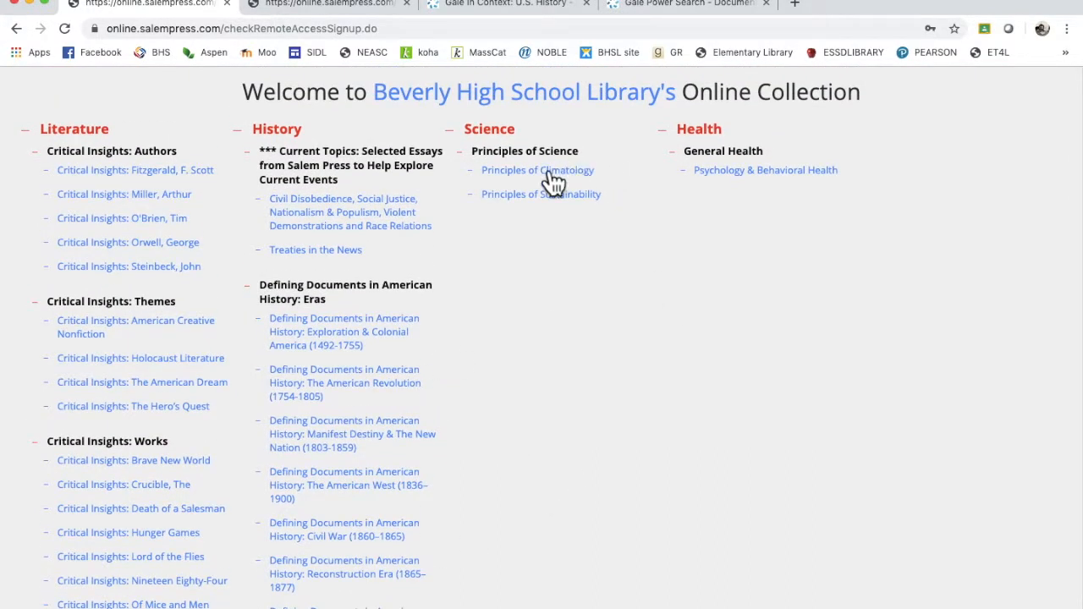
scroll("down", 3)
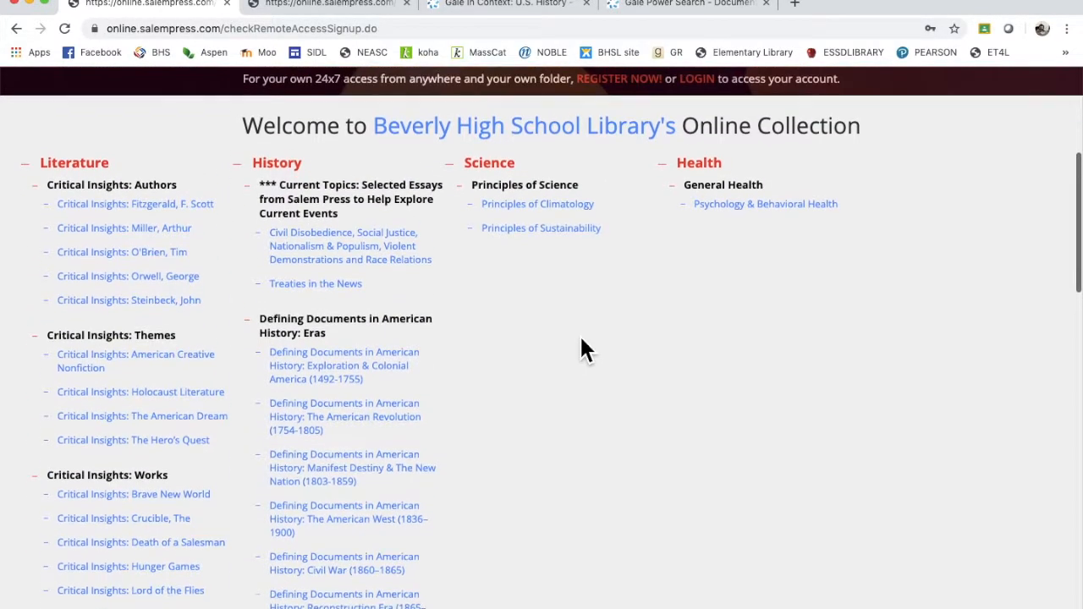
scroll("down", 3)
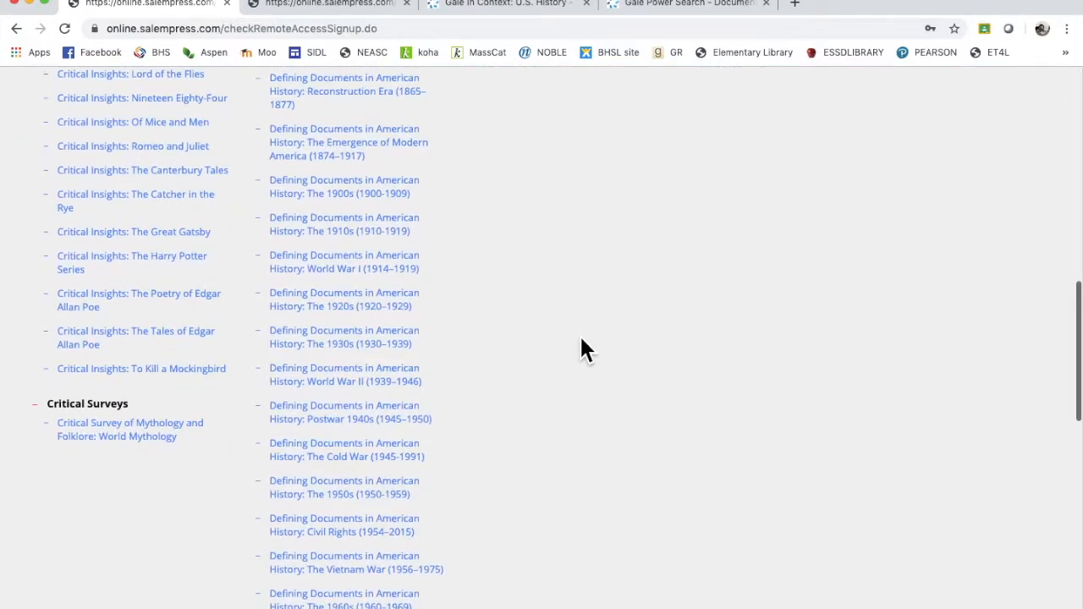
scroll("down", 3)
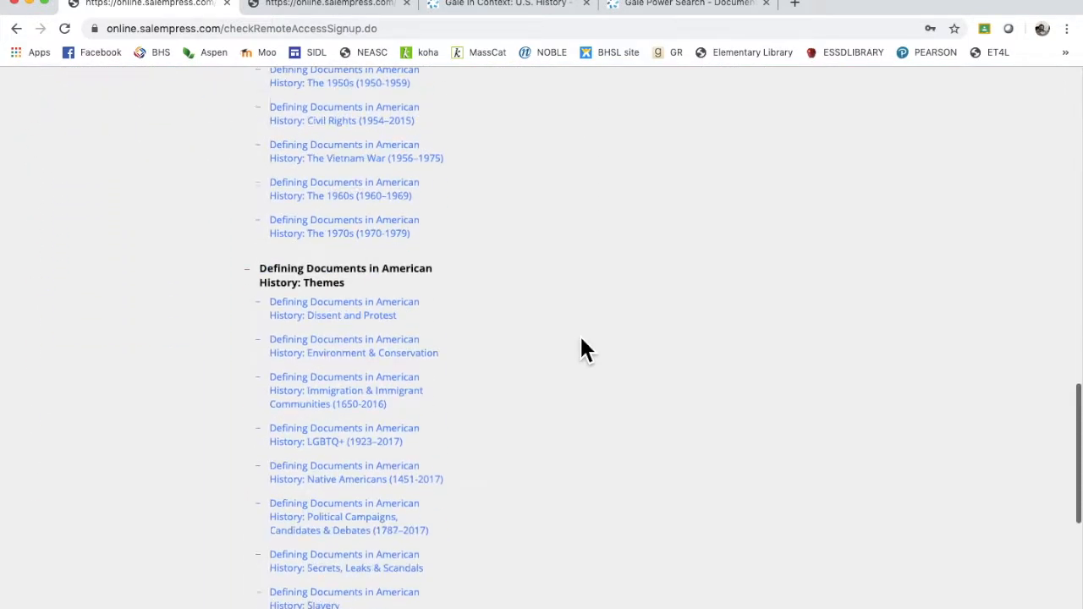
scroll("down", 3)
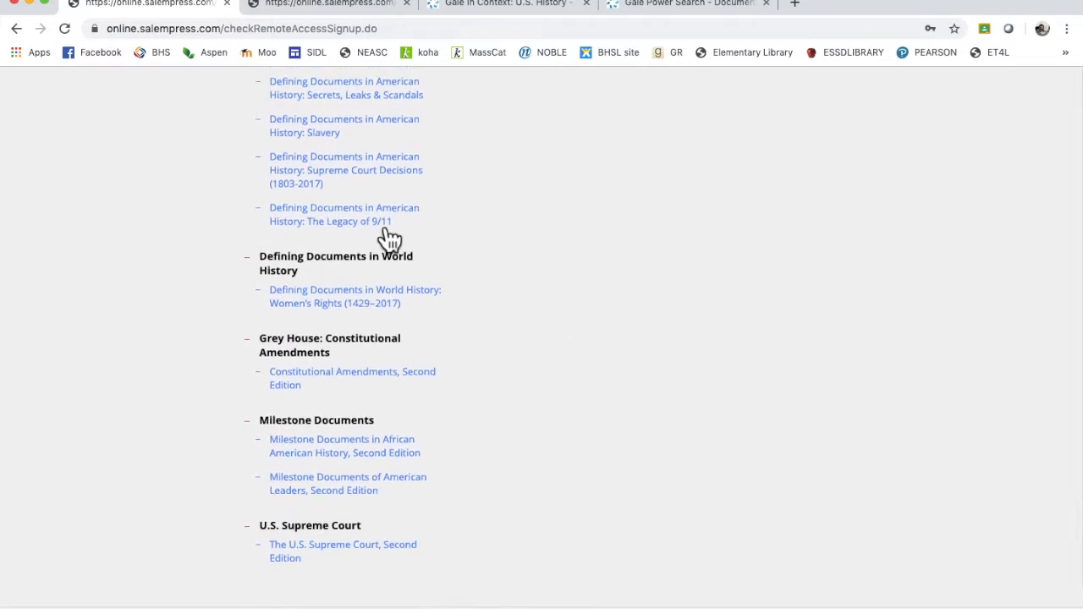
mouse_move(303, 572)
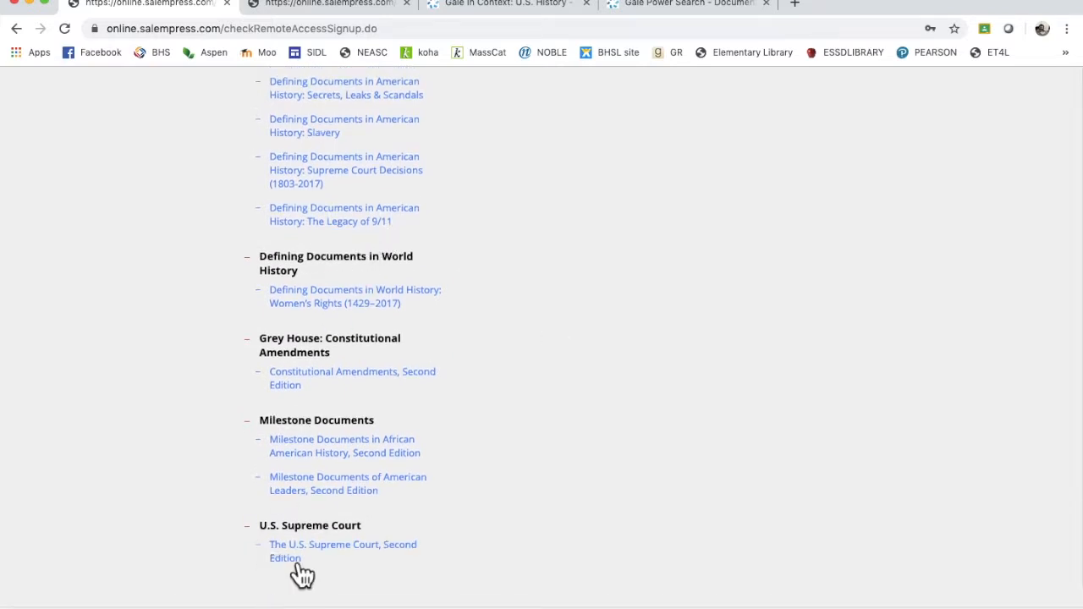
mouse_move(313, 565)
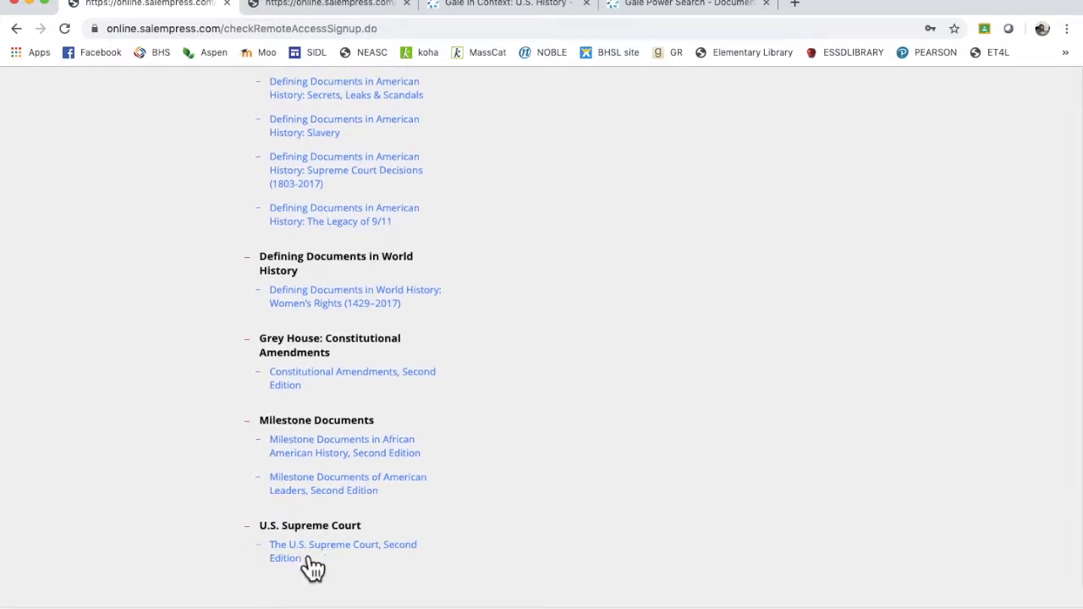
left_click(342, 546)
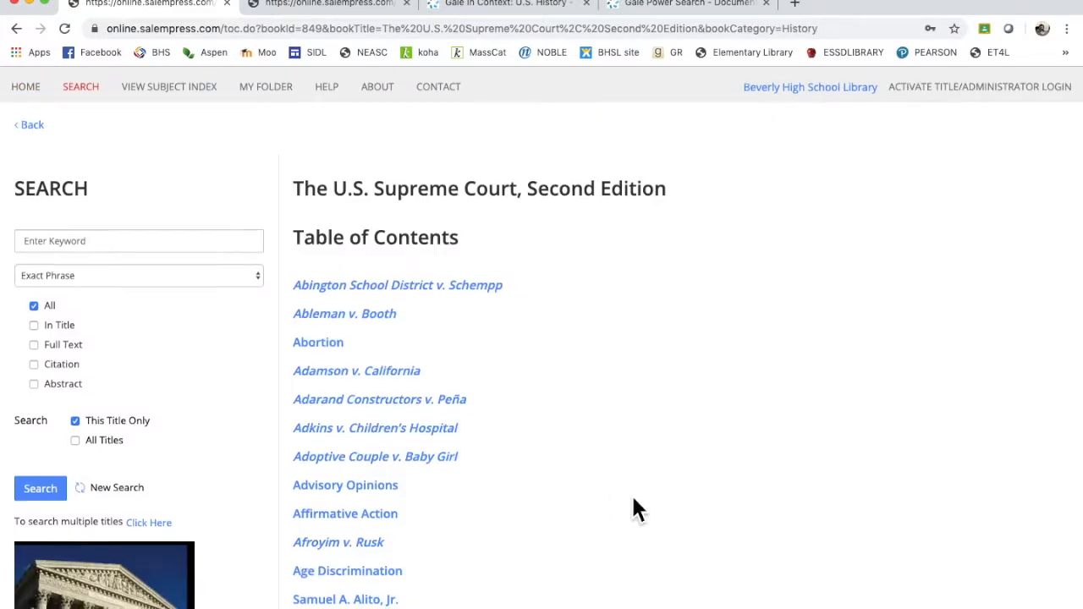
scroll("down", 3)
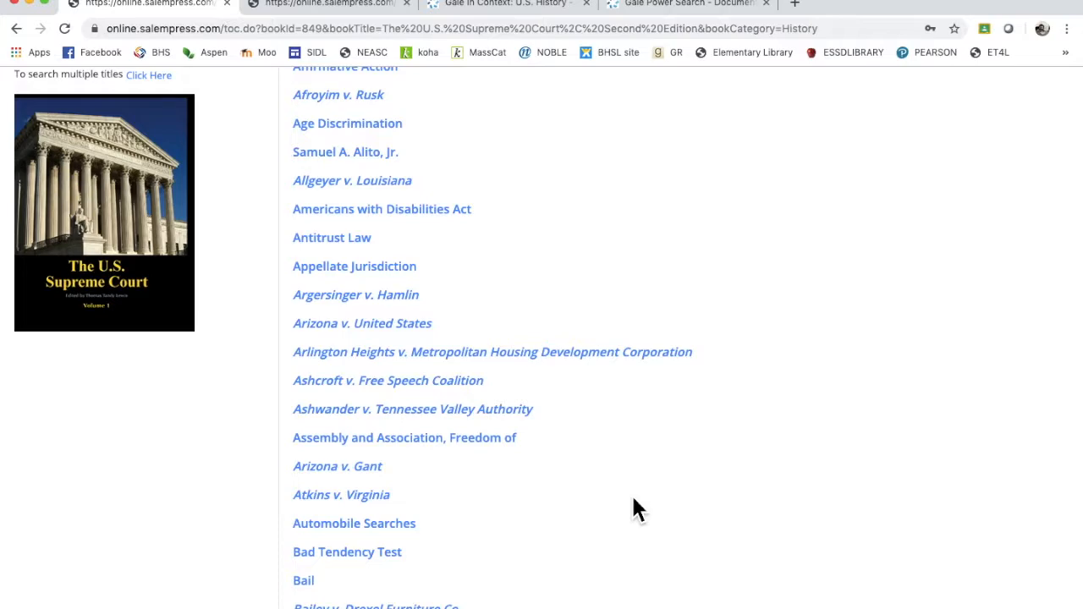
scroll("down", 3)
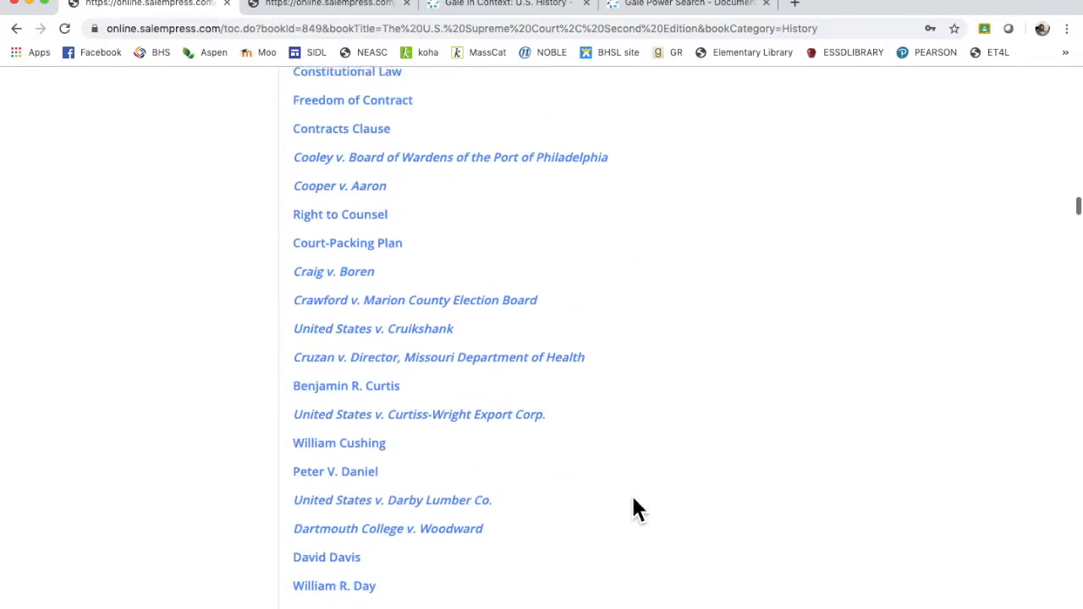
scroll("down", 3)
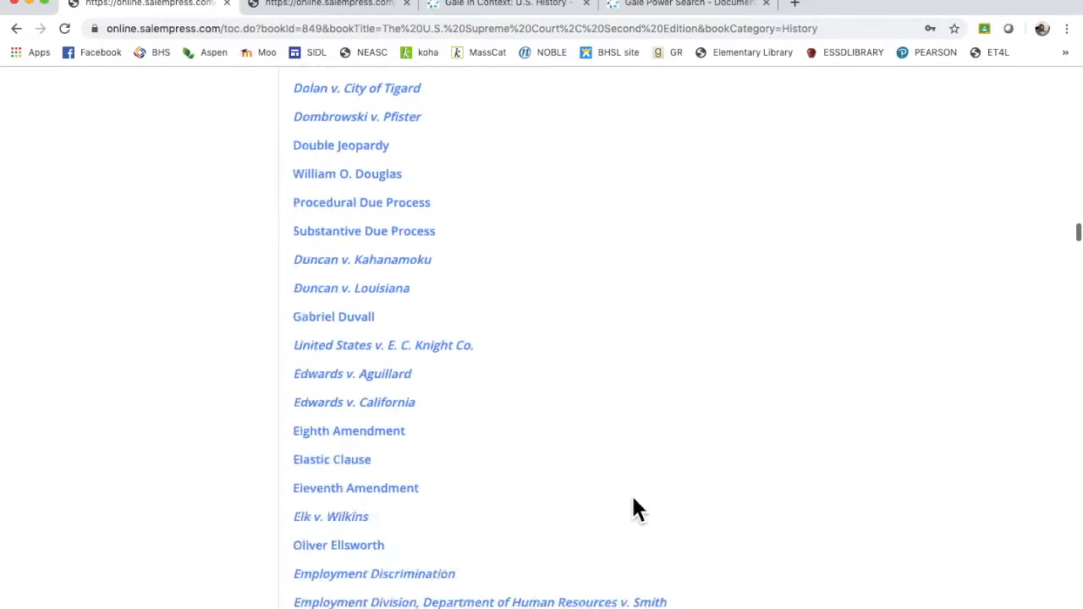
scroll("down", 3)
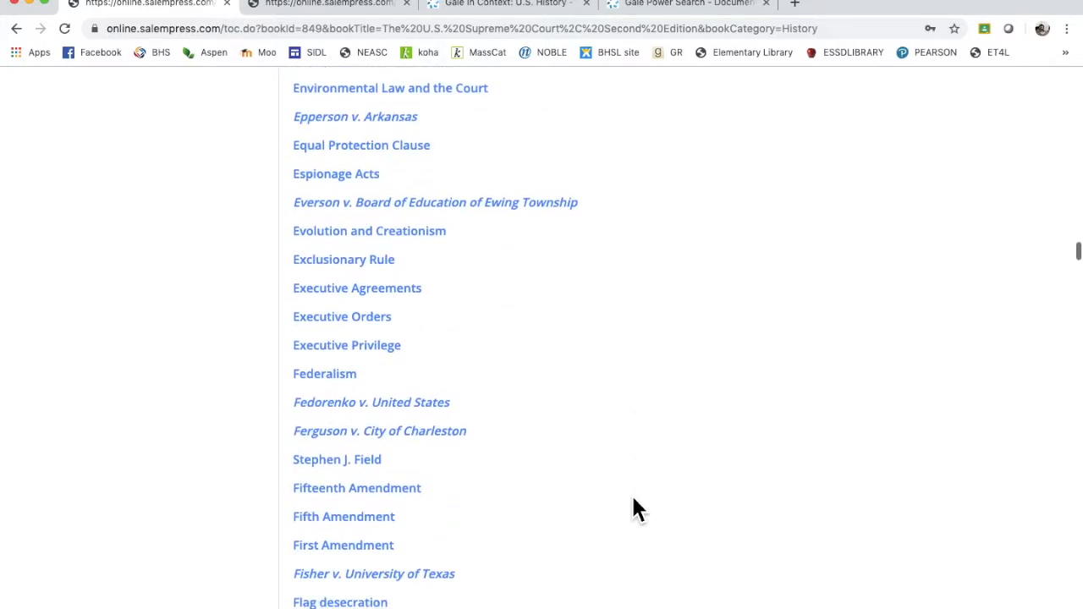
key("Ctrl+f")
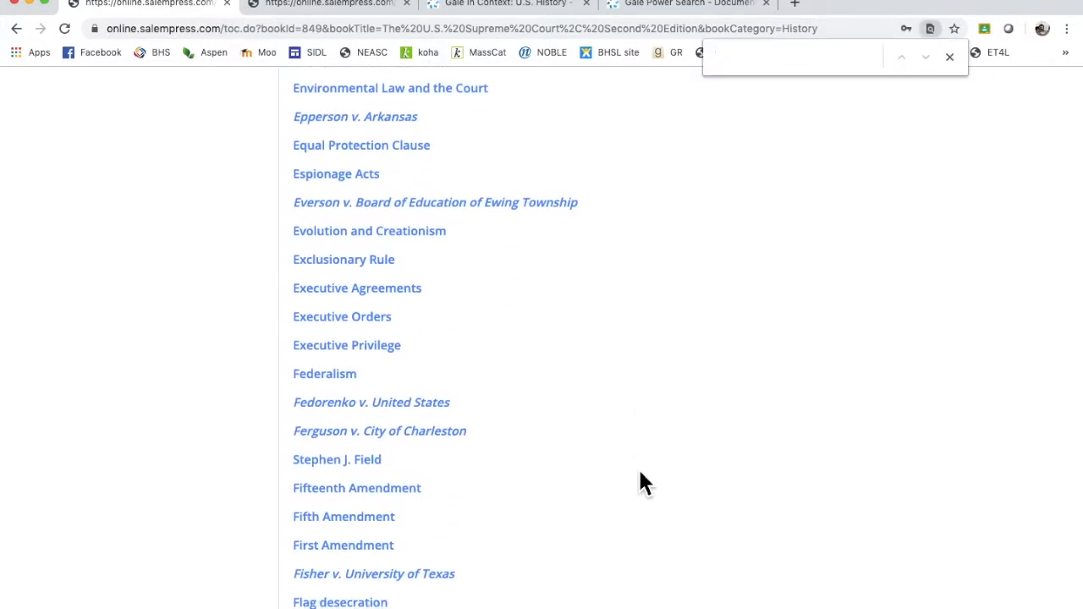
type("furman")
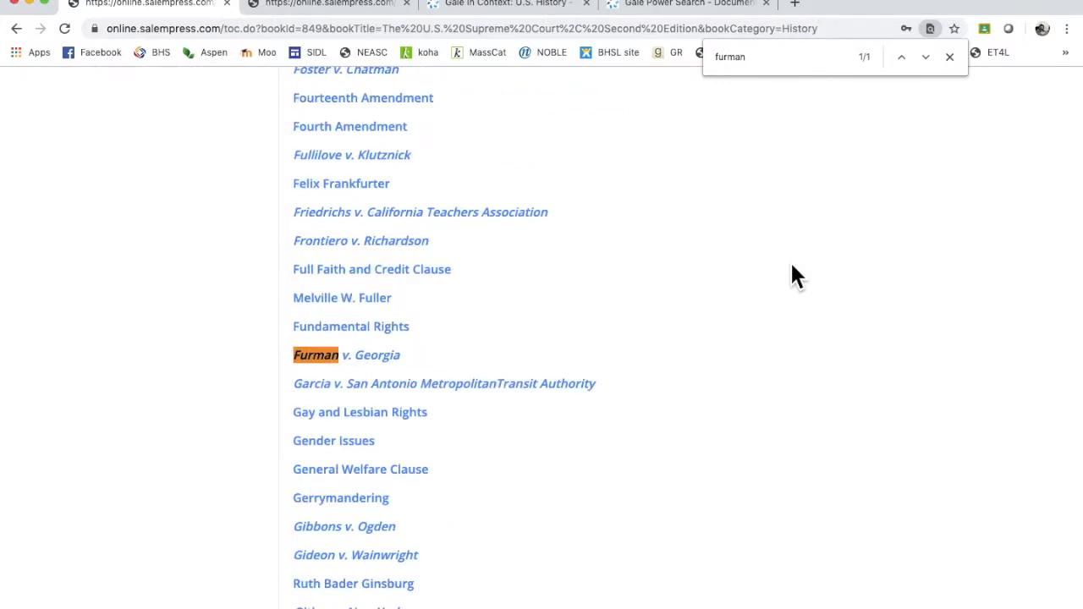
left_click(369, 355)
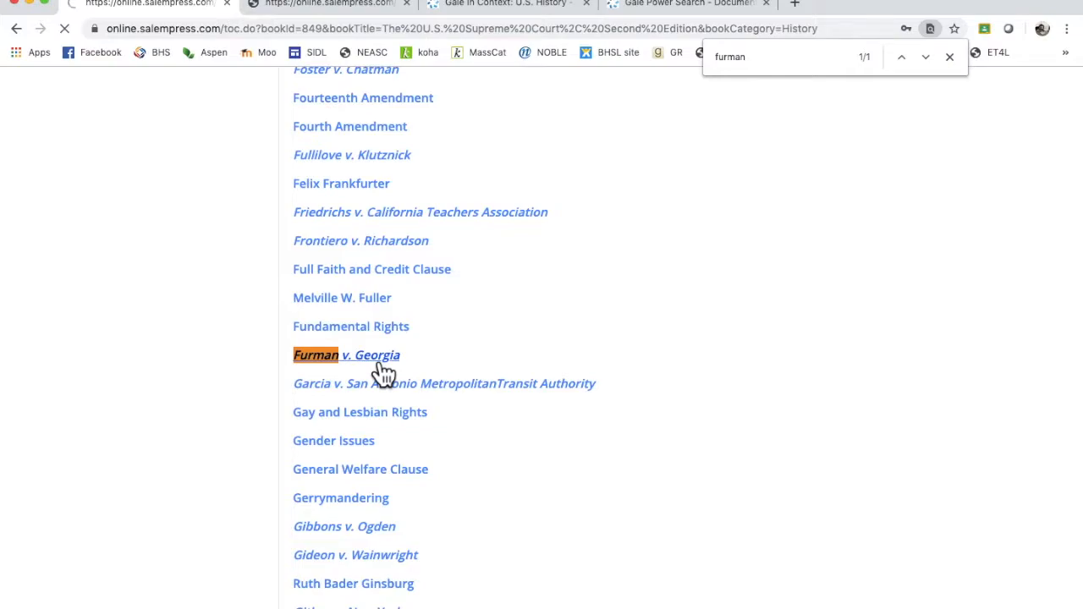
left_click(345, 356)
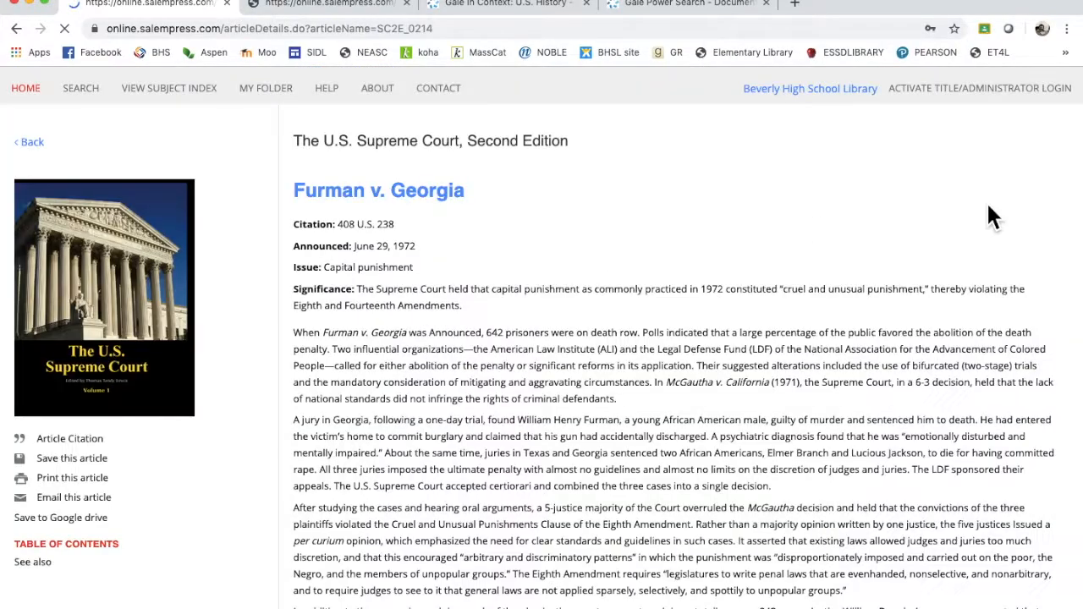
scroll("down", 3)
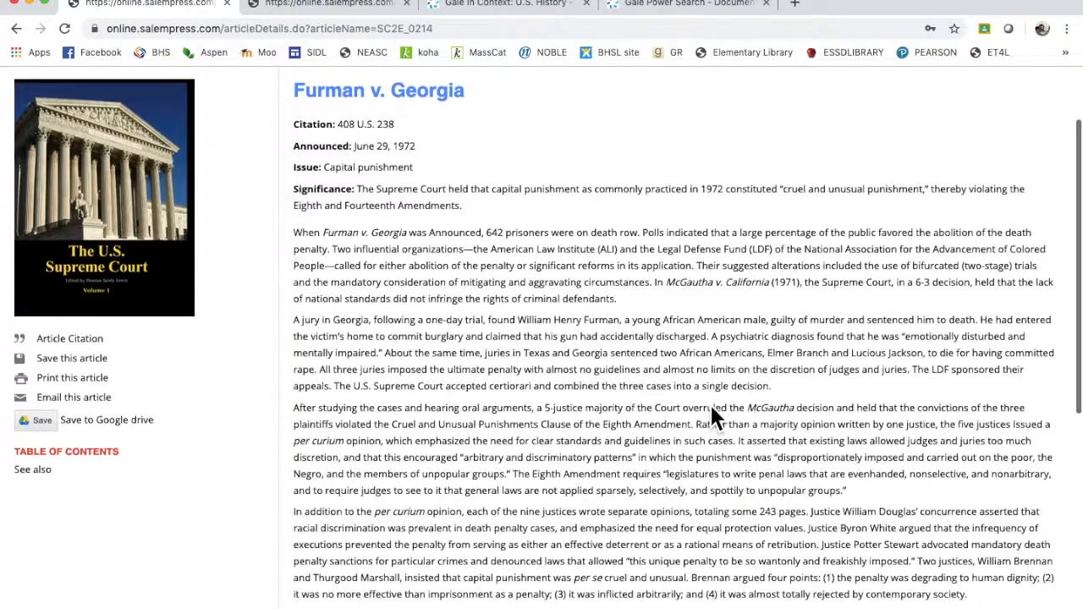
scroll("down", 3)
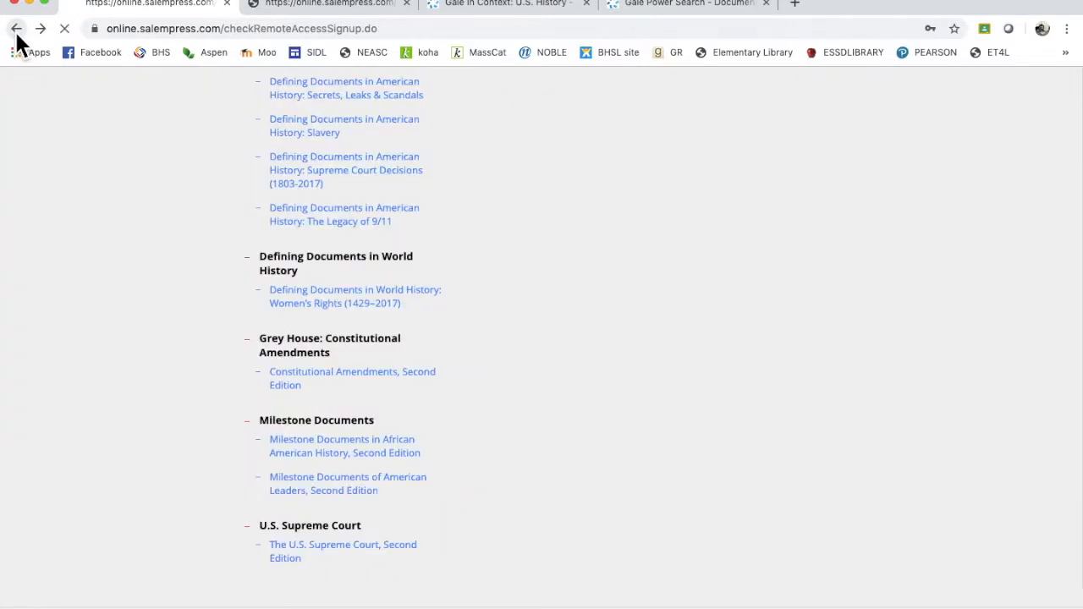
Step: Return to the school's Library Resources page and open the tutorial link in a new tab
left_click(17, 28)
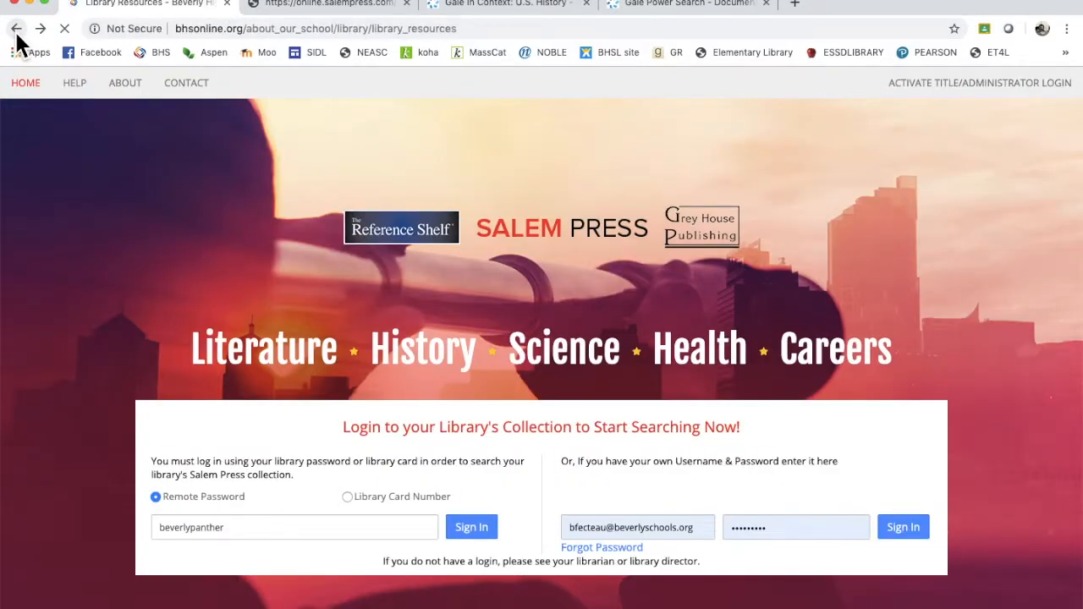
left_click(17, 27)
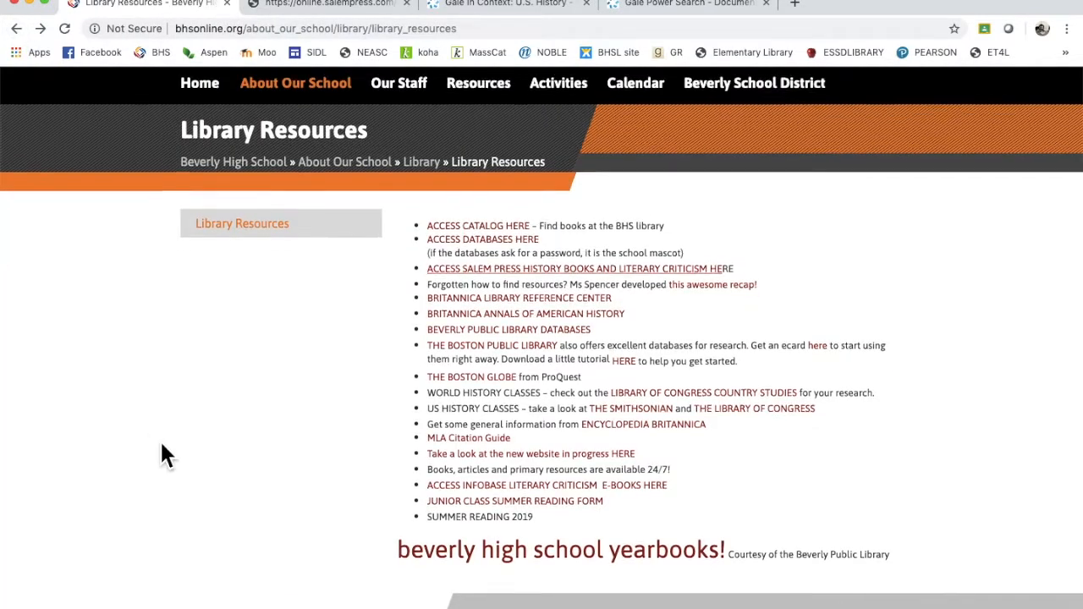
scroll("down", 3)
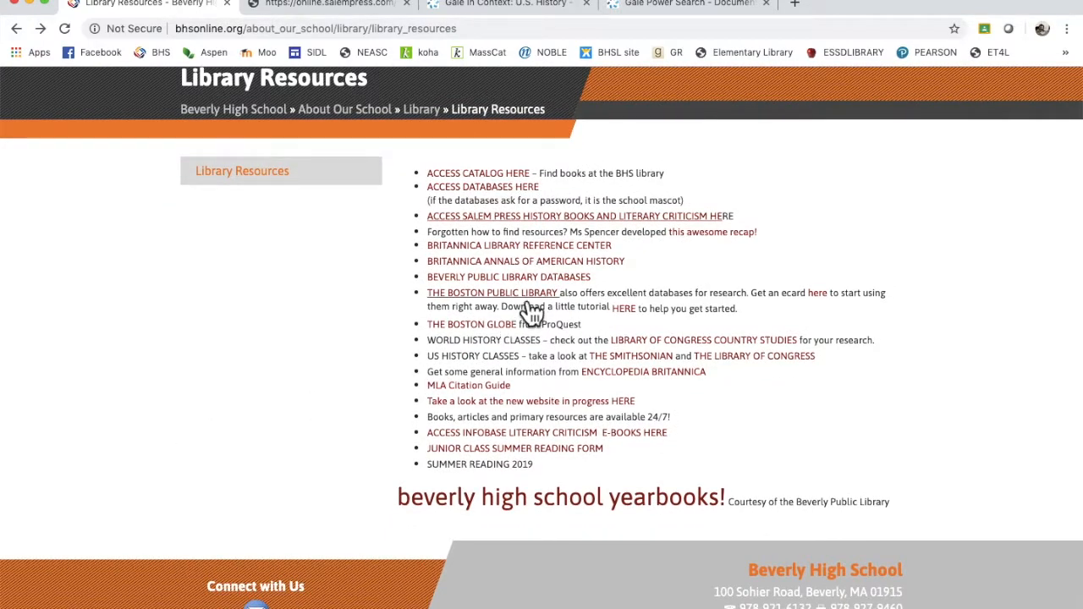
right_click(478, 293)
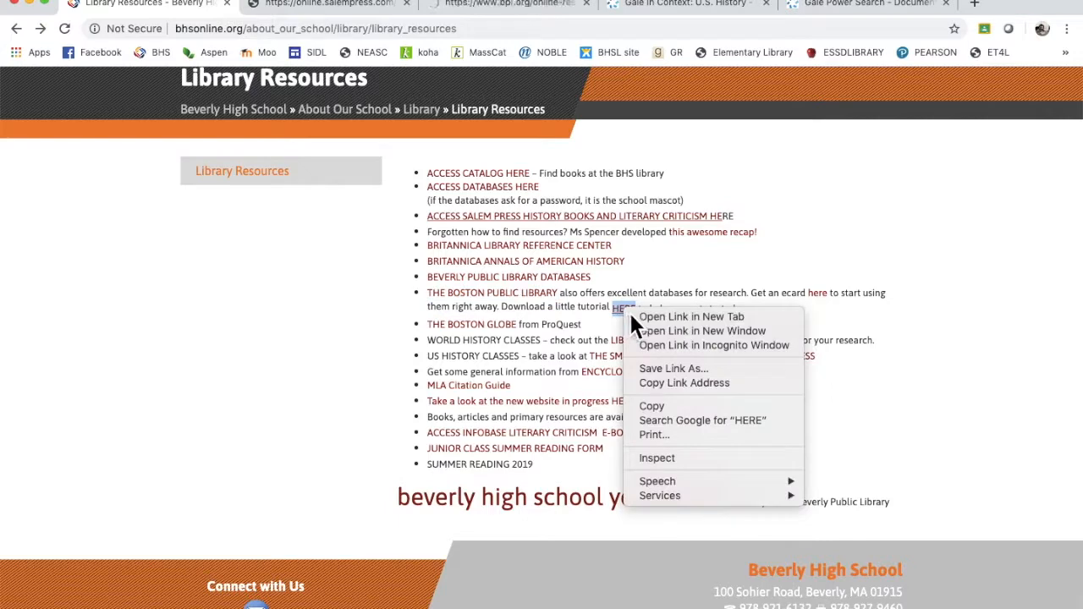
left_click(690, 317)
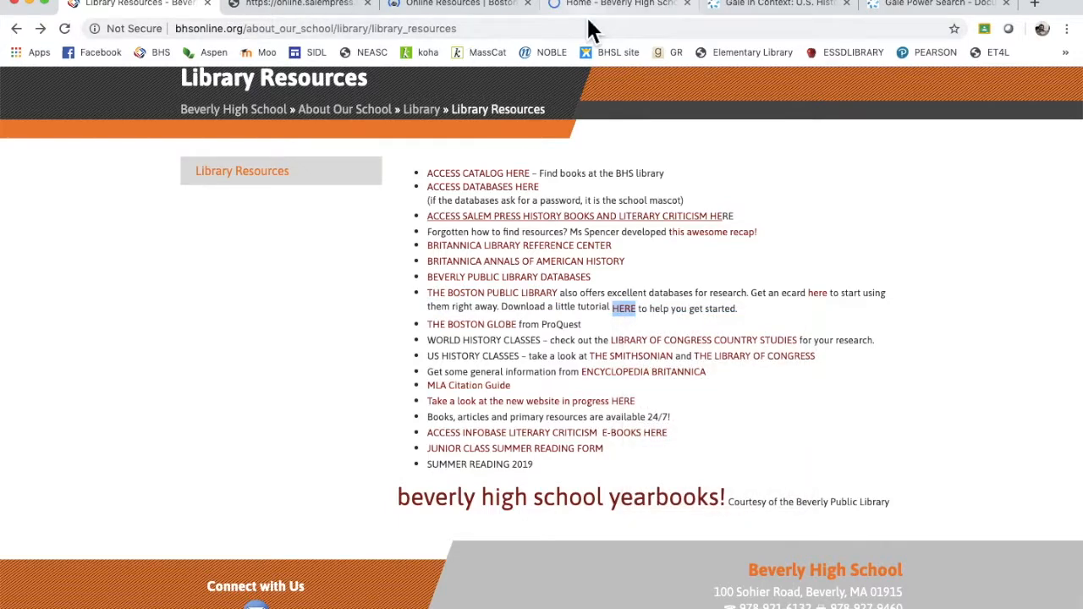
Step: Revisit the Beverly High School home page, then switch to the Boston Public Library Online Resources tab
left_click(618, 4)
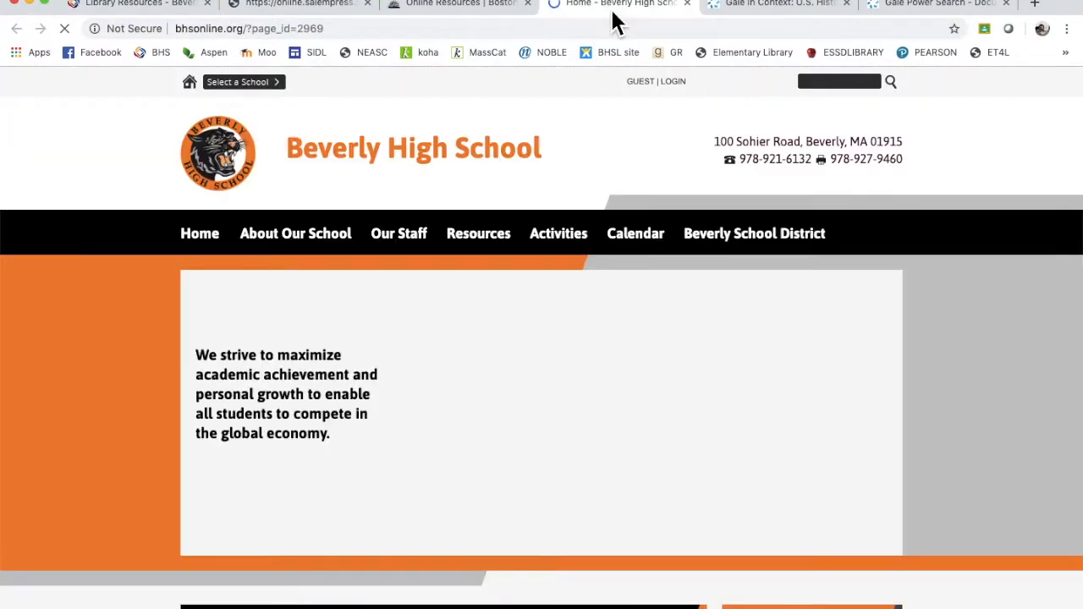
left_click(460, 4)
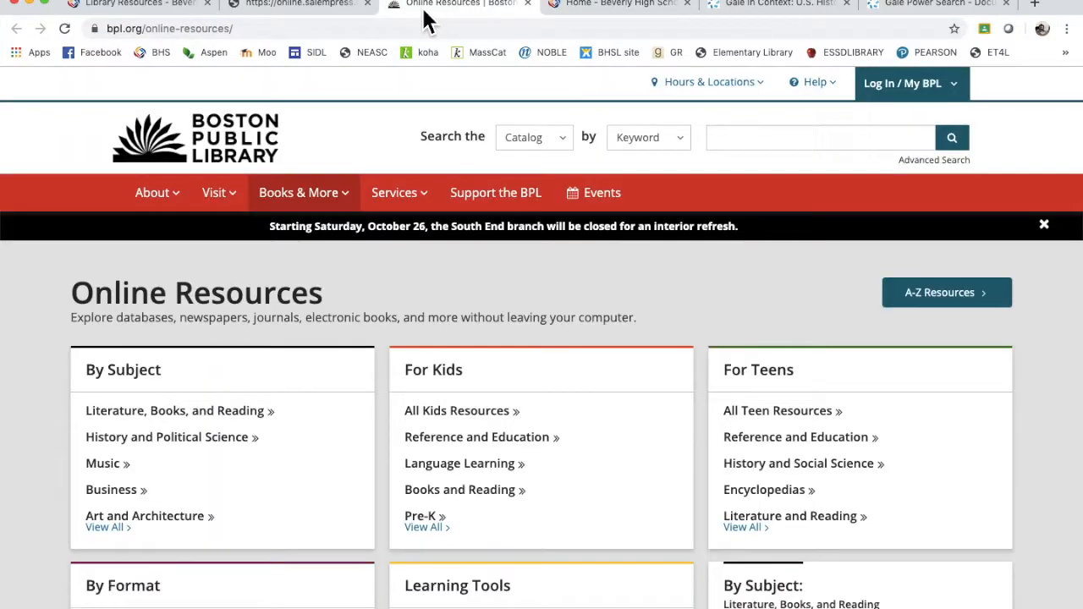
Step: Choose JSTOR from the Boston Public Library's History and Political Science resources
scroll("down", 3)
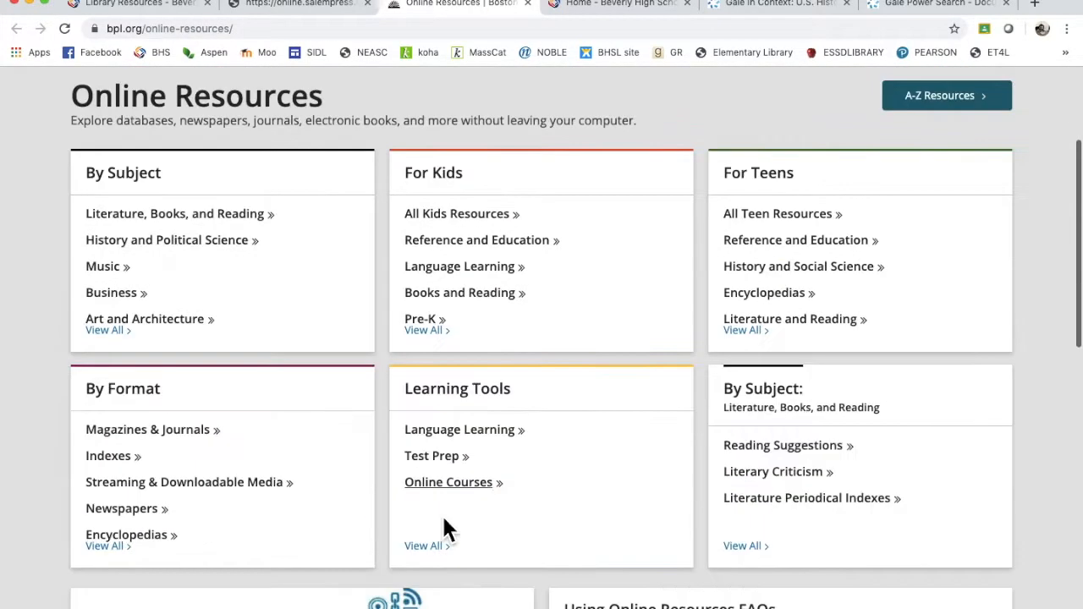
scroll("up", 3)
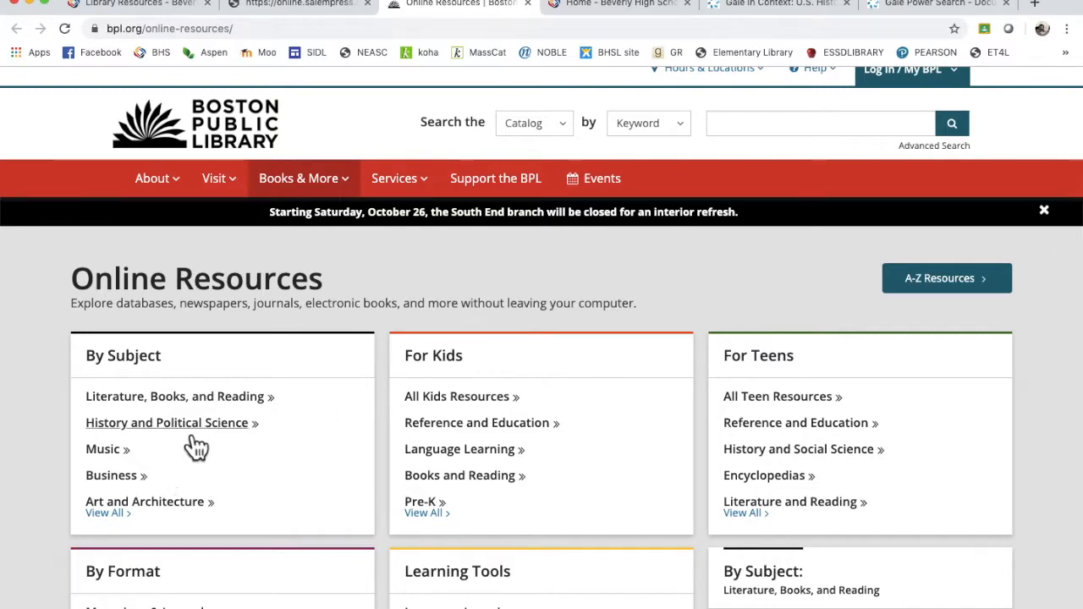
left_click(166, 424)
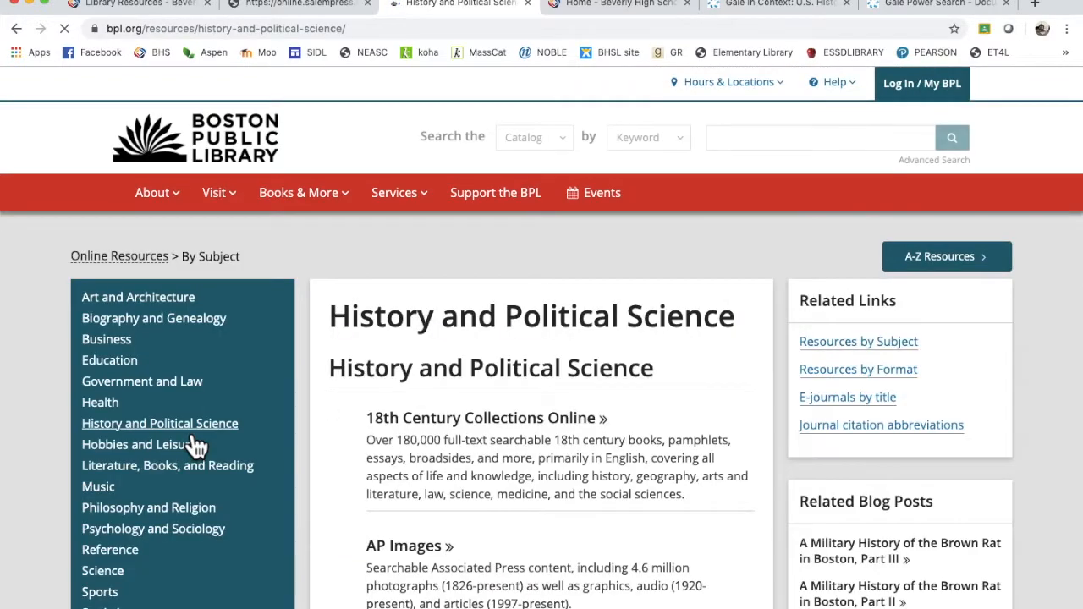
scroll("down", 3)
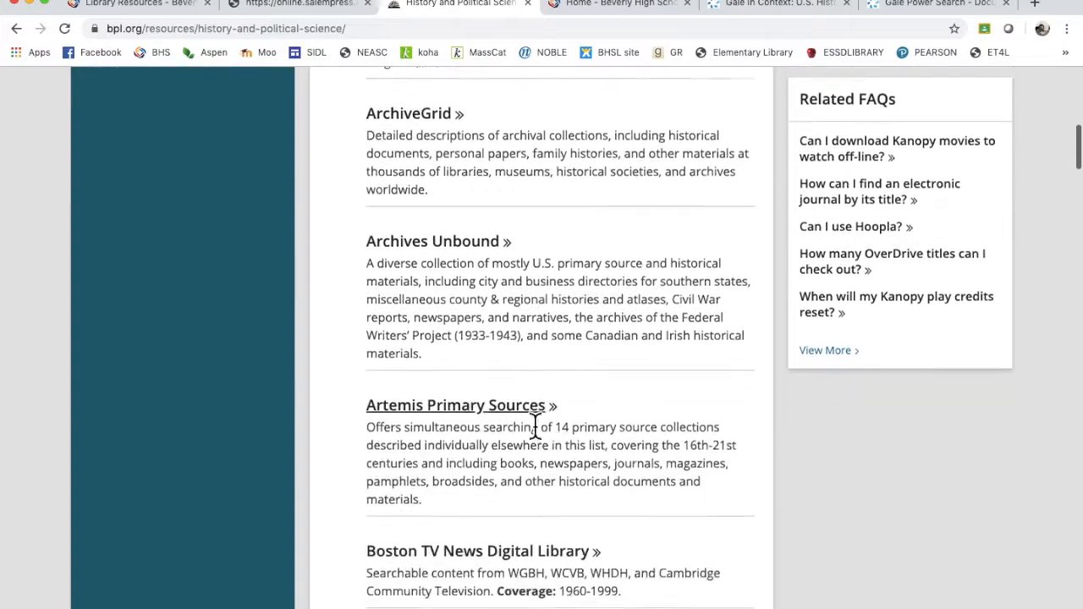
scroll("down", 3)
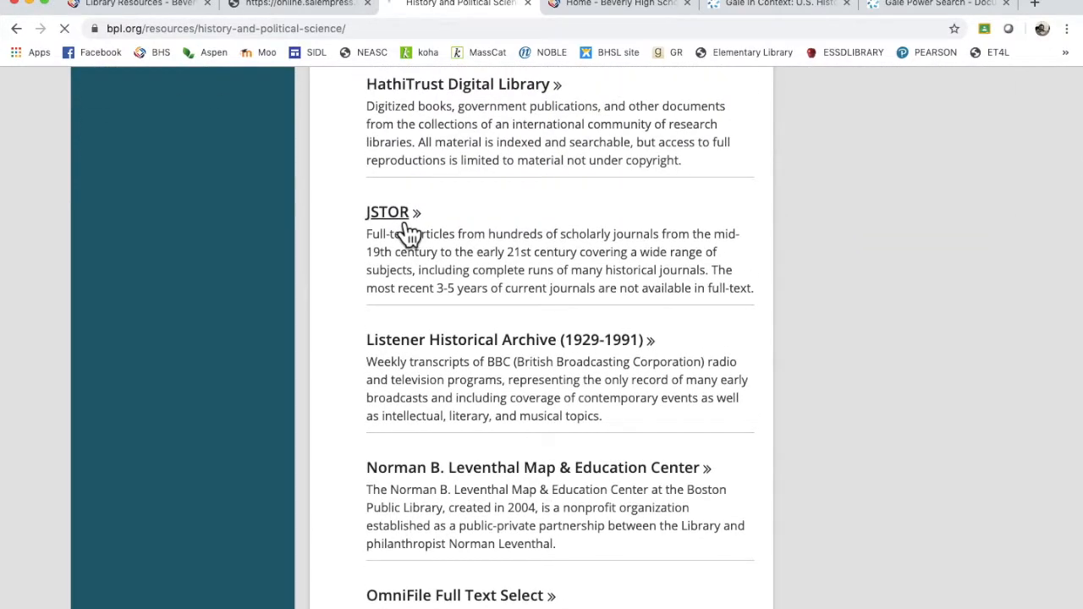
left_click(386, 211)
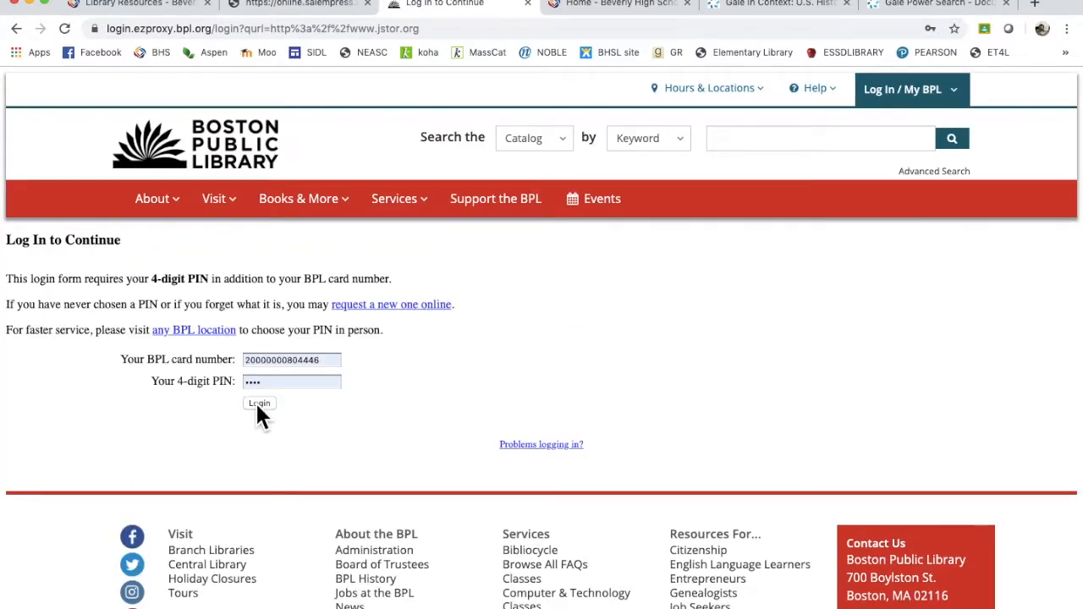
Step: Complete the library card login and search JSTOR for 'Betty Freidan'
left_click(259, 403)
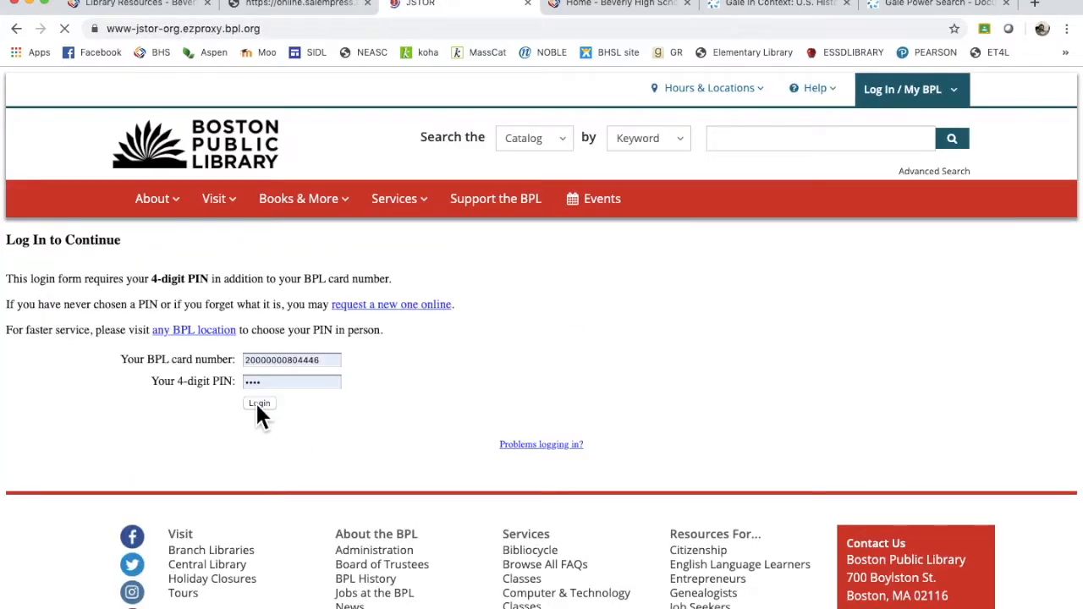
left_click(259, 402)
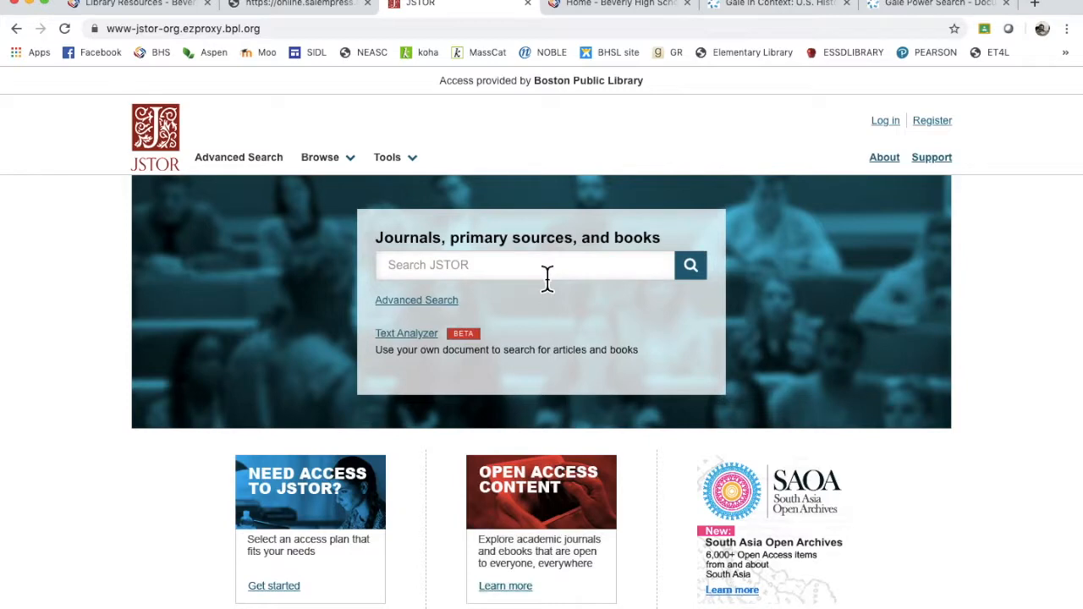
scroll("down", 3)
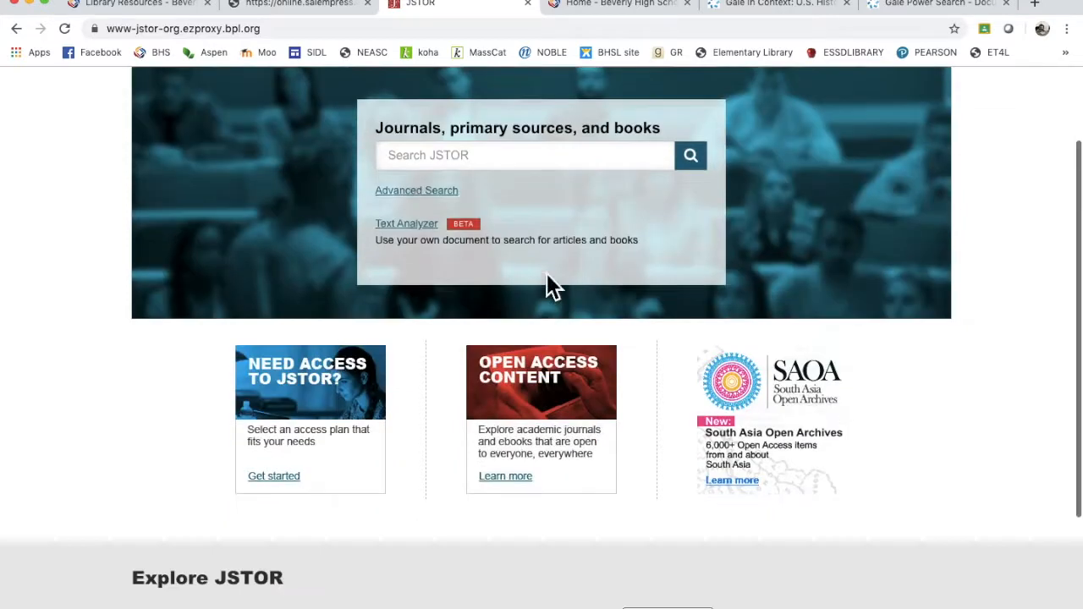
scroll("up", 3)
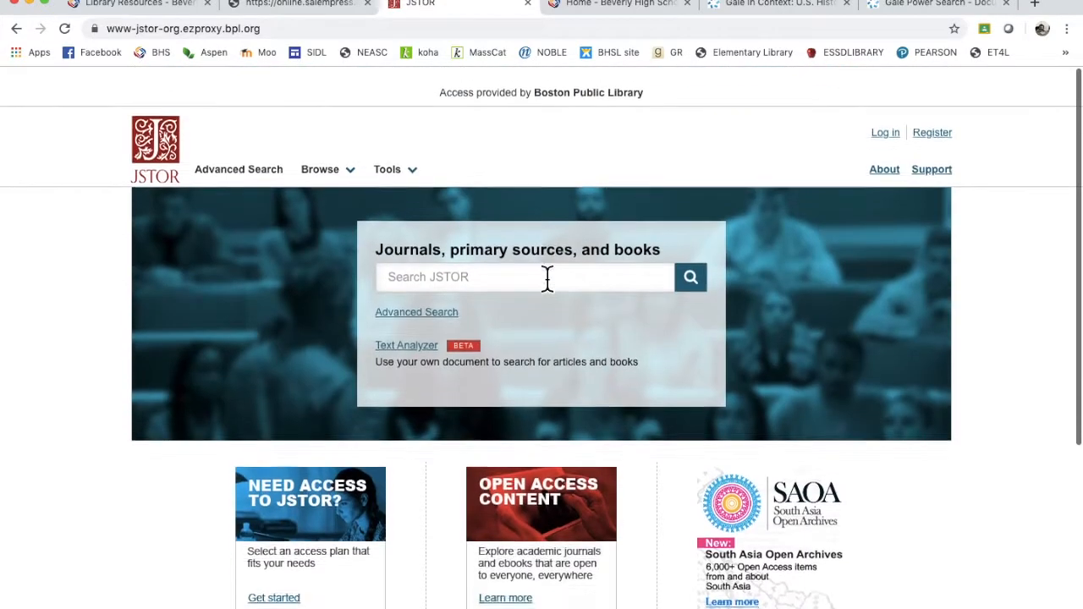
type("Betty Freidan")
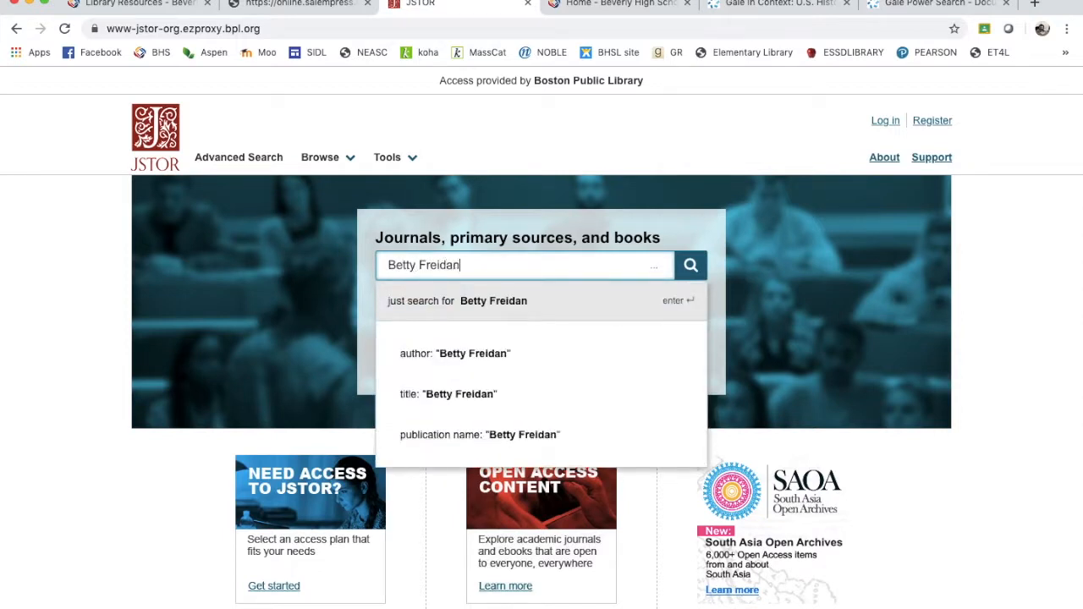
left_click(691, 264)
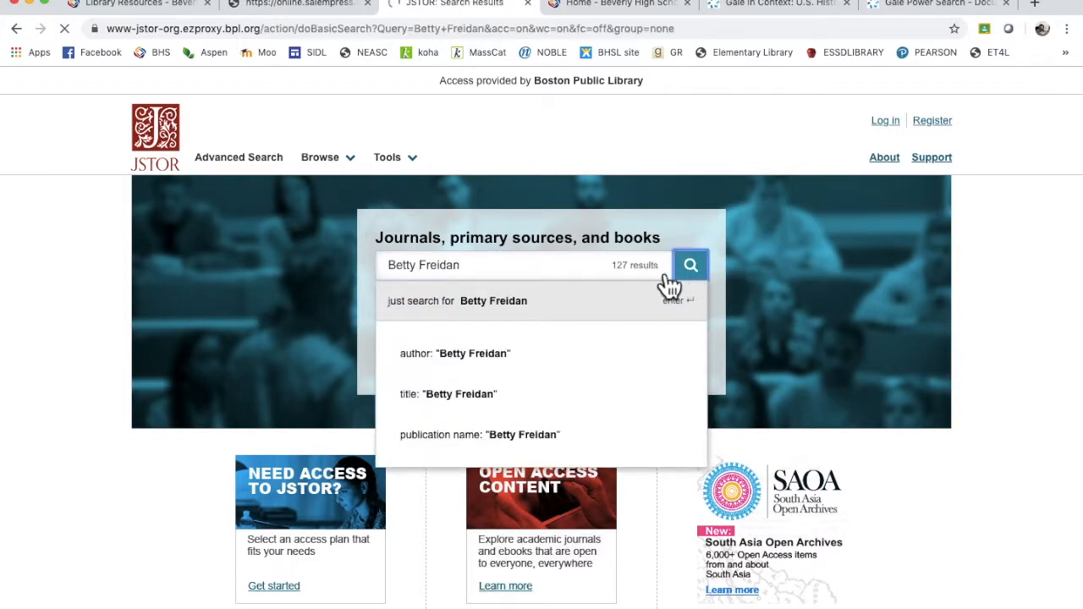
left_click(691, 265)
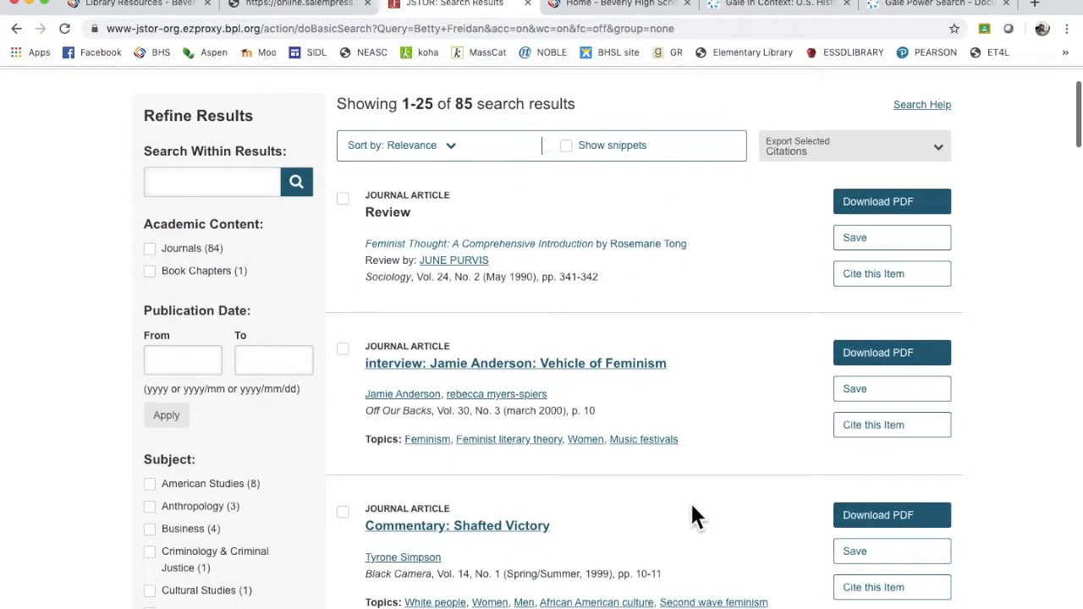
Step: Browse the 85 Betty Freidan results, starting with the review of Feminist Thought
scroll("down", 3)
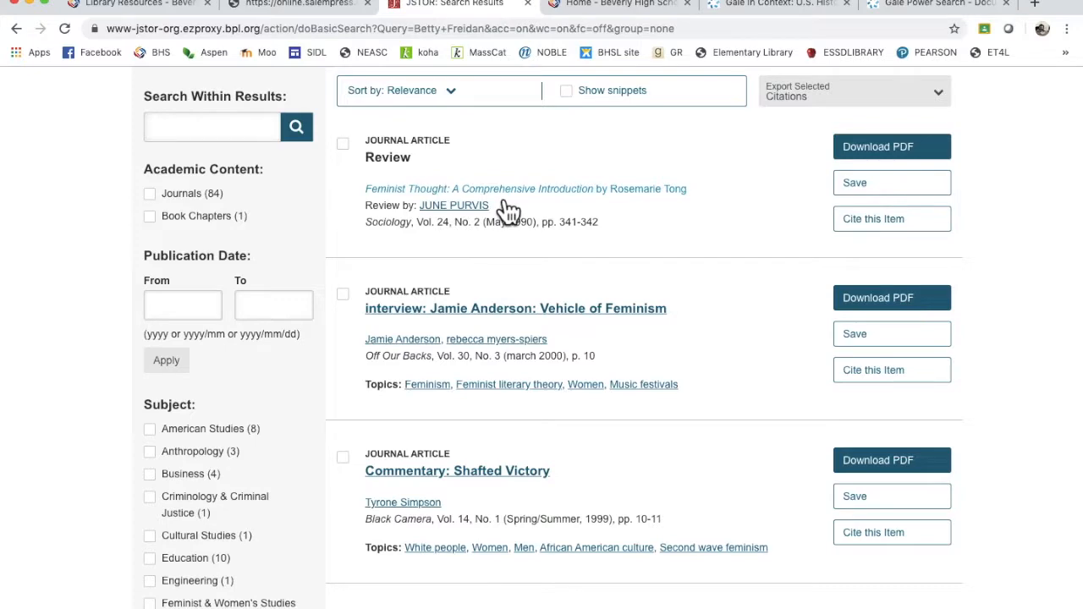
scroll("down", 3)
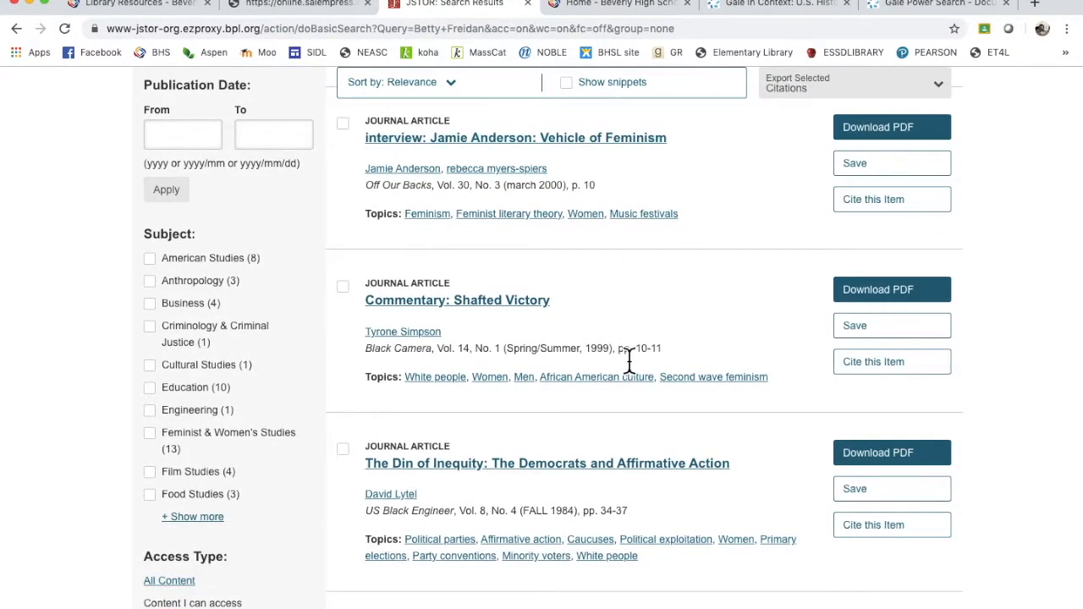
scroll("down", 3)
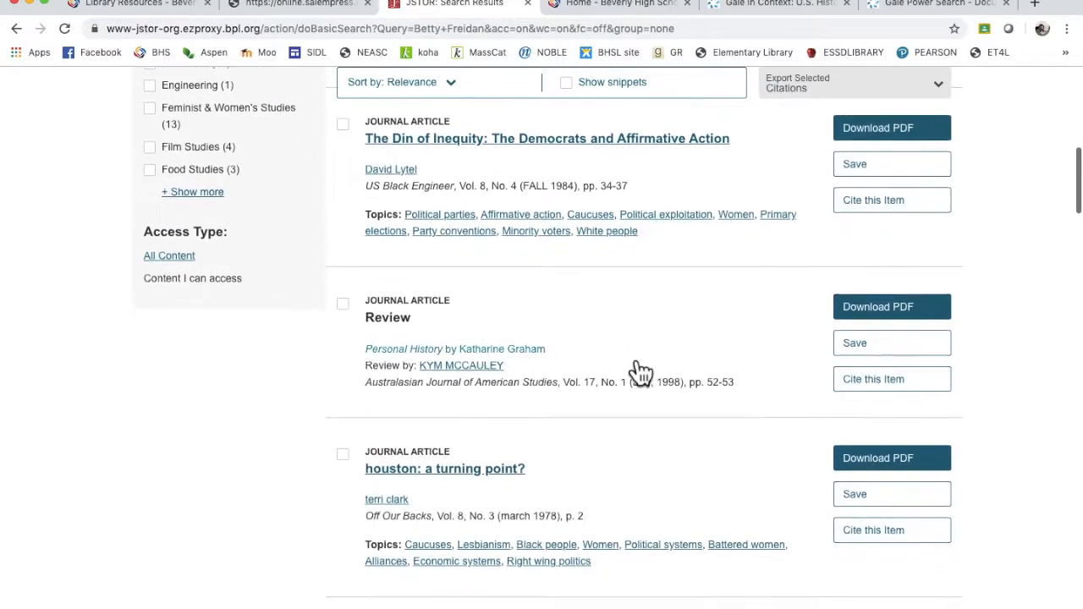
scroll("down", 3)
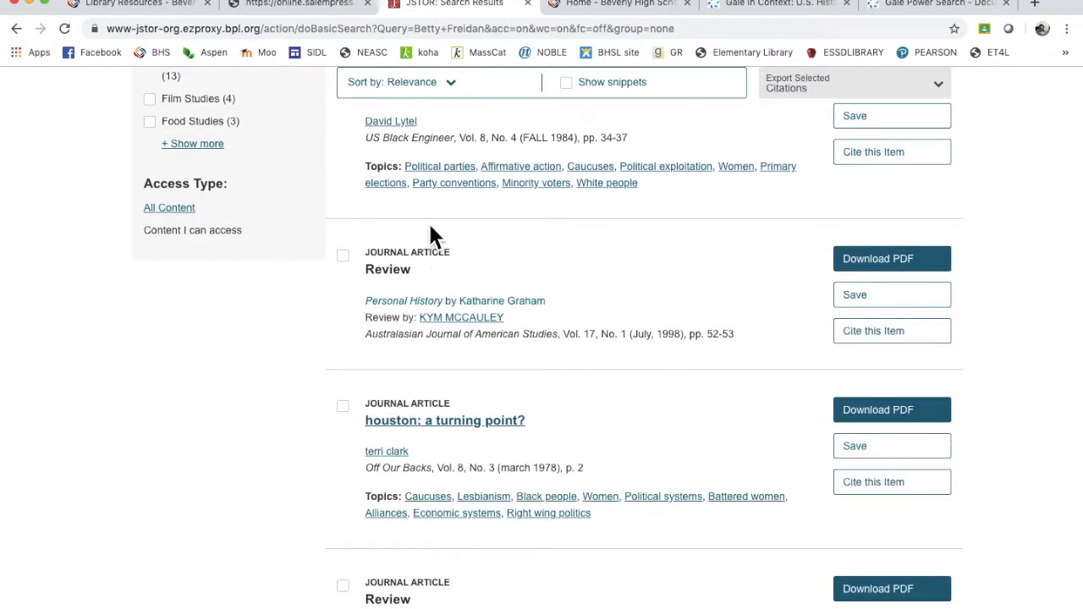
mouse_move(386, 291)
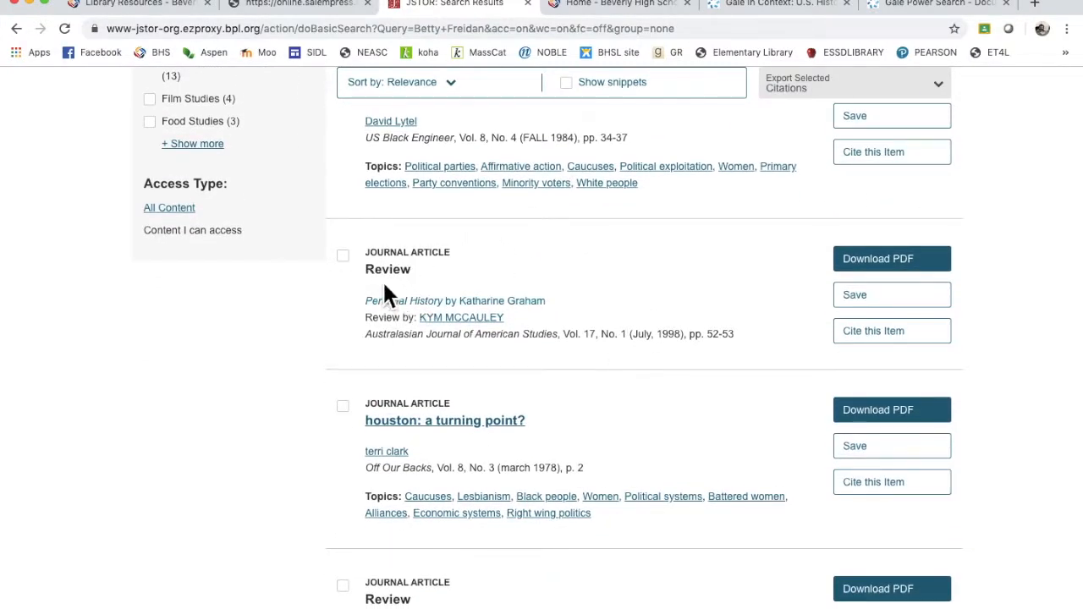
mouse_move(448, 303)
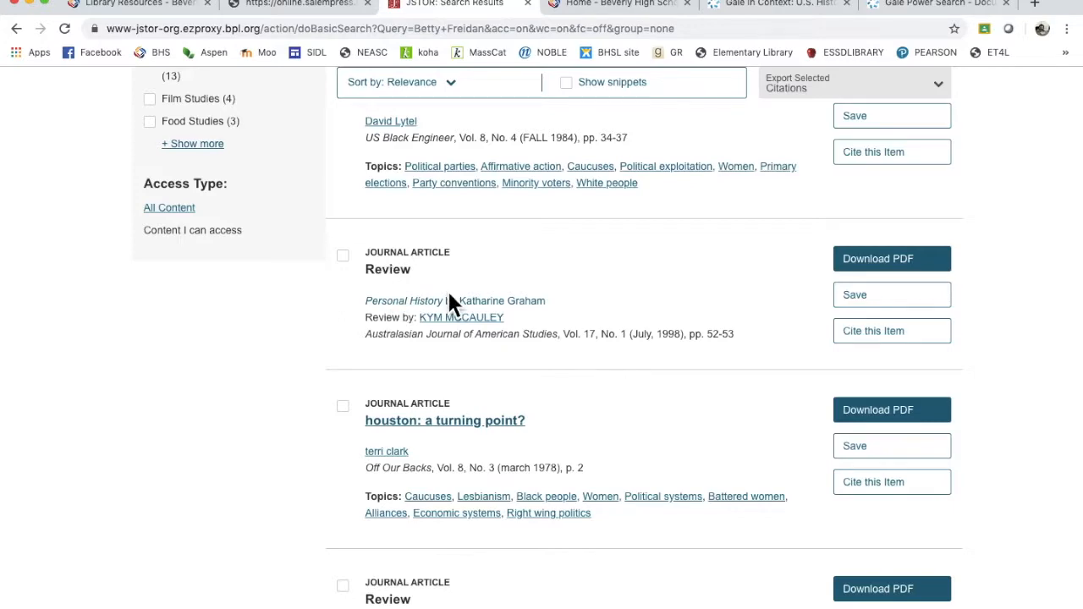
scroll("down", 3)
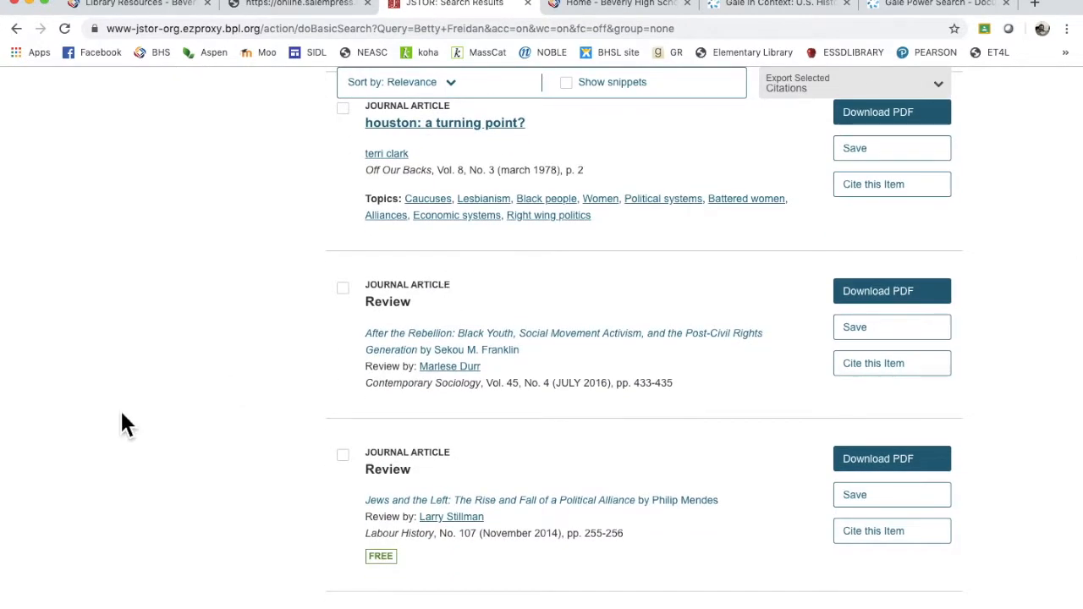
scroll("down", 3)
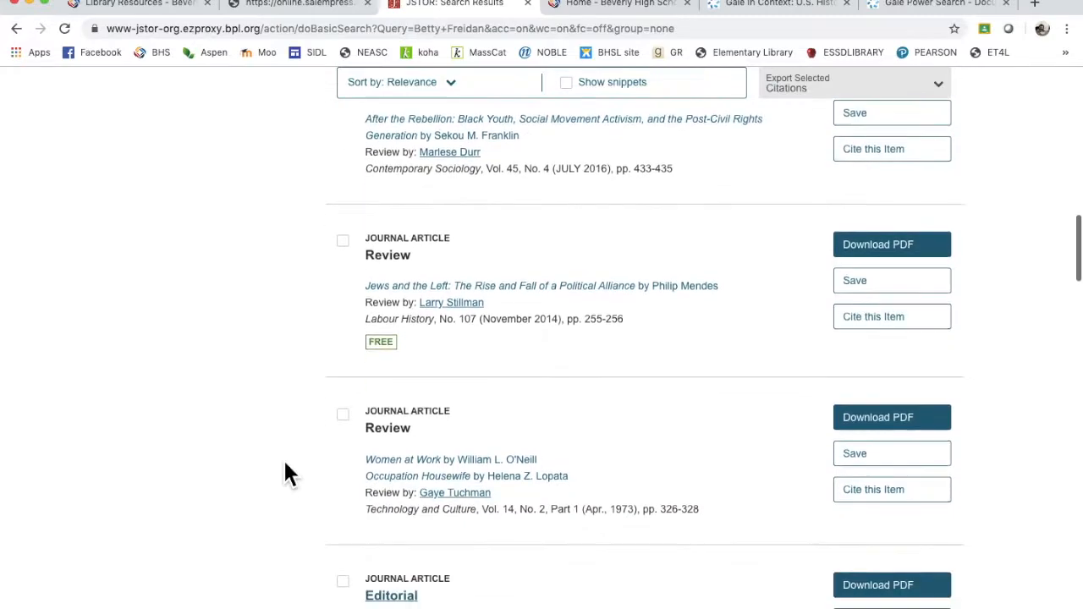
scroll("down", 3)
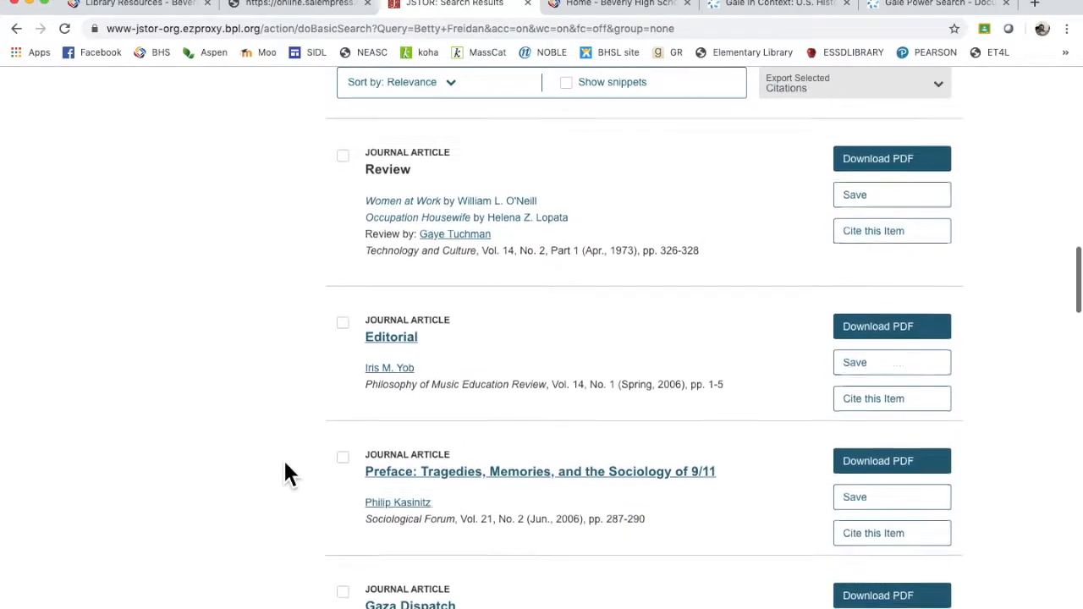
scroll("down", 3)
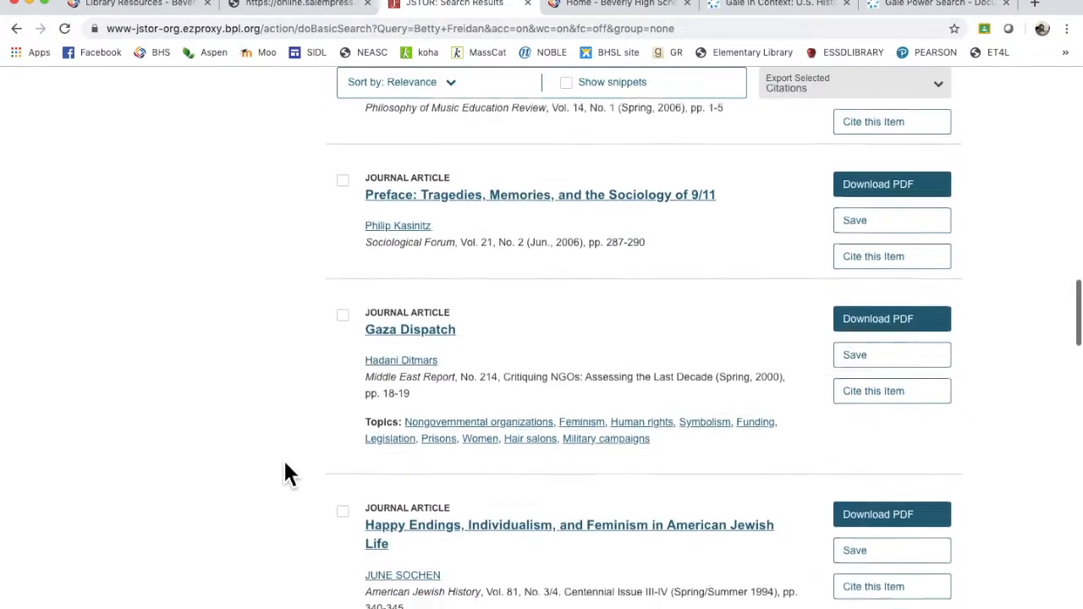
scroll("down", 3)
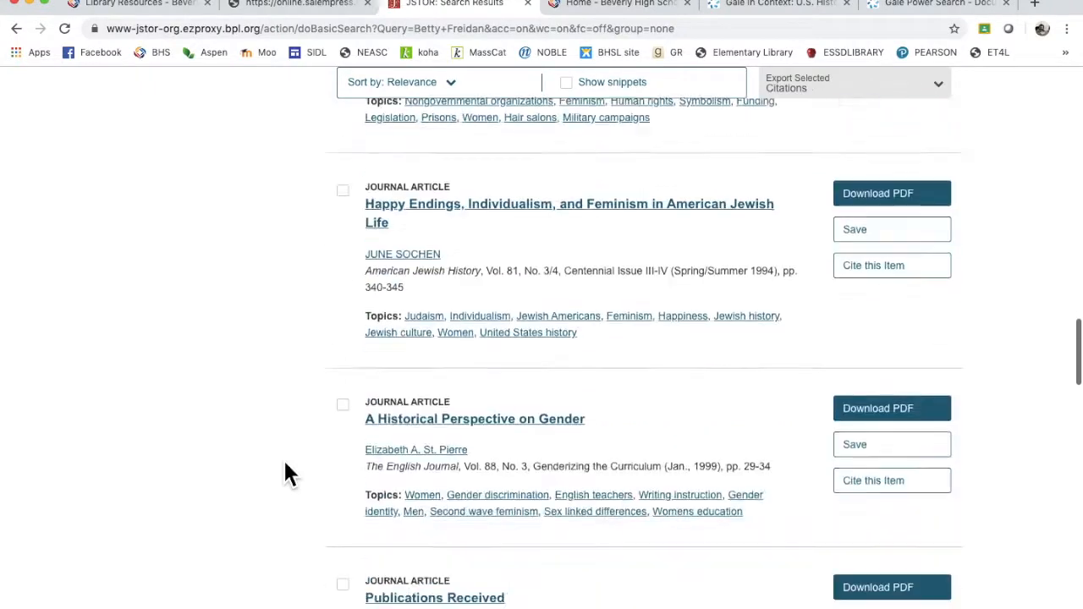
scroll("down", 3)
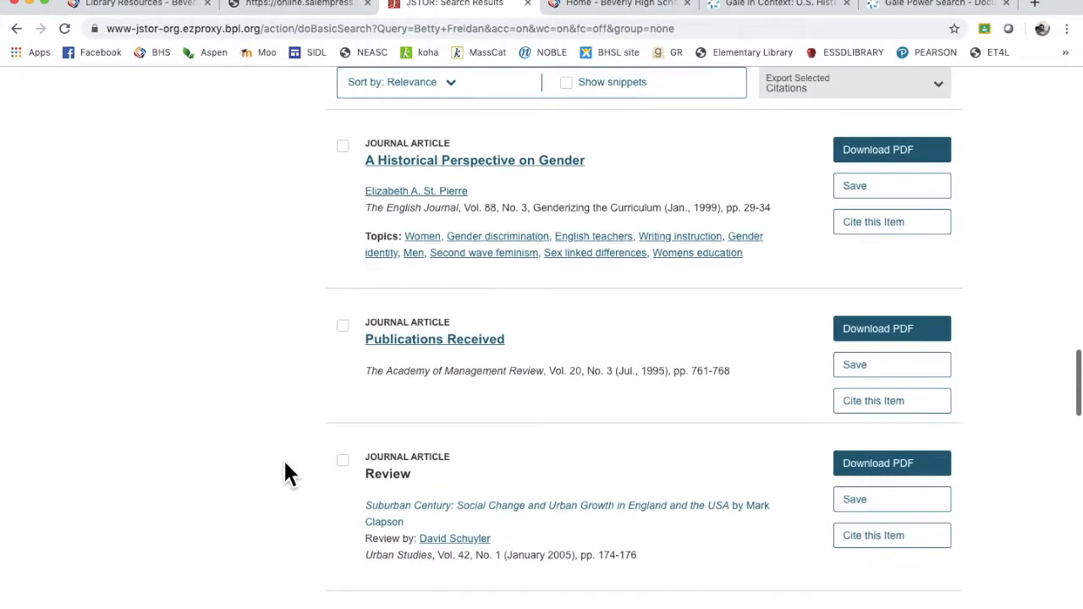
scroll("down", 3)
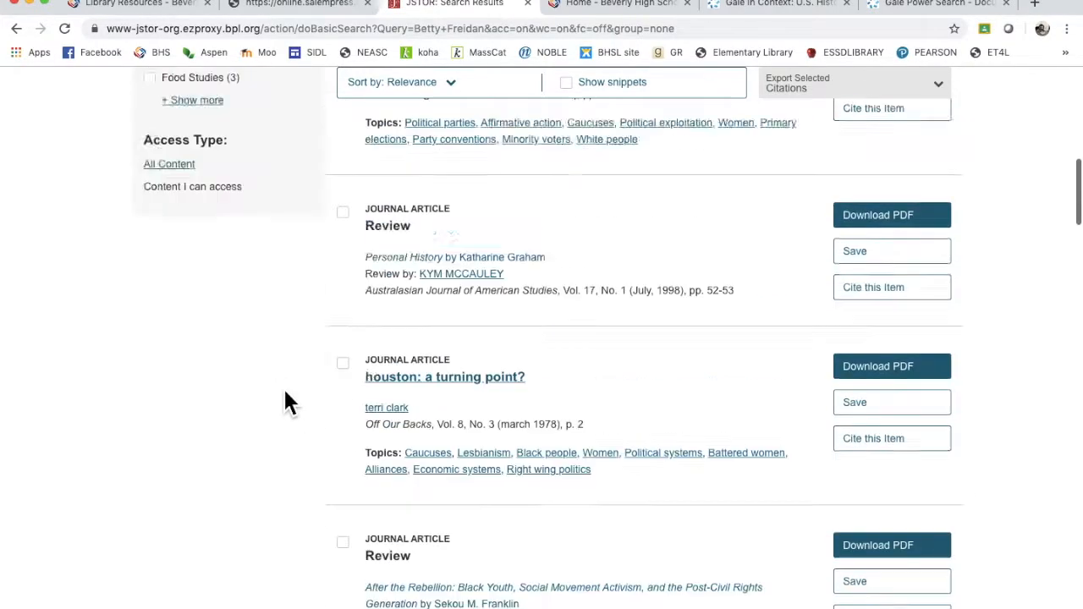
scroll("up", 3)
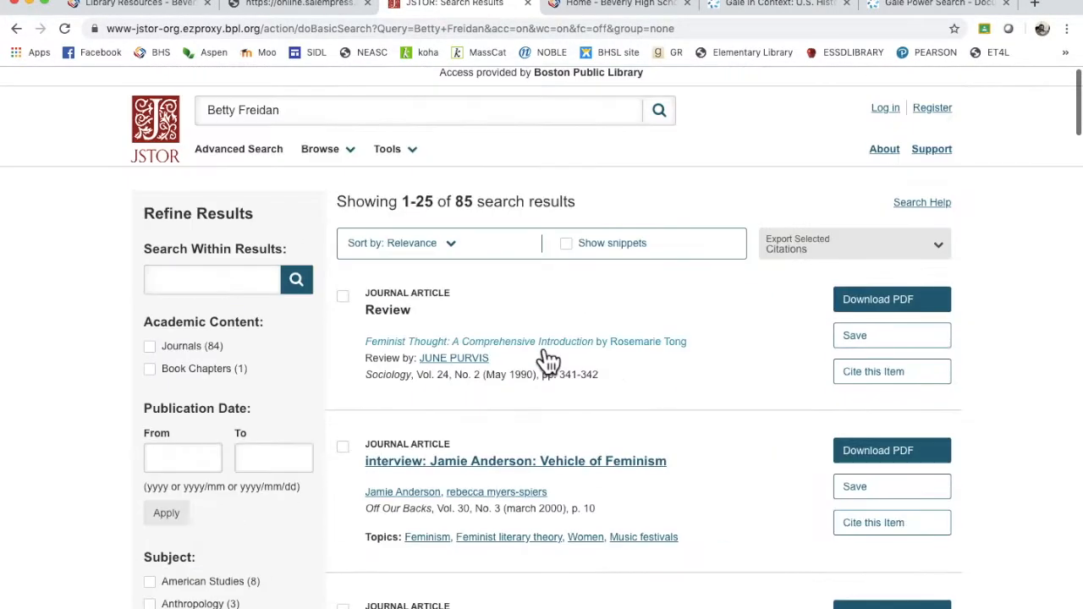
scroll("down", 3)
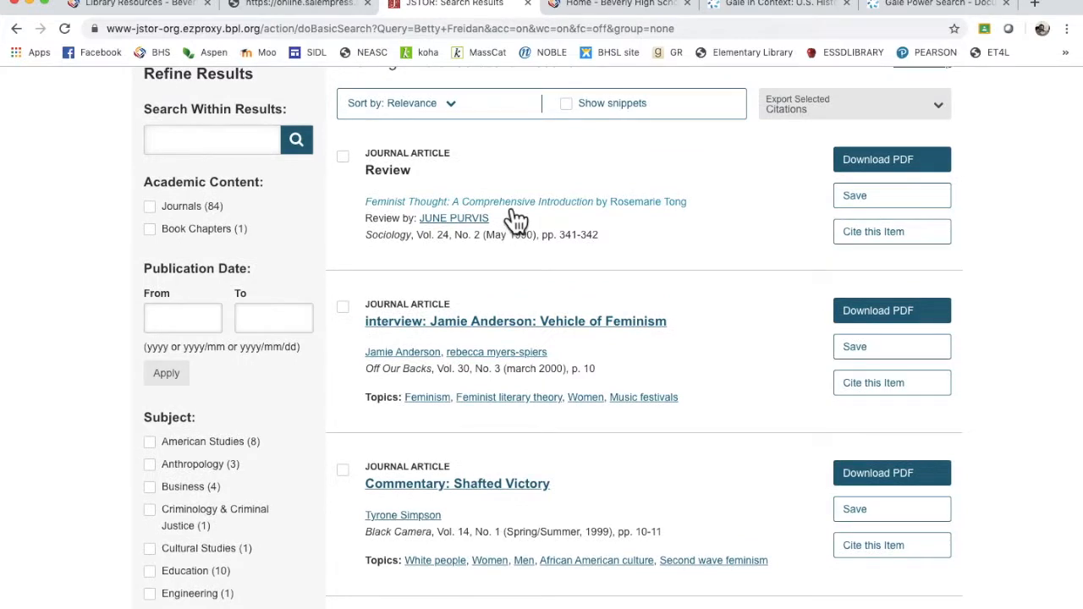
mouse_move(521, 346)
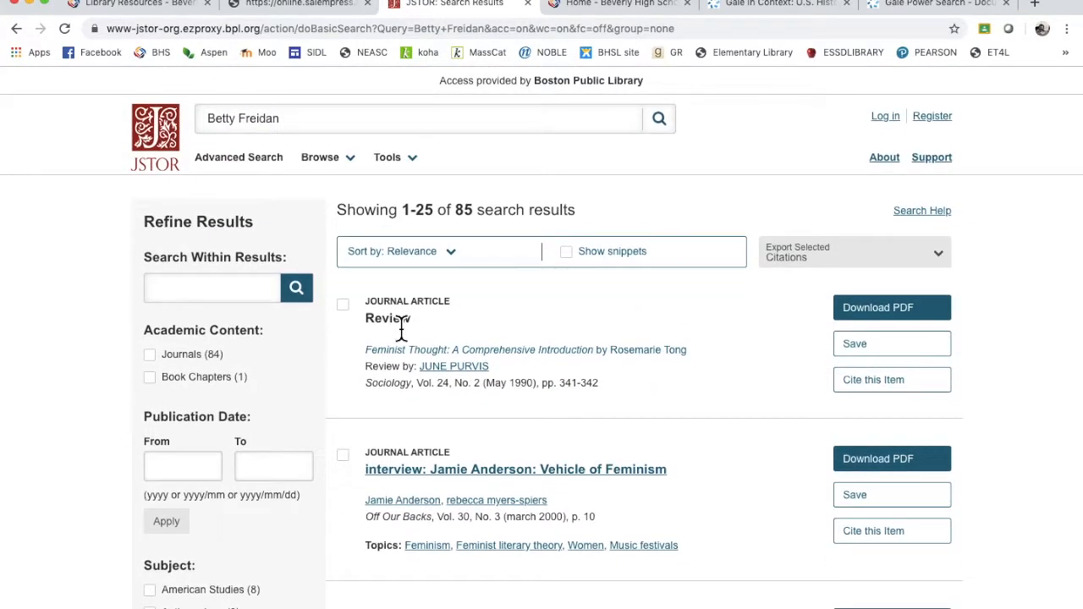
mouse_move(449, 183)
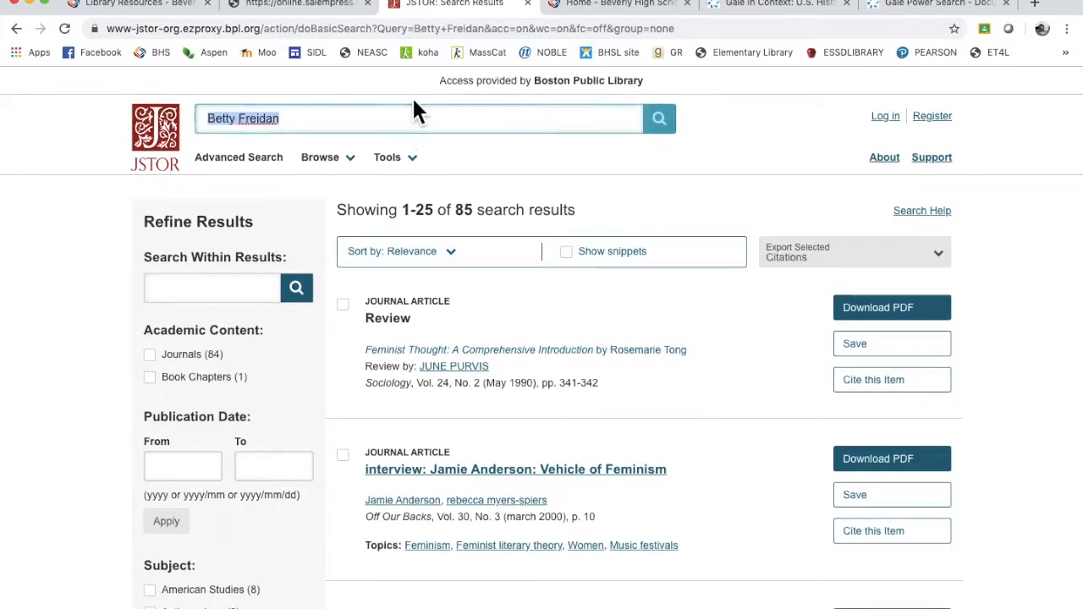
Step: Search JSTOR for 'charles schenck sedition acts' and scroll through the 194 results
type("c")
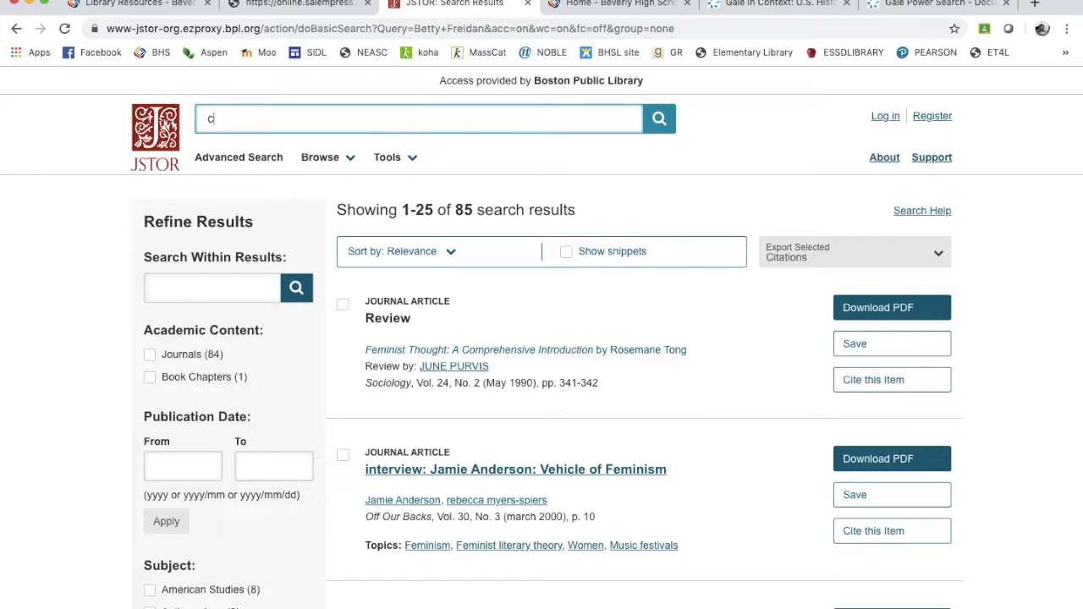
type("harles")
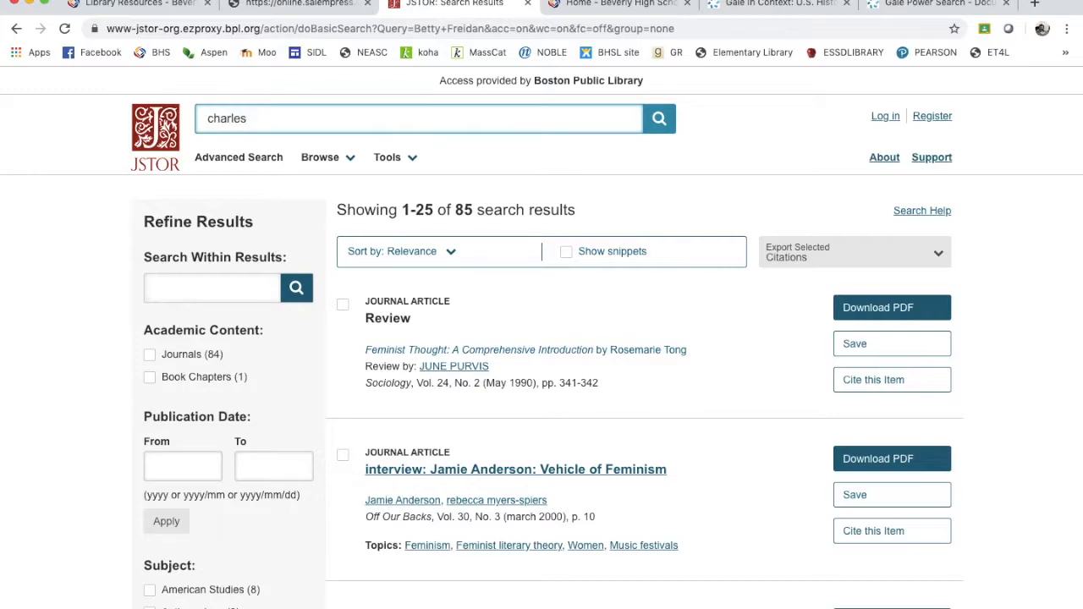
type("schenck")
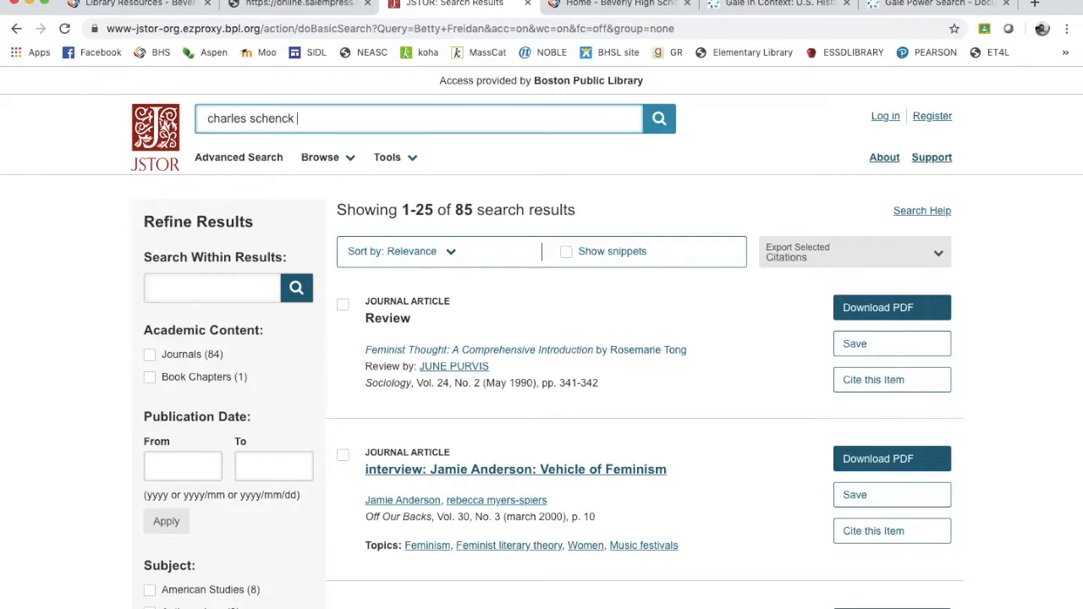
type("sedition acts")
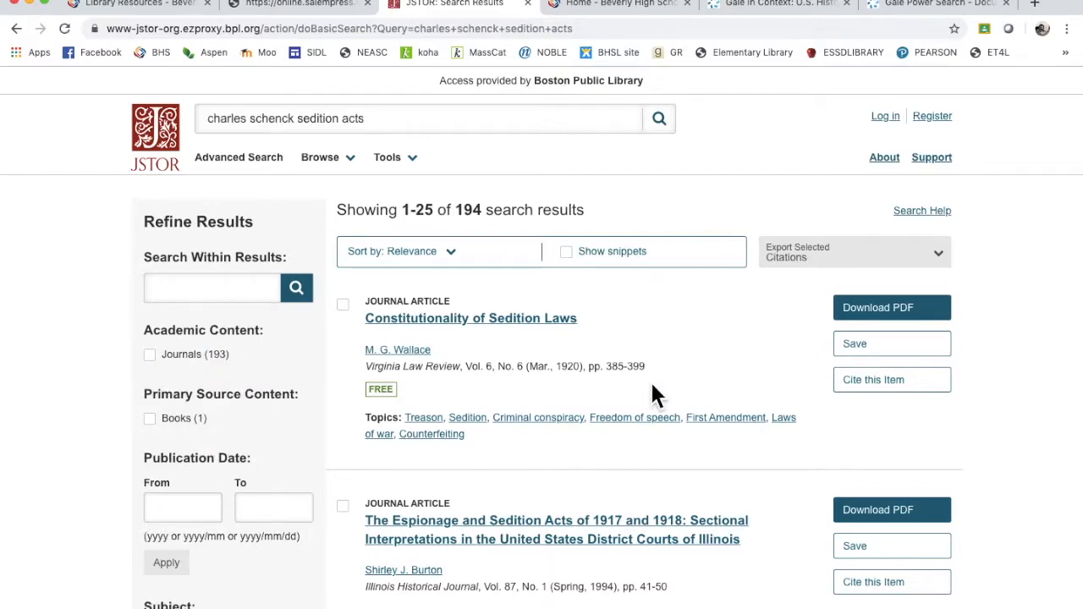
scroll("down", 3)
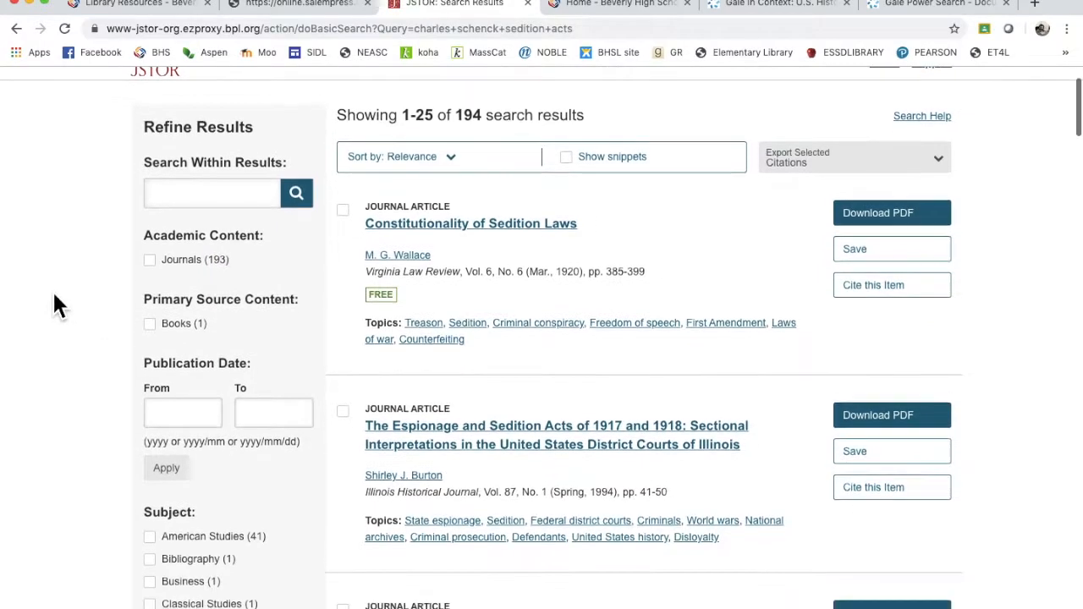
scroll("down", 3)
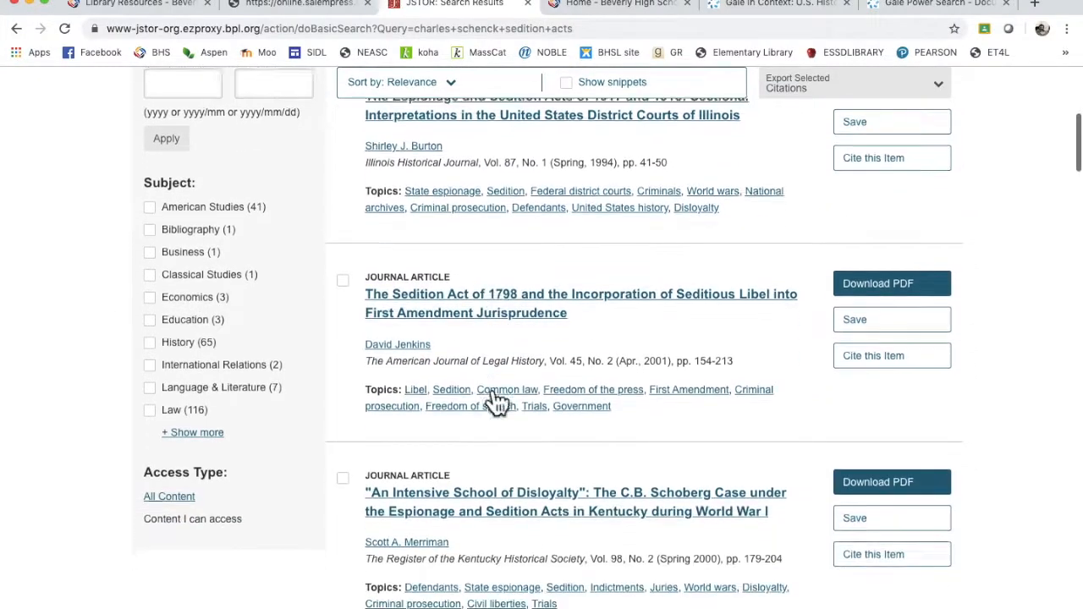
scroll("down", 3)
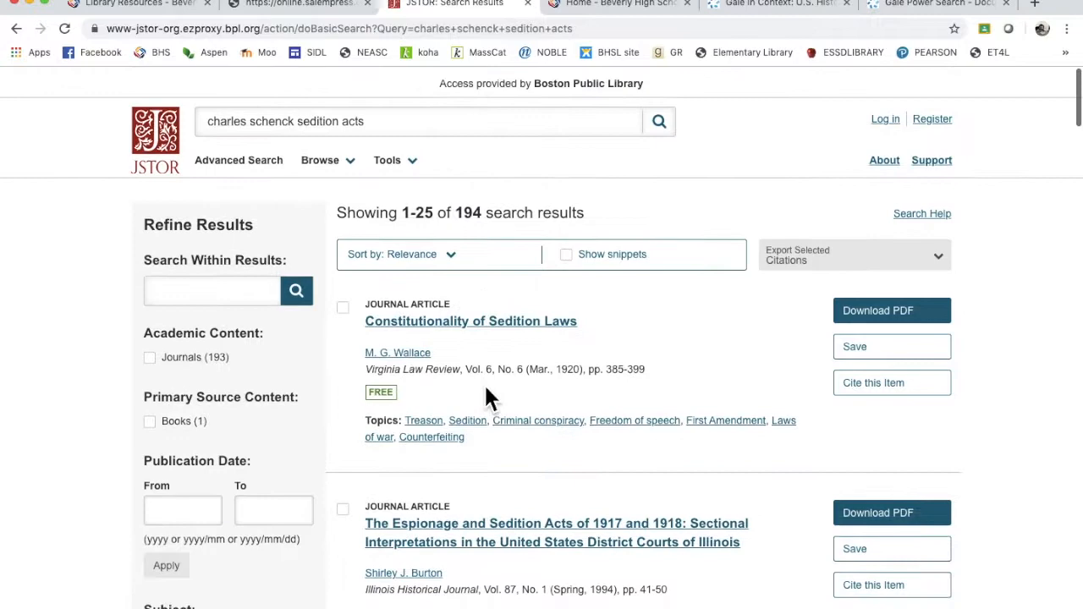
Step: Scroll down through the first page of Burton's Espionage and Sedition Acts article in JSTOR
scroll("down", 3)
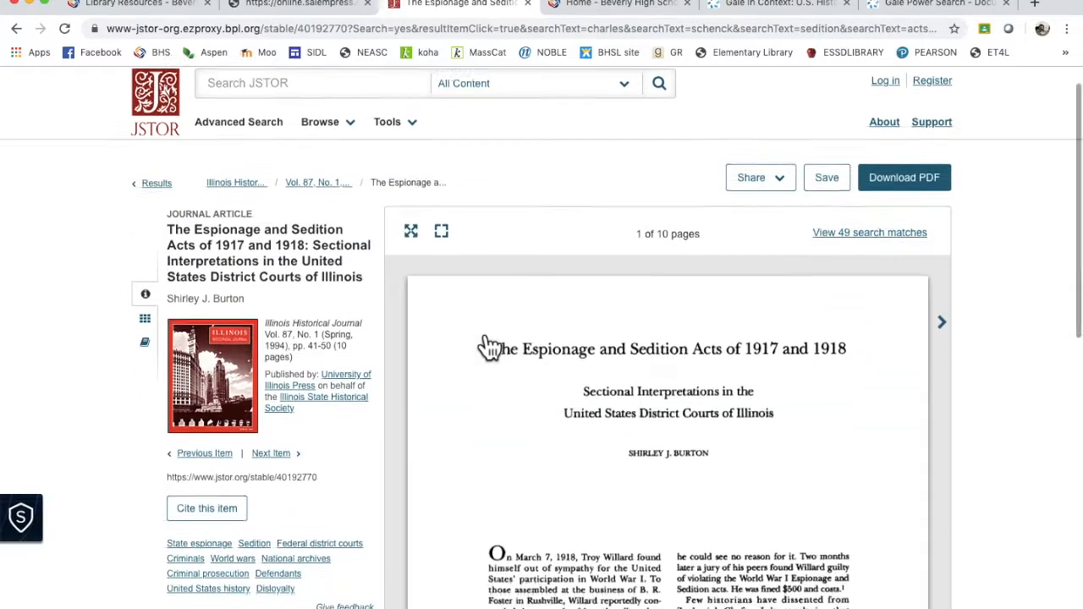
scroll("down", 3)
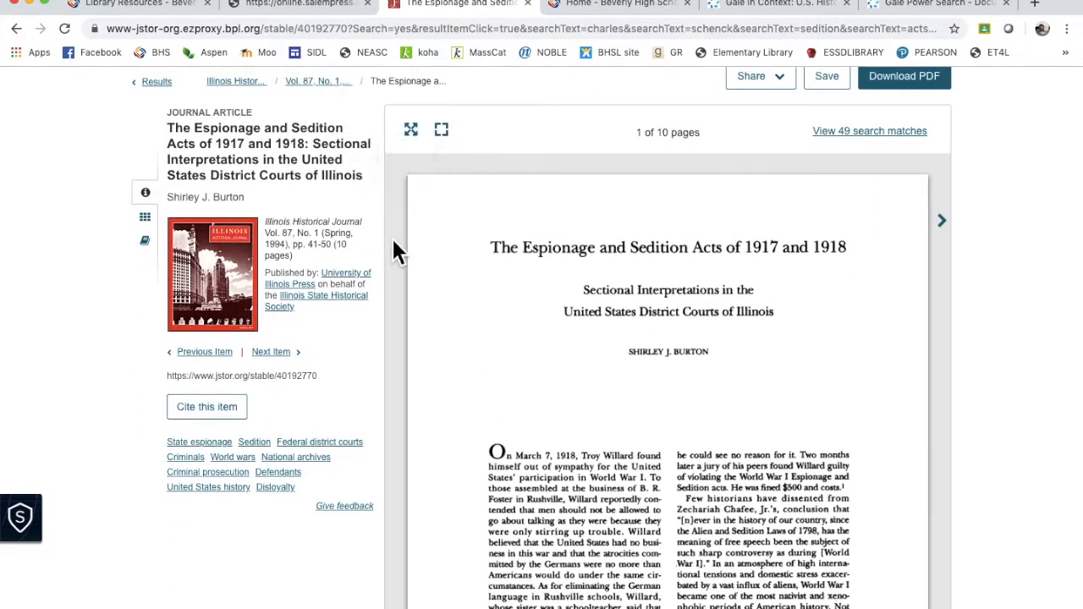
mouse_move(542, 413)
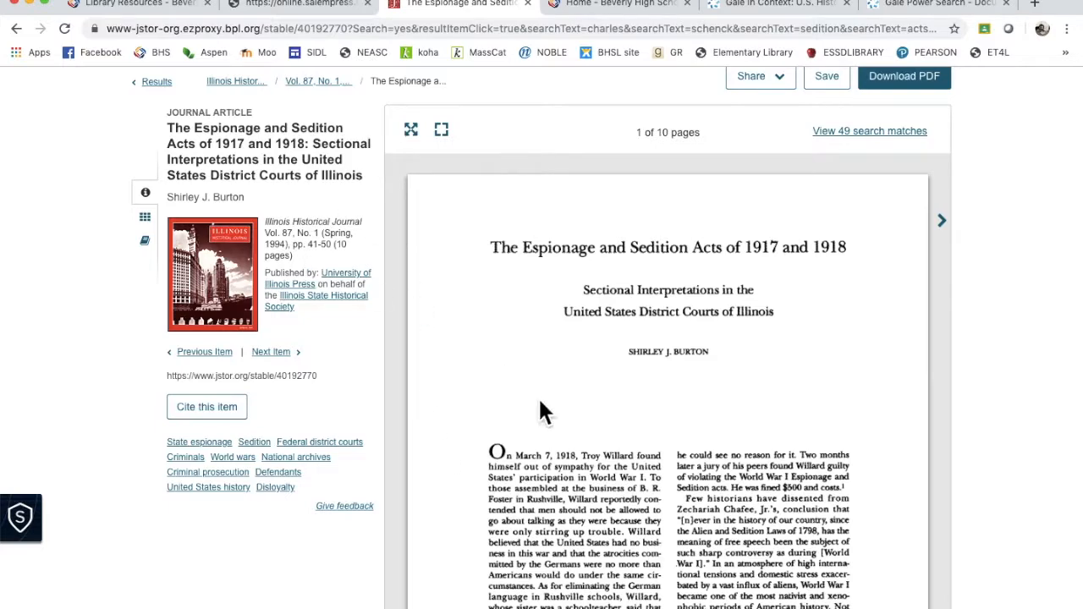
scroll("down", 3)
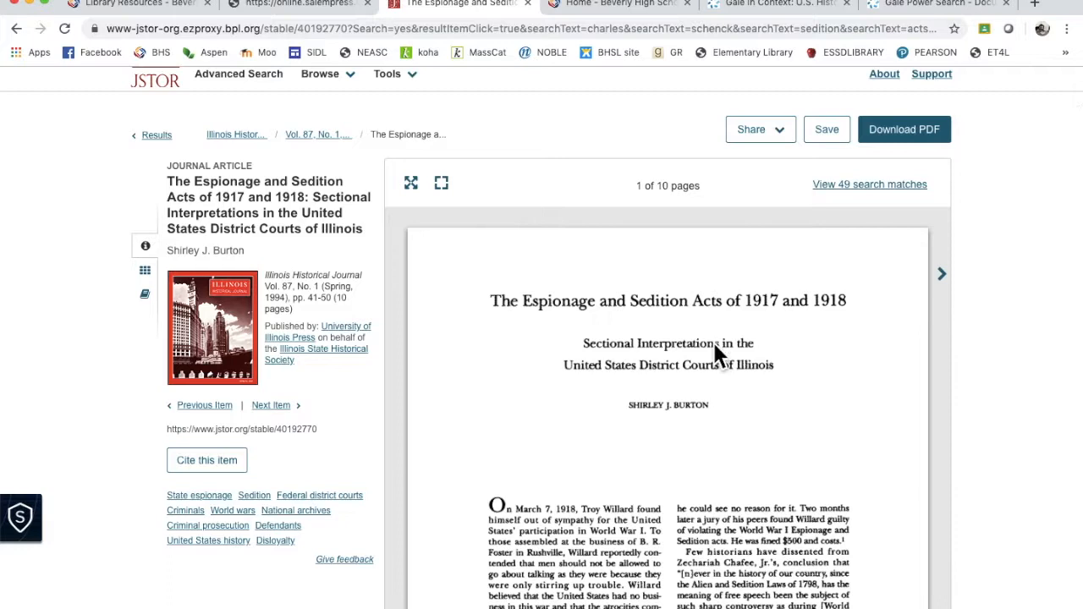
mouse_move(904, 129)
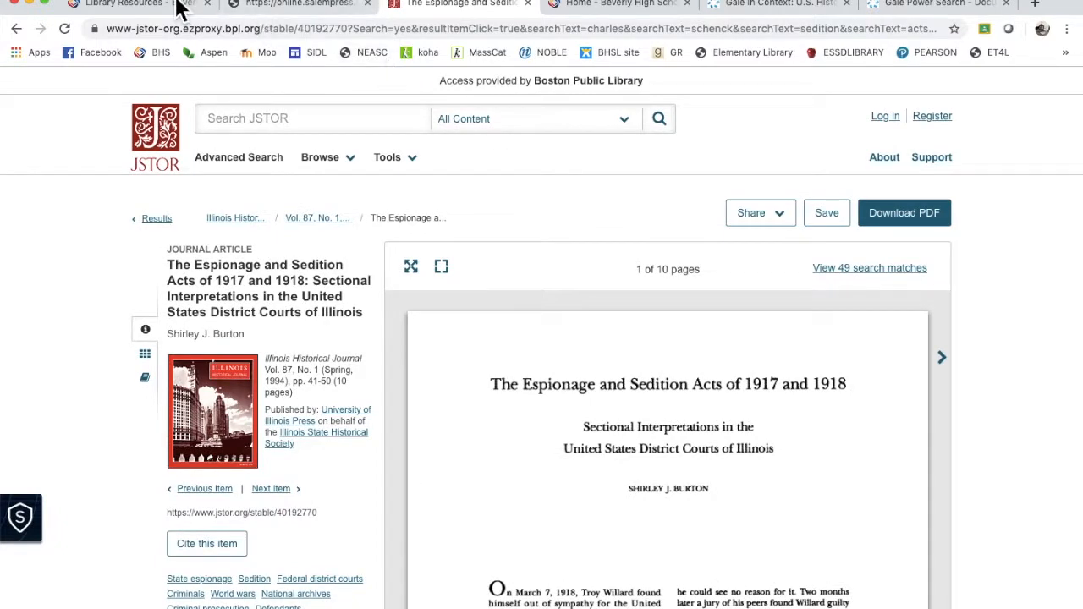
Step: Return to the Beverly High School library resources page and go to the Google home page
left_click(127, 3)
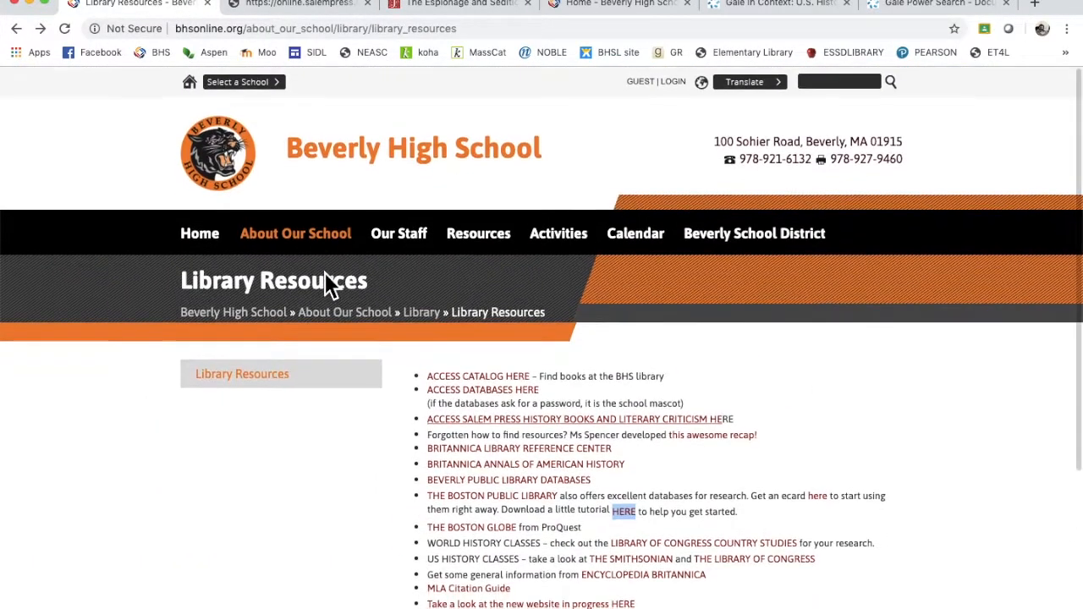
left_click(295, 234)
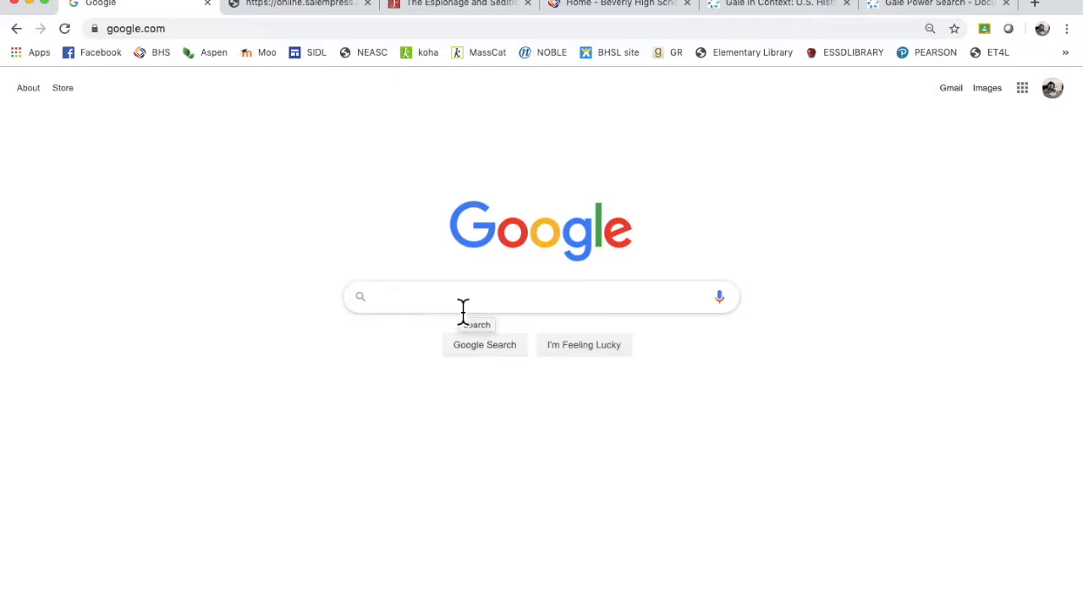
Step: Search Google for ku klux klan and scroll the ~8,670,000 results past Wikipedia and History.com to The New York Times
type("ku")
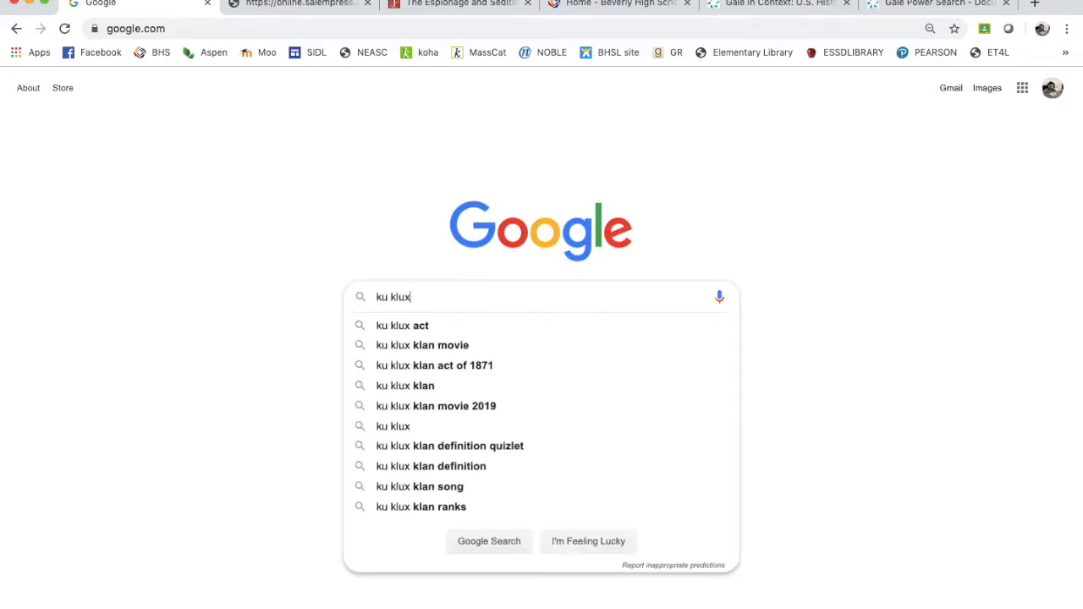
type("kl")
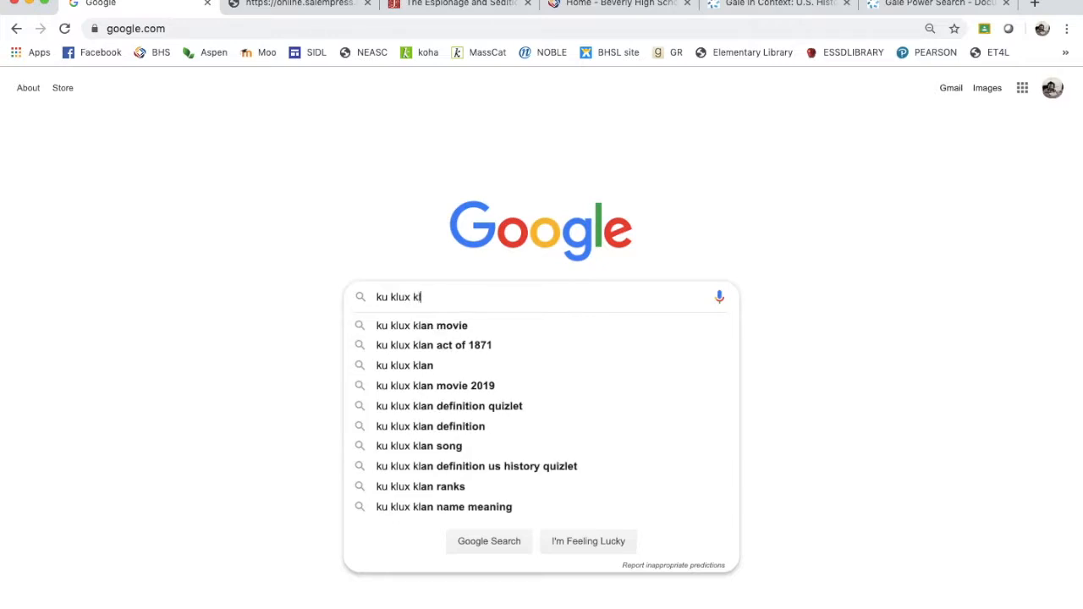
key("enter")
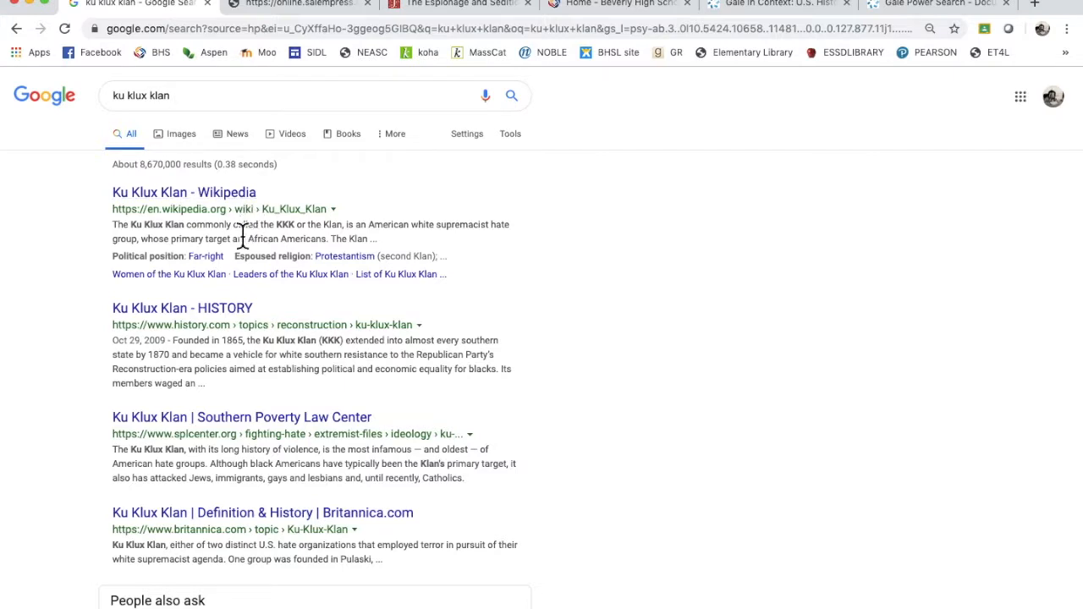
scroll("down", 3)
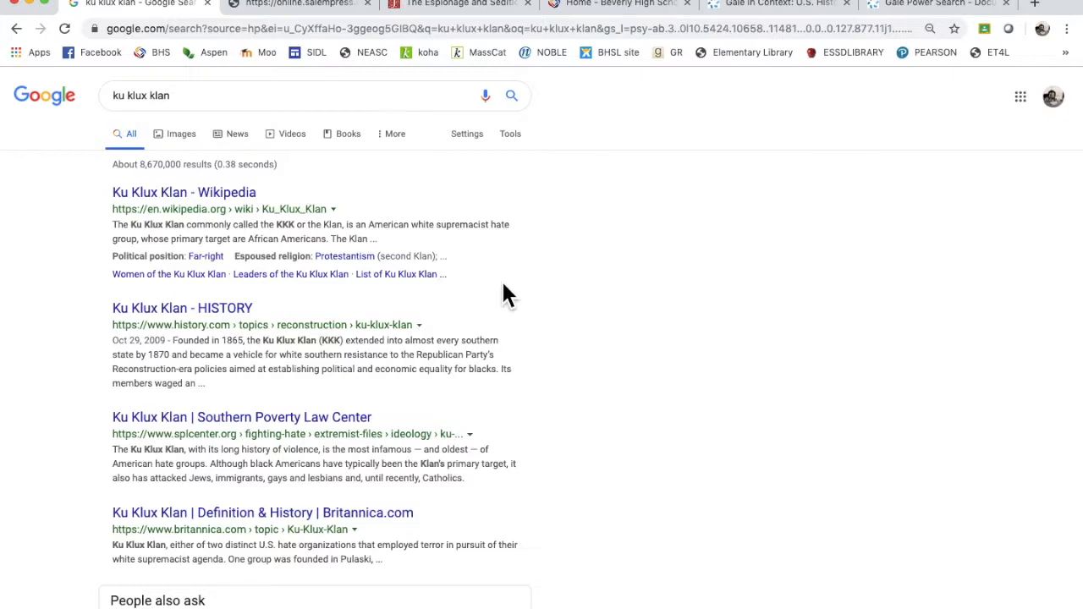
mouse_move(745, 369)
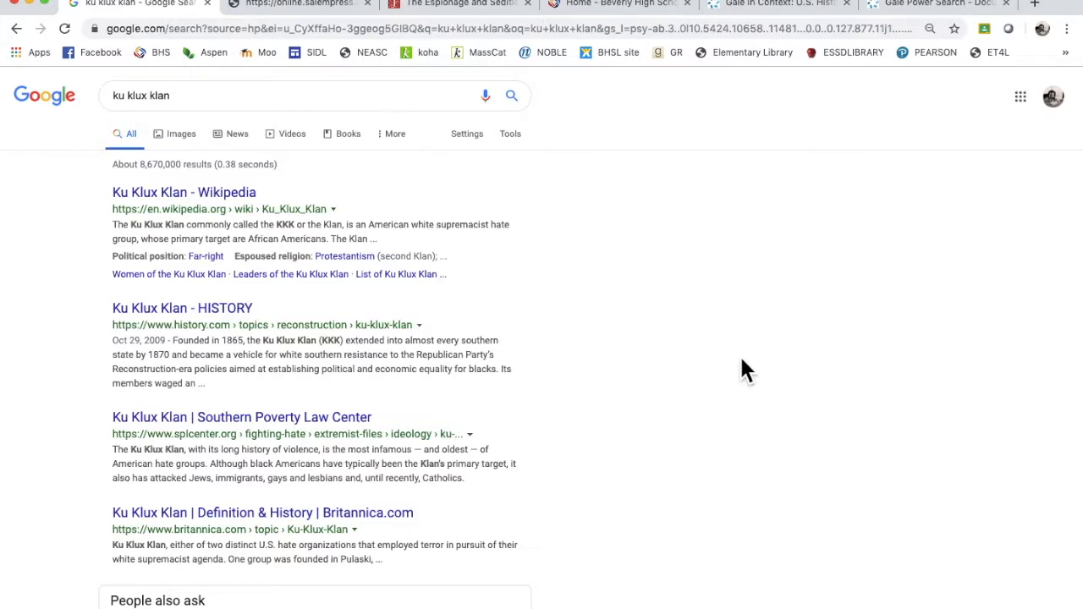
scroll("down", 3)
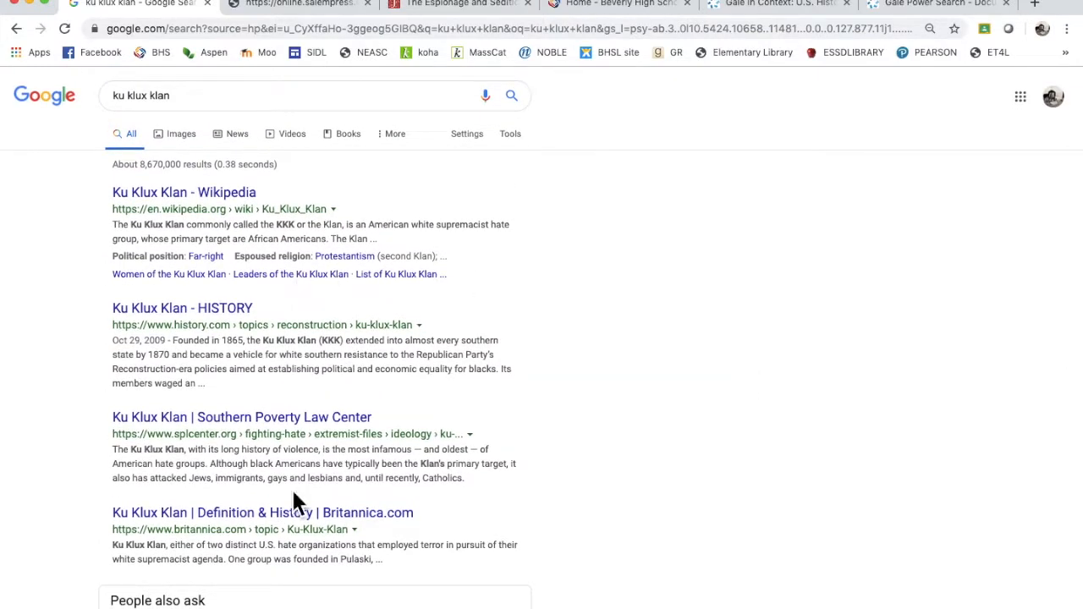
mouse_move(518, 490)
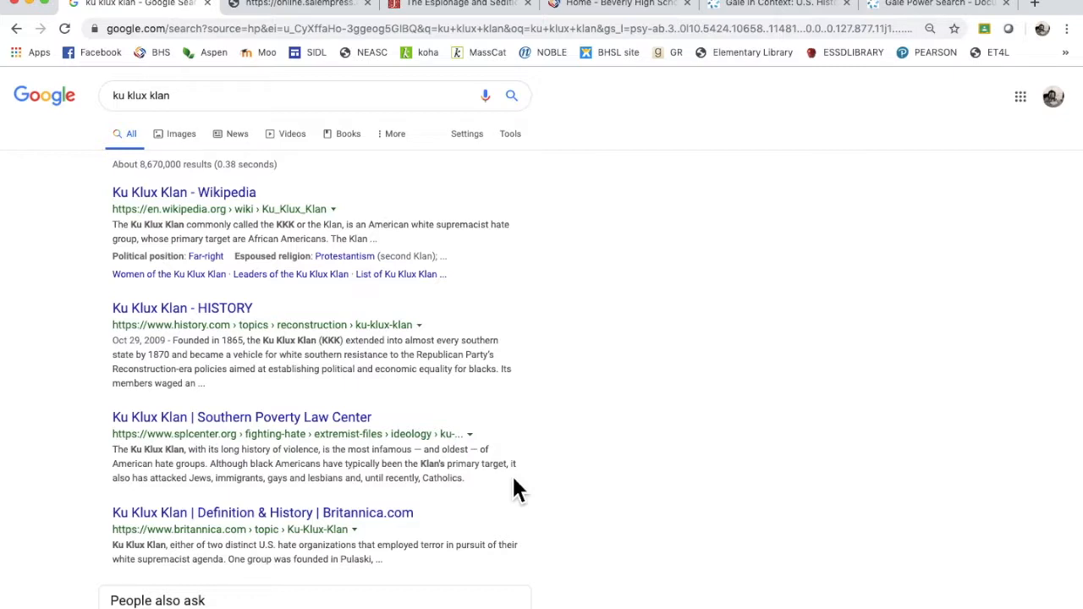
scroll("down", 3)
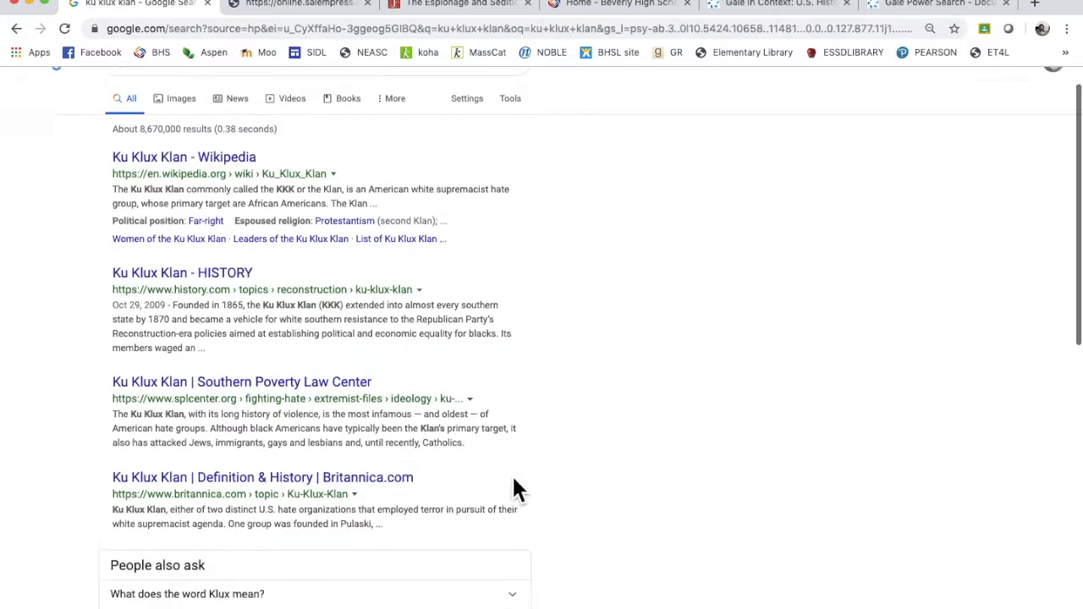
scroll("up", 3)
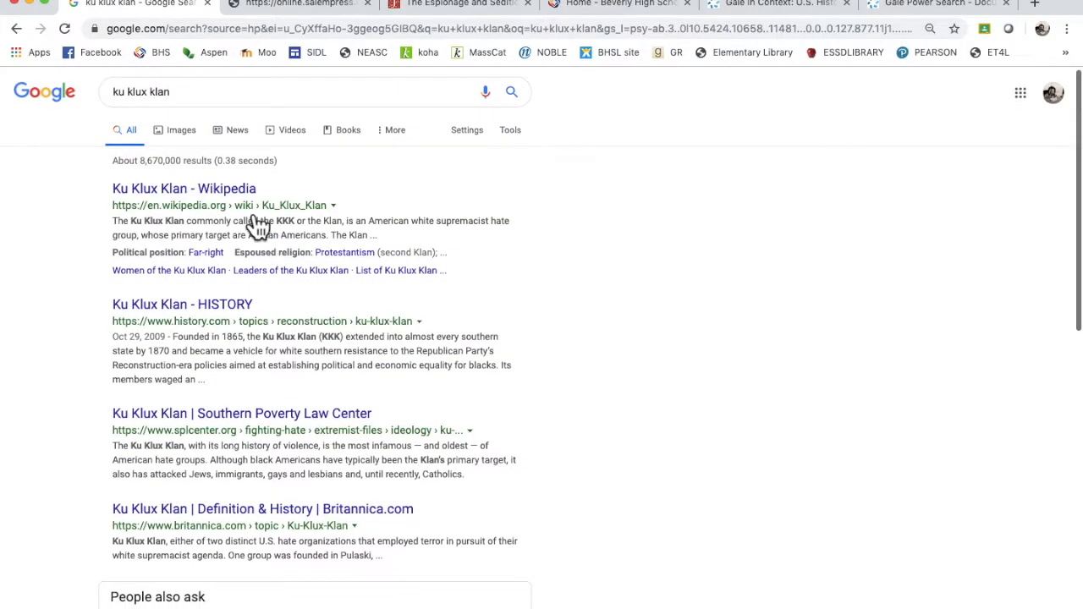
scroll("down", 3)
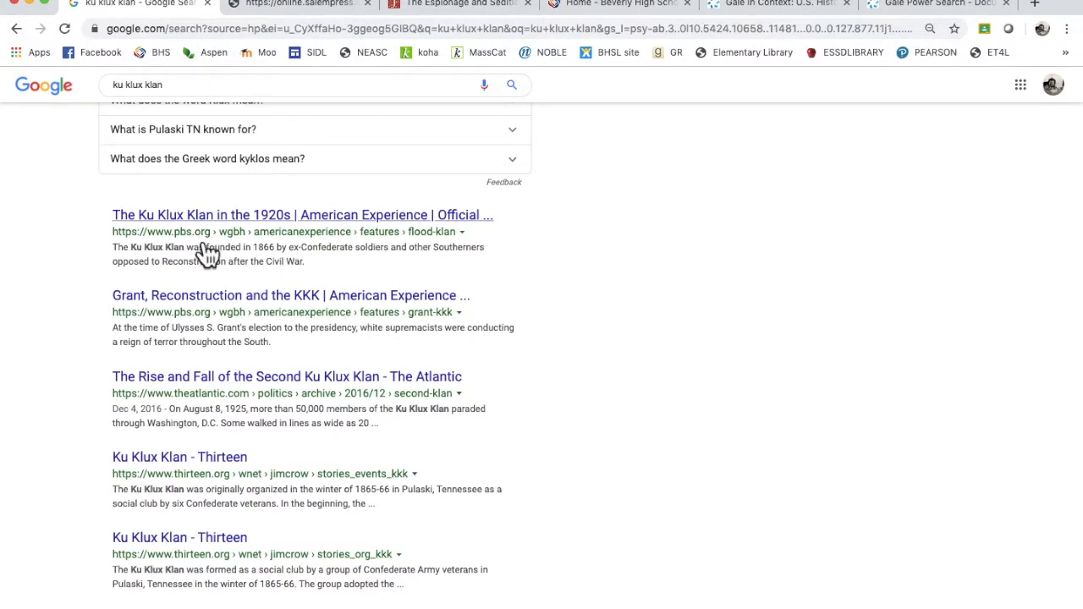
scroll("down", 3)
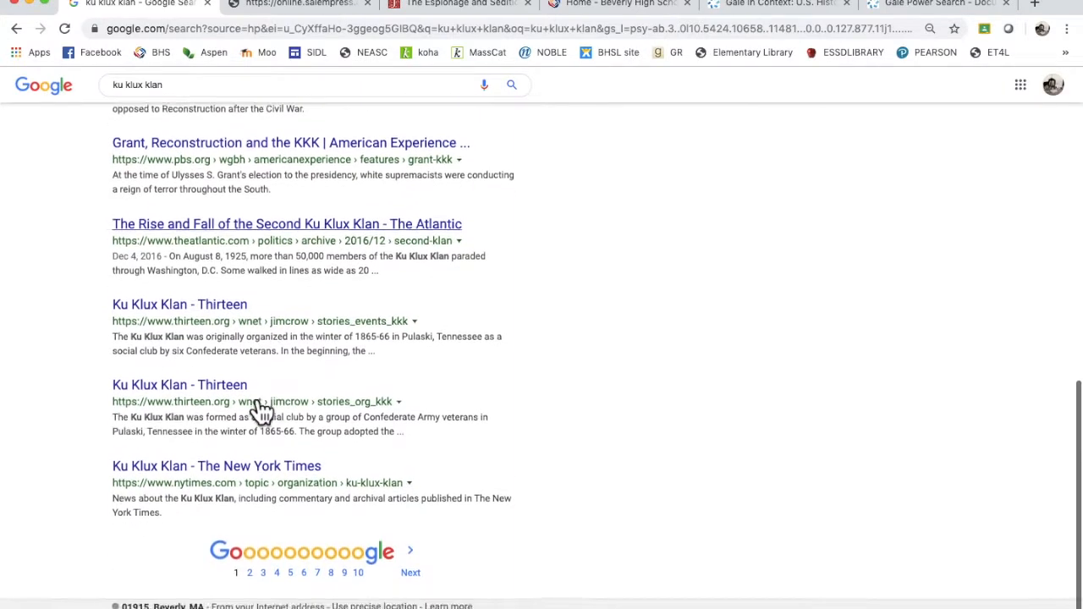
mouse_move(291, 356)
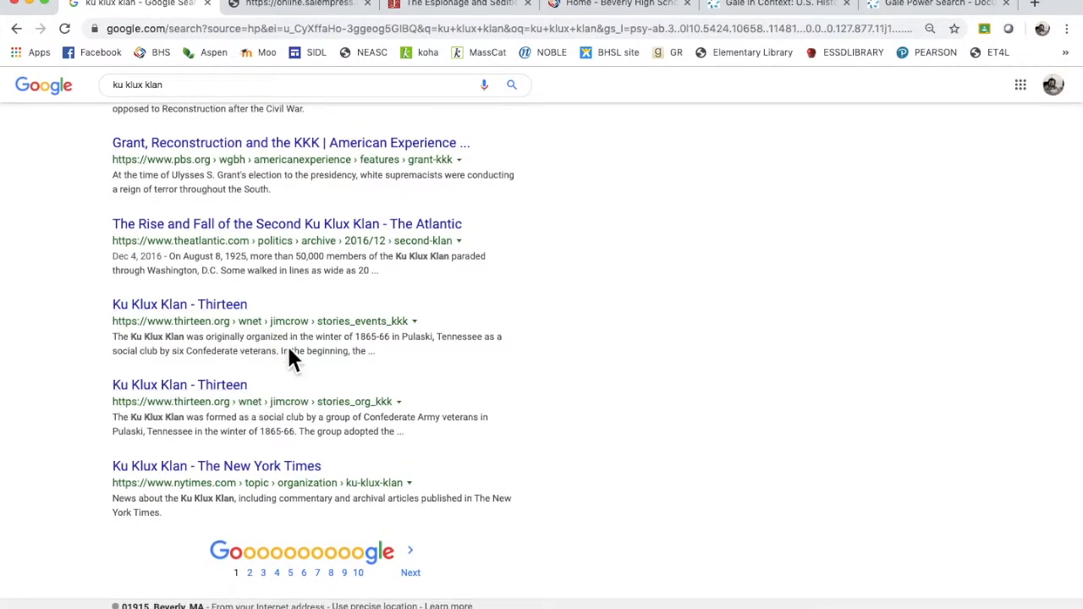
mouse_move(274, 420)
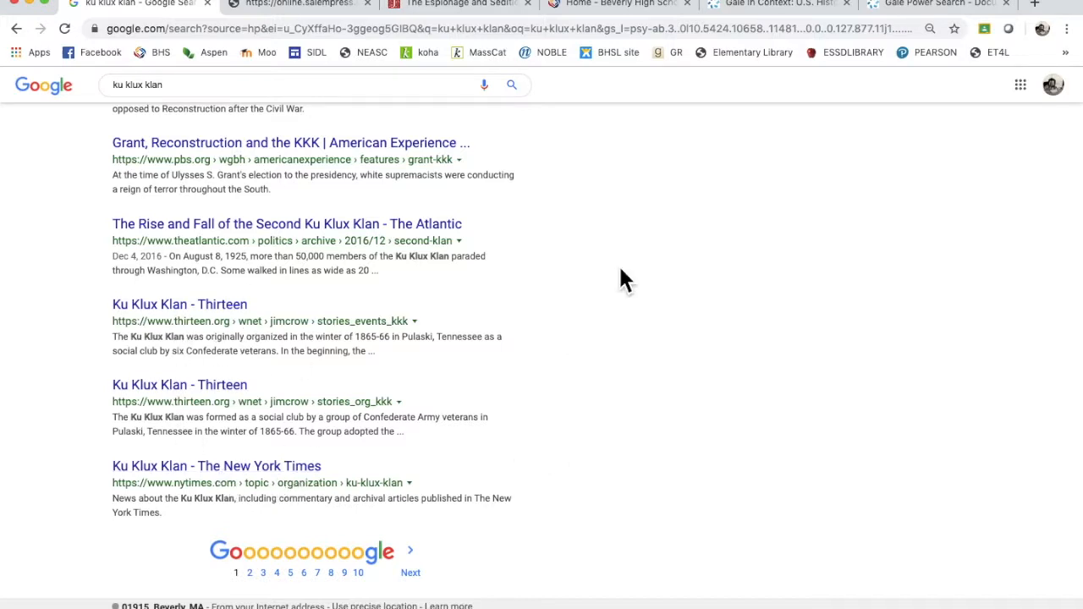
mouse_move(708, 231)
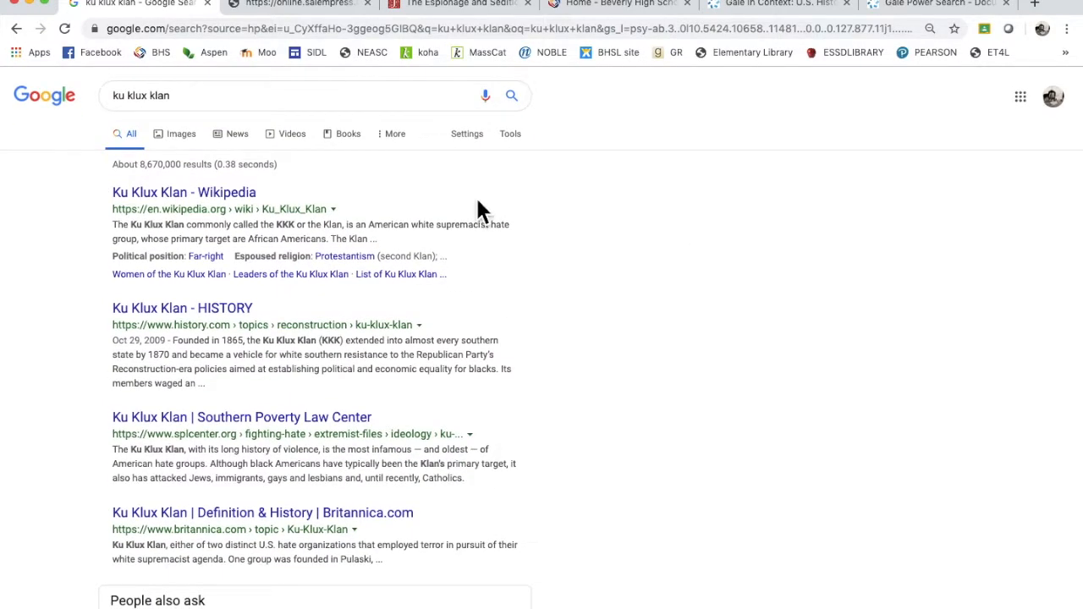
Step: Use Advanced Search with 'edu' in site or domain to narrow ku klux klan to about 123,000 .edu results
left_click(468, 134)
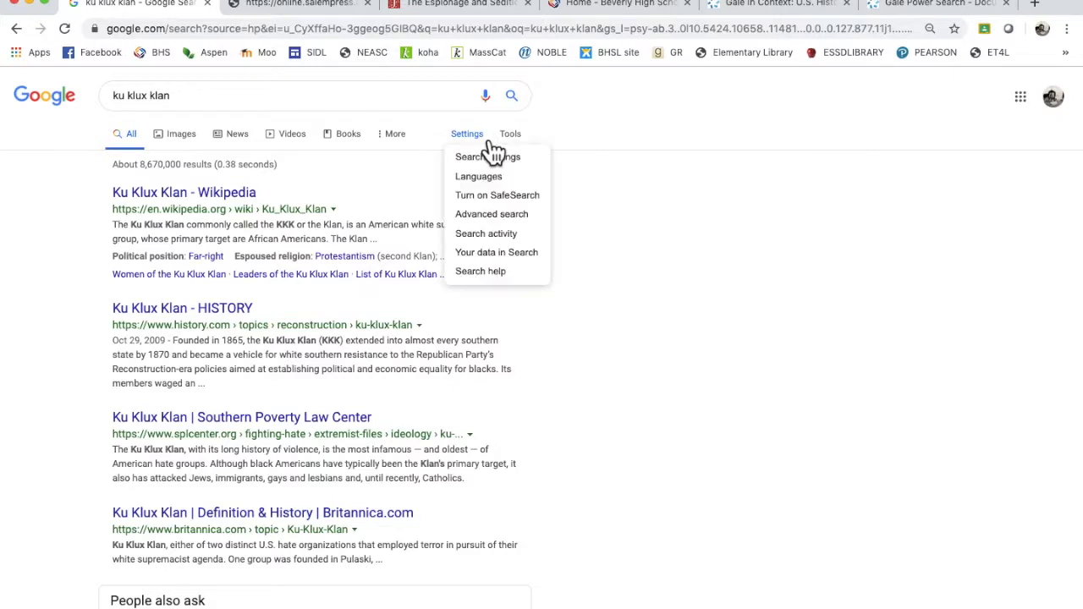
left_click(490, 213)
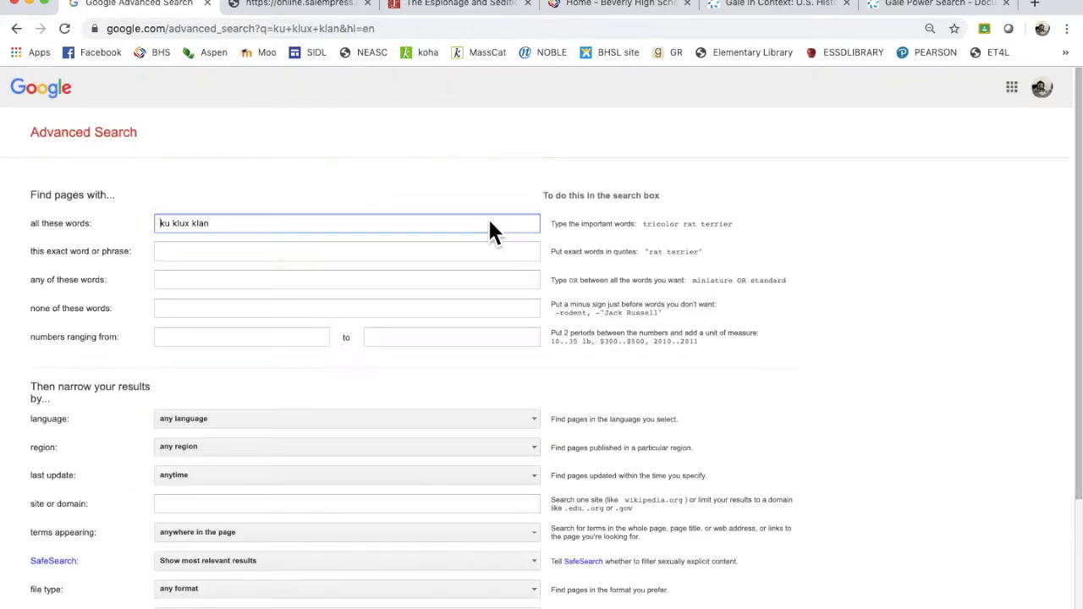
scroll("down", 3)
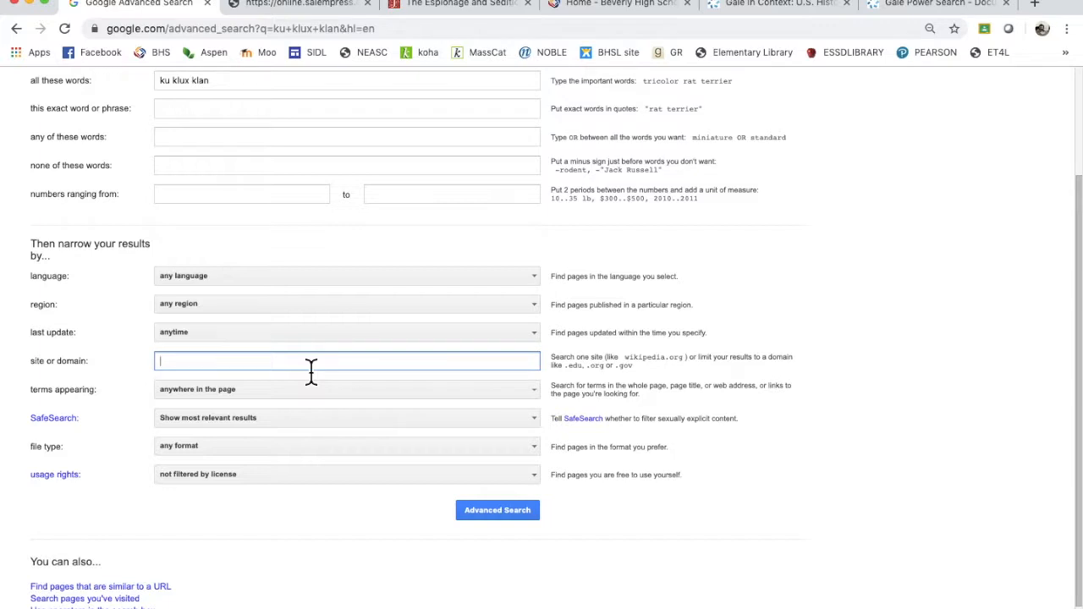
type("edu")
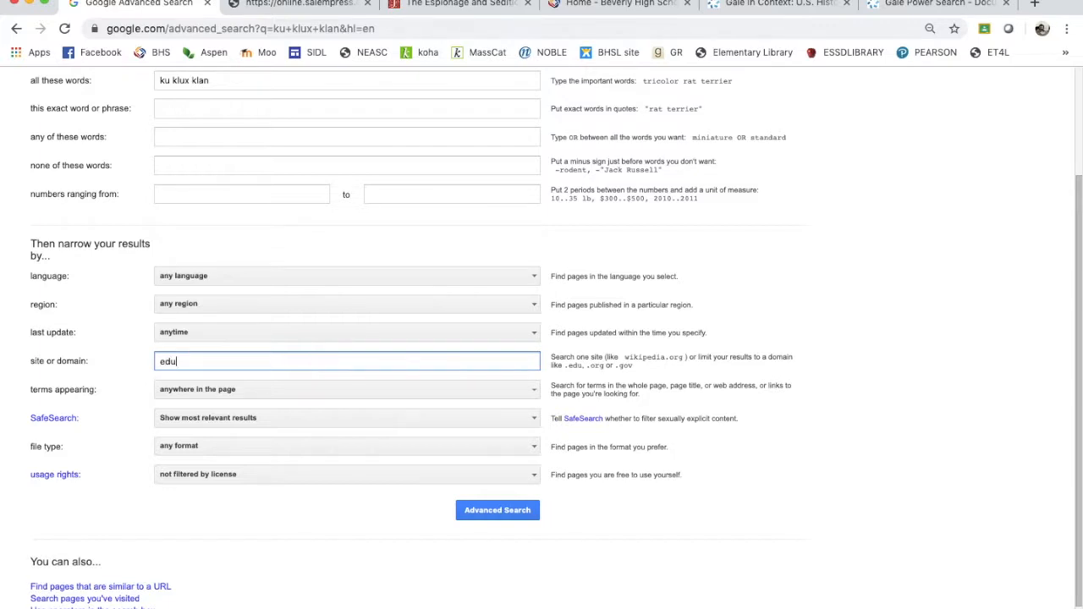
left_click(498, 510)
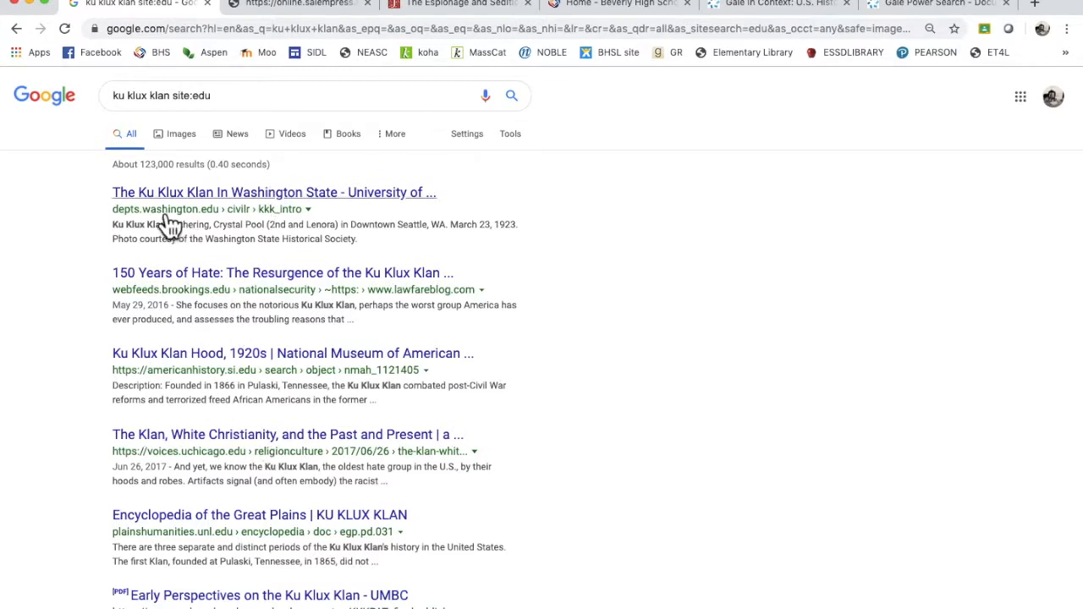
scroll("down", 3)
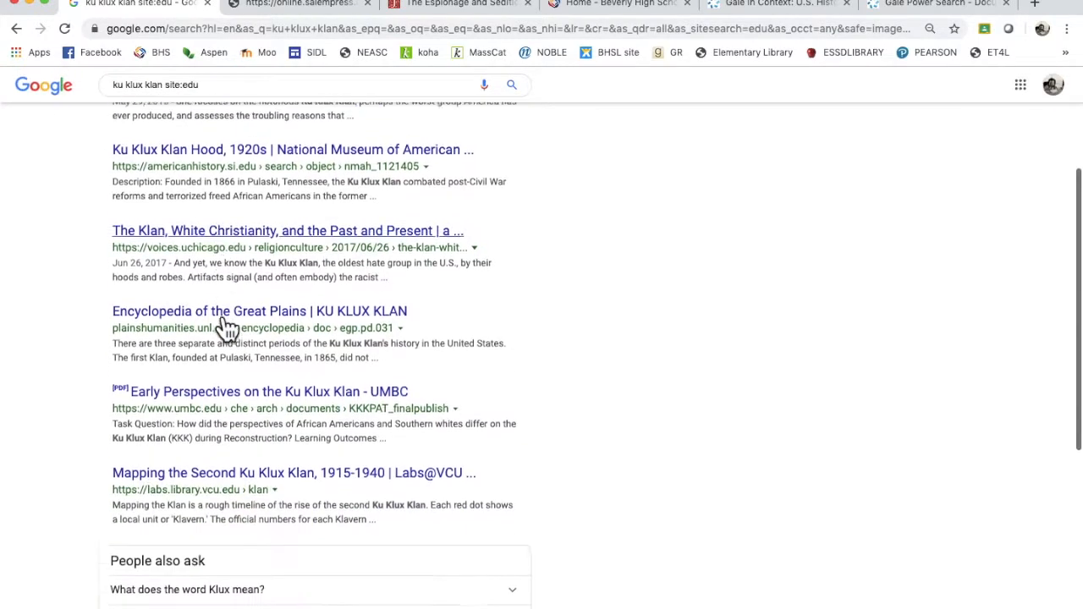
scroll("down", 3)
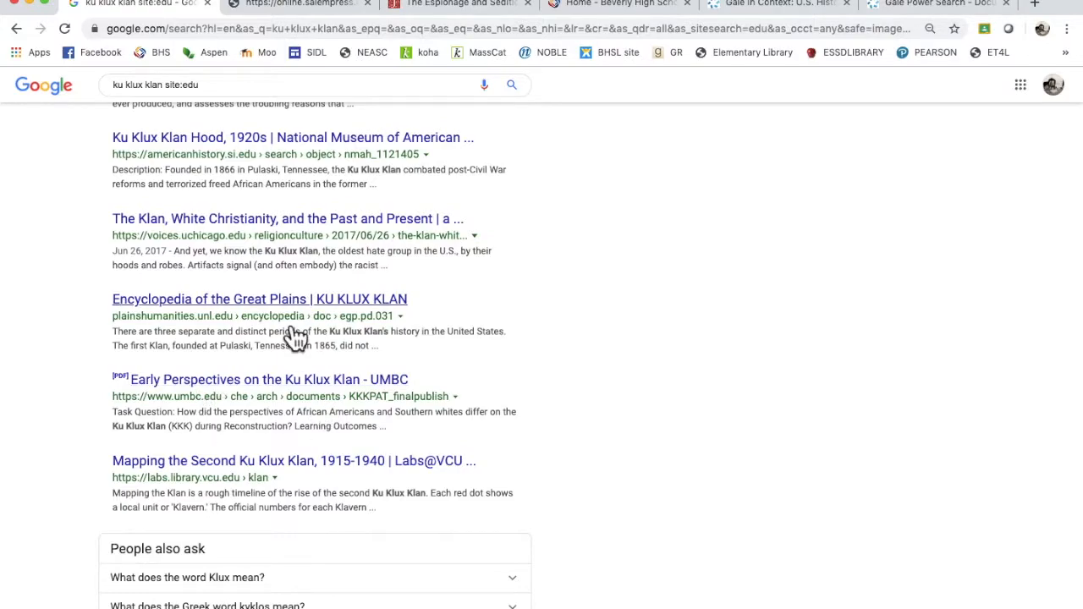
scroll("down", 3)
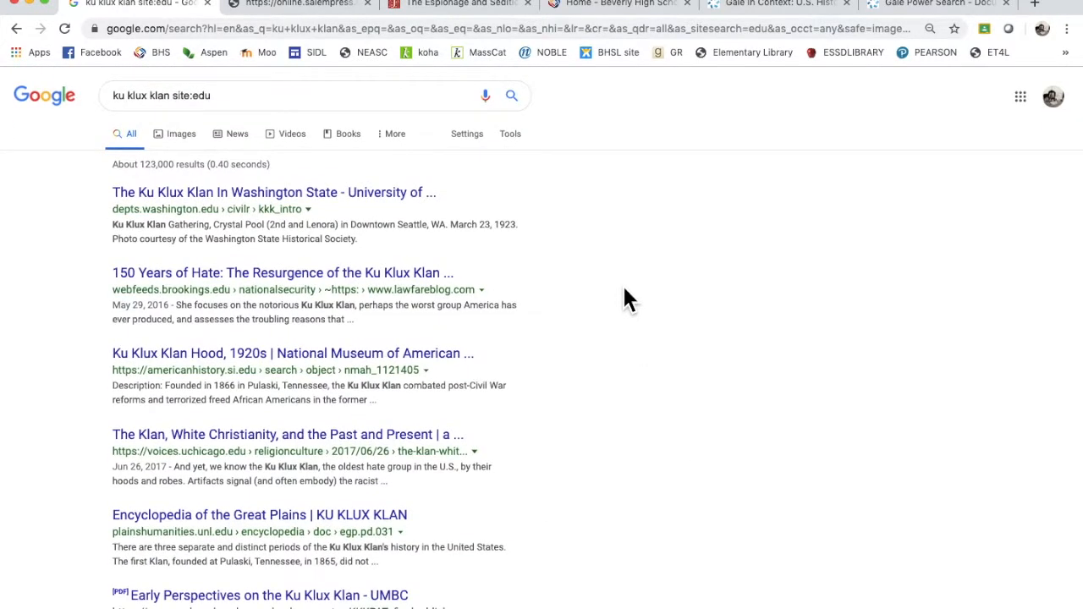
scroll("down", 3)
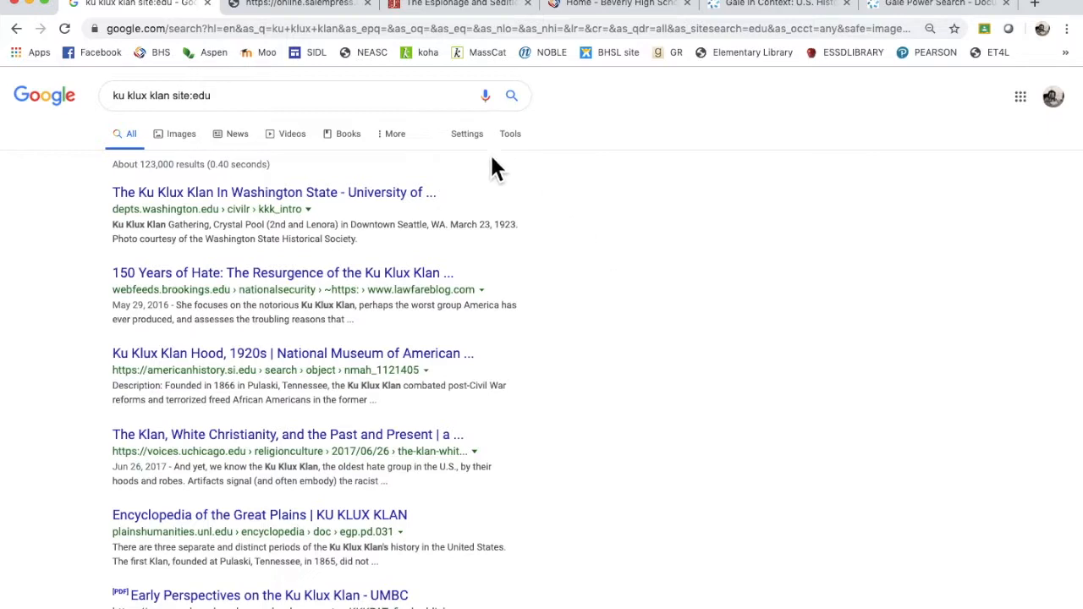
mouse_move(511, 217)
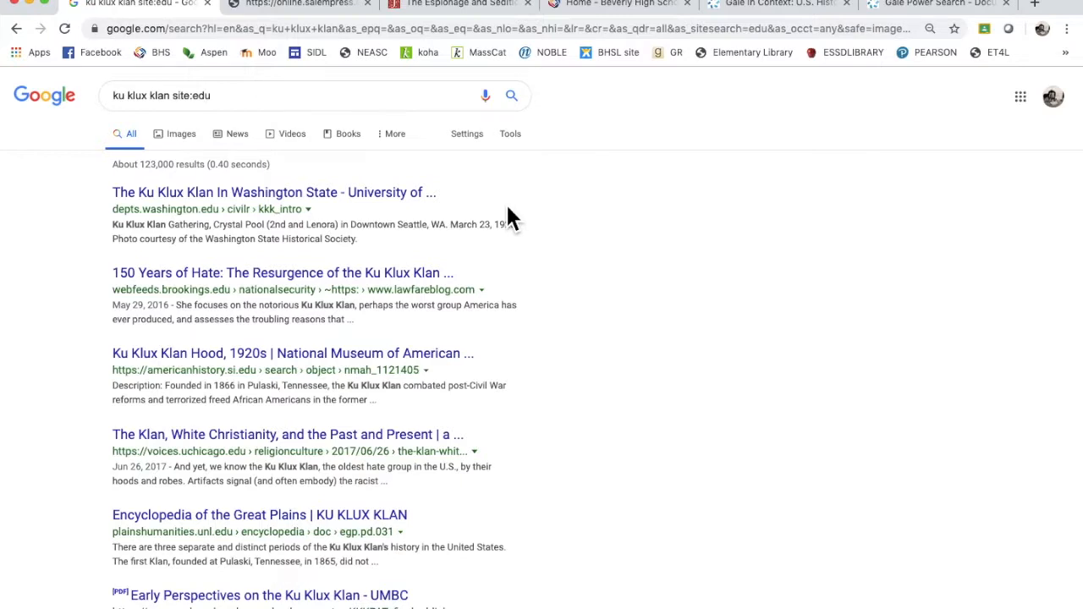
mouse_move(467, 132)
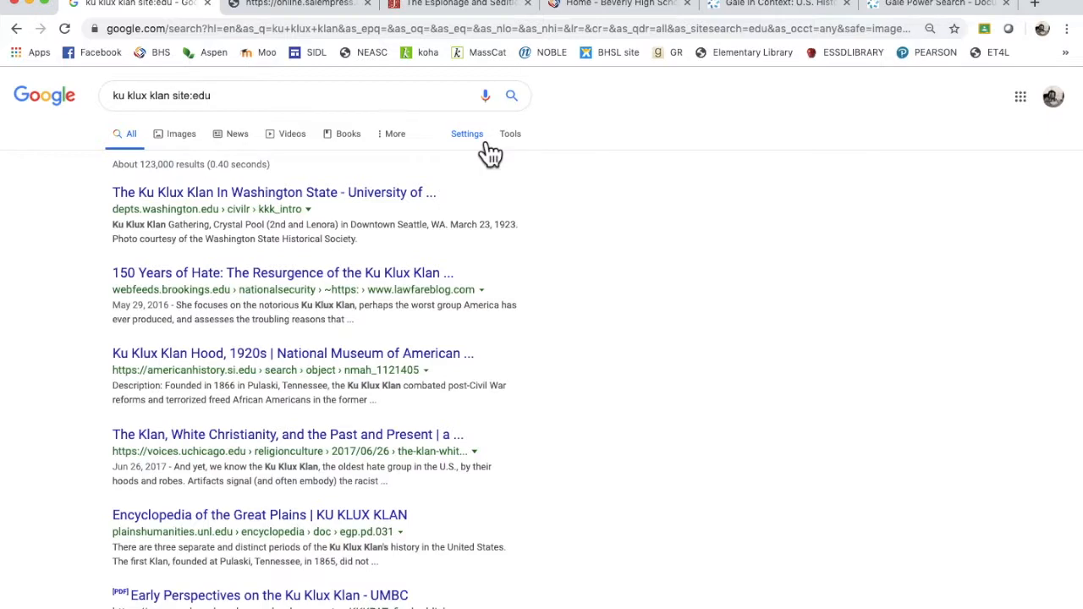
Step: Rerun Advanced Search with 'gov' in site or domain, narrowing ku klux klan to about 30,700 .gov results
left_click(467, 134)
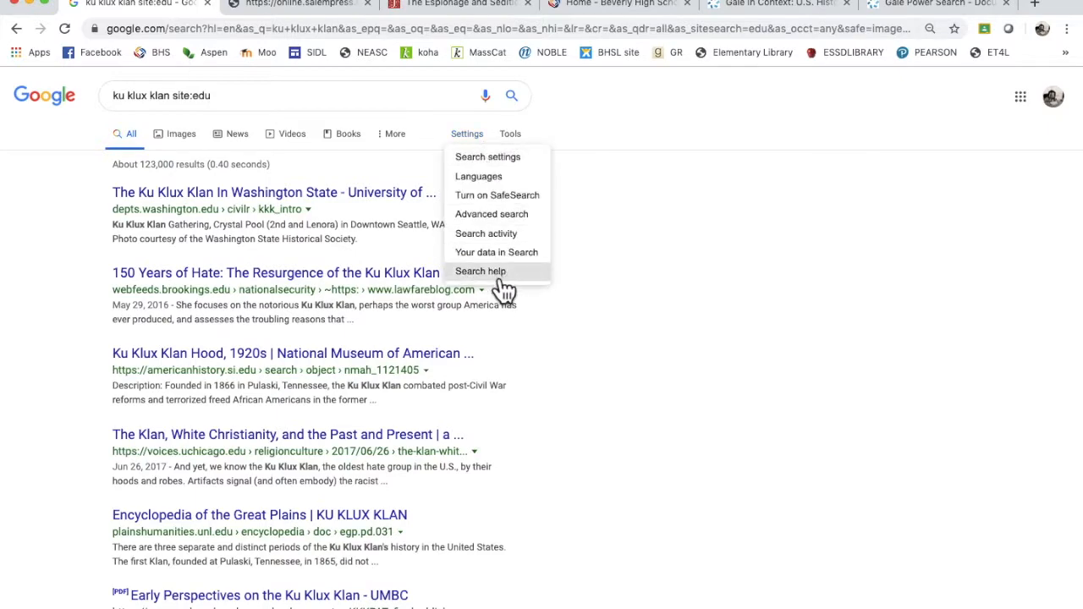
left_click(491, 213)
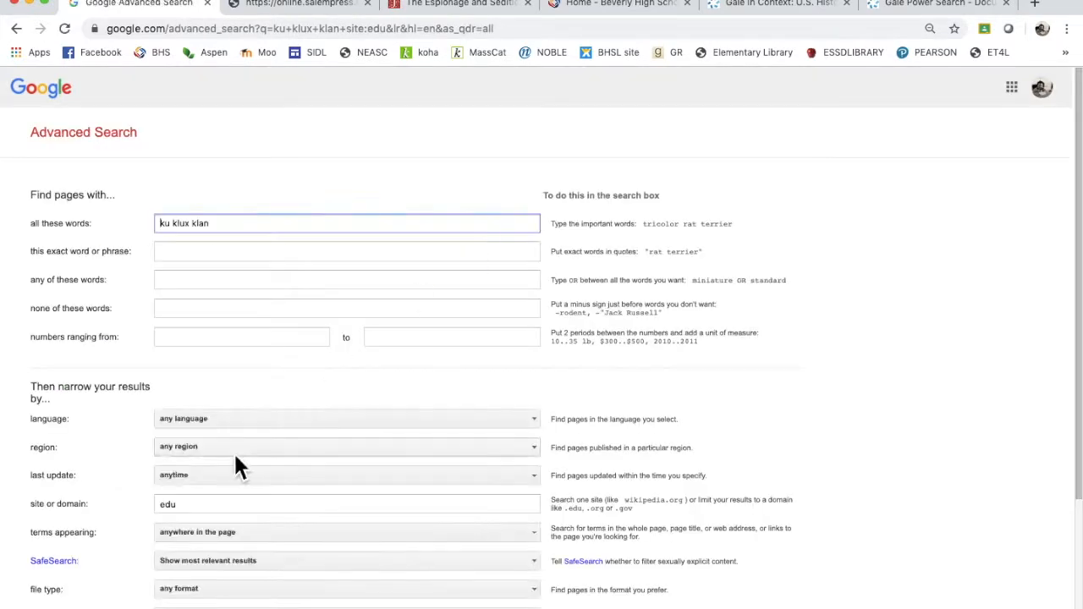
scroll("down", 3)
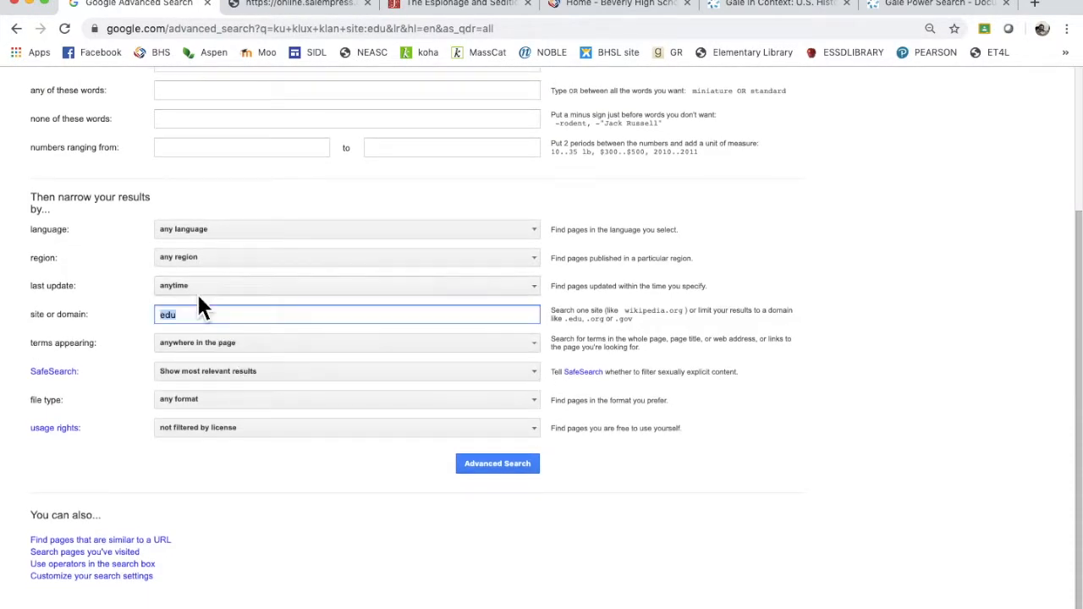
type("gov")
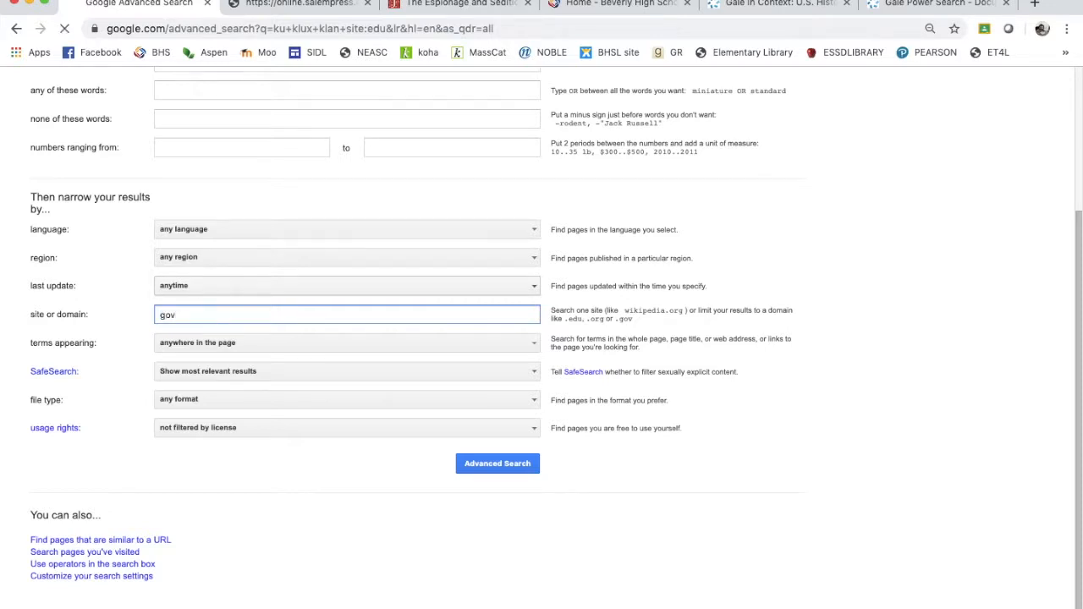
left_click(498, 464)
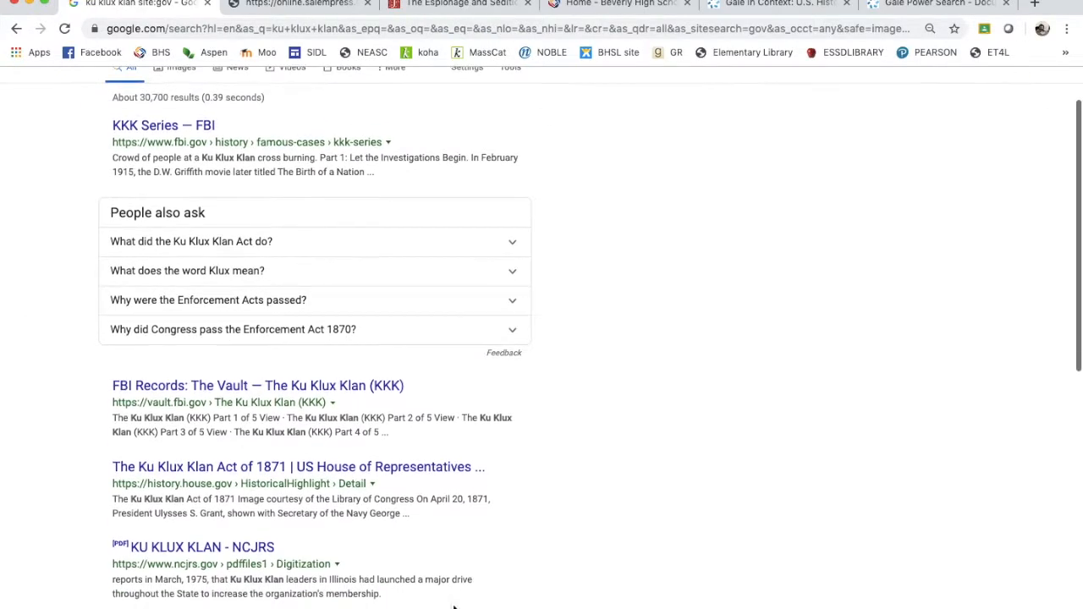
scroll("down", 3)
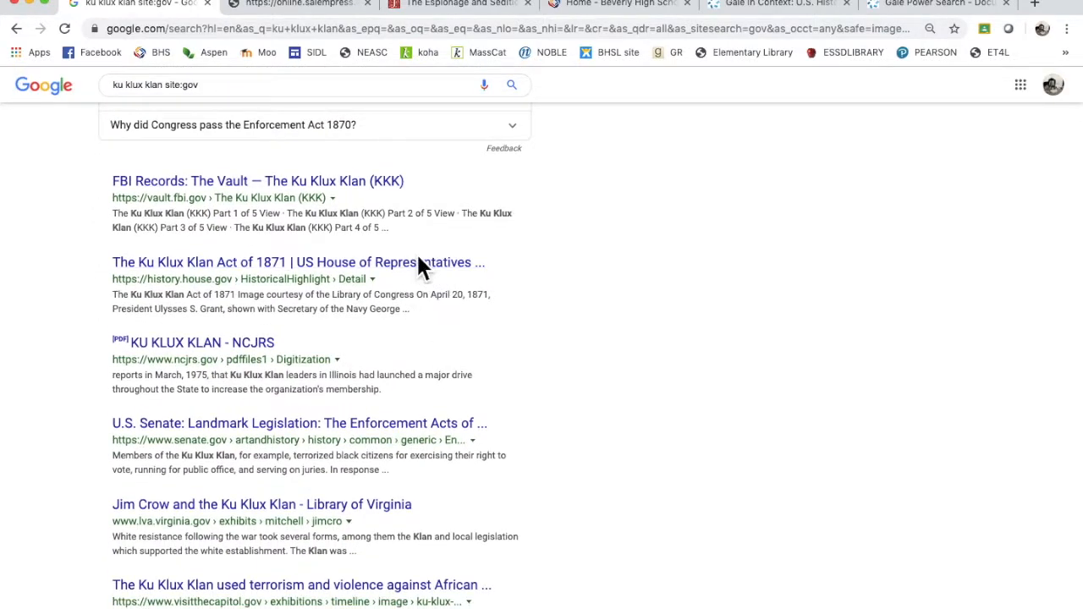
scroll("down", 3)
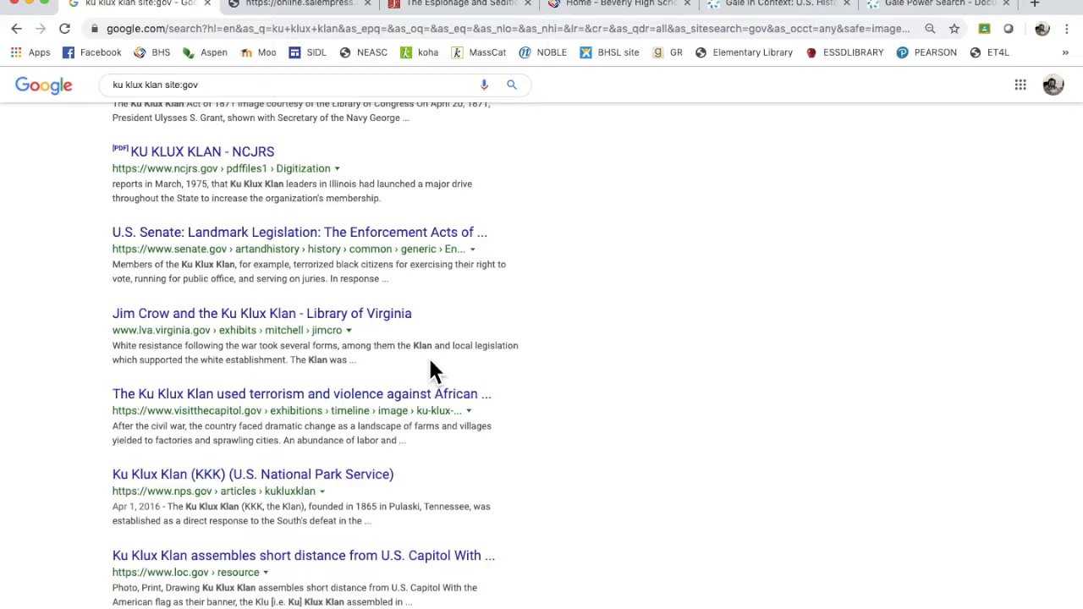
scroll("up", 3)
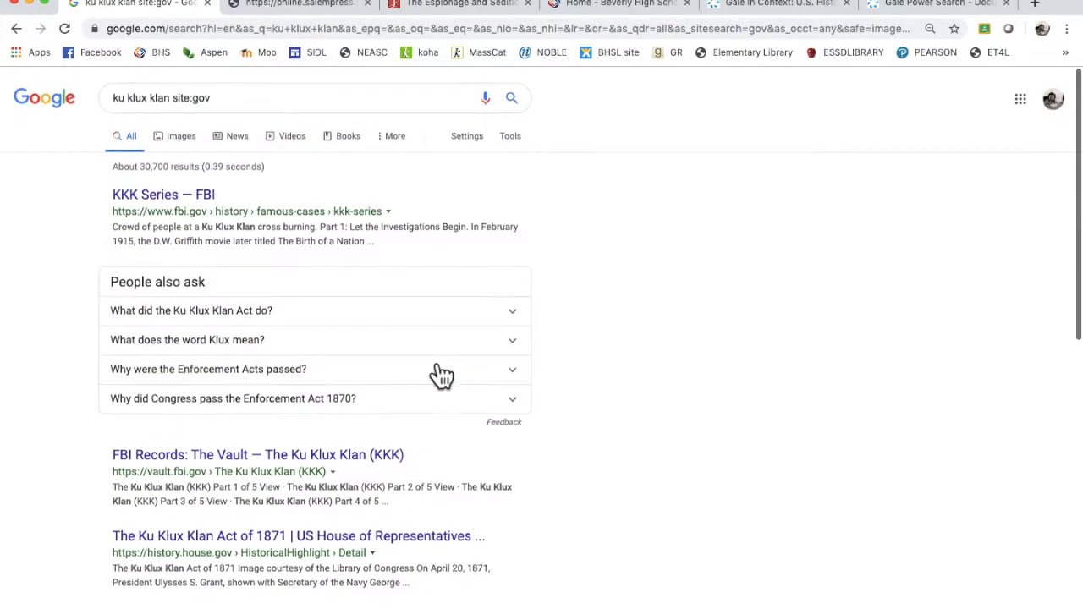
scroll("down", 3)
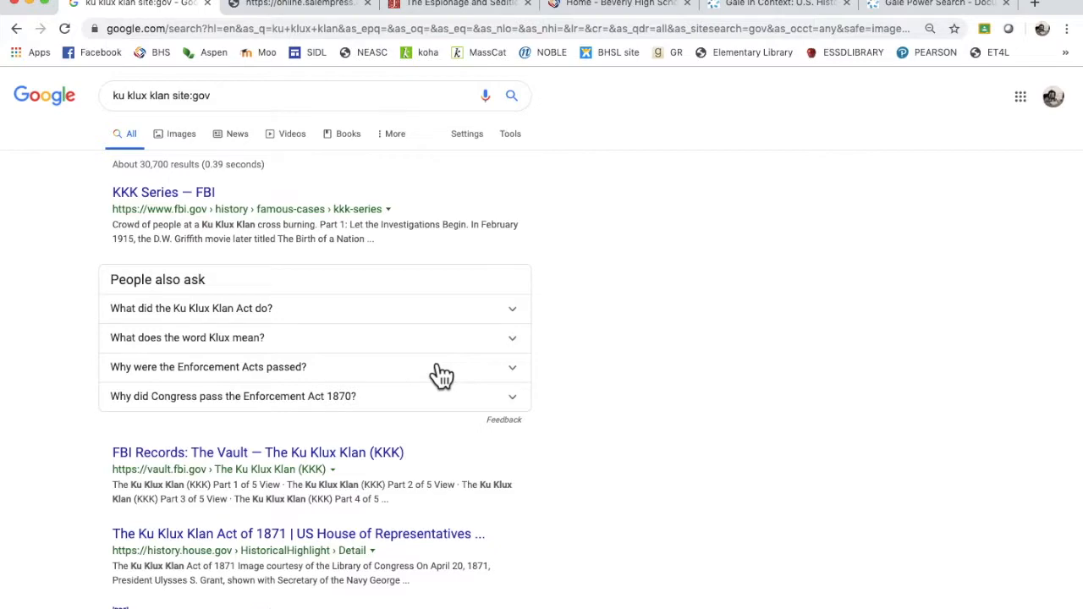
scroll("down", 3)
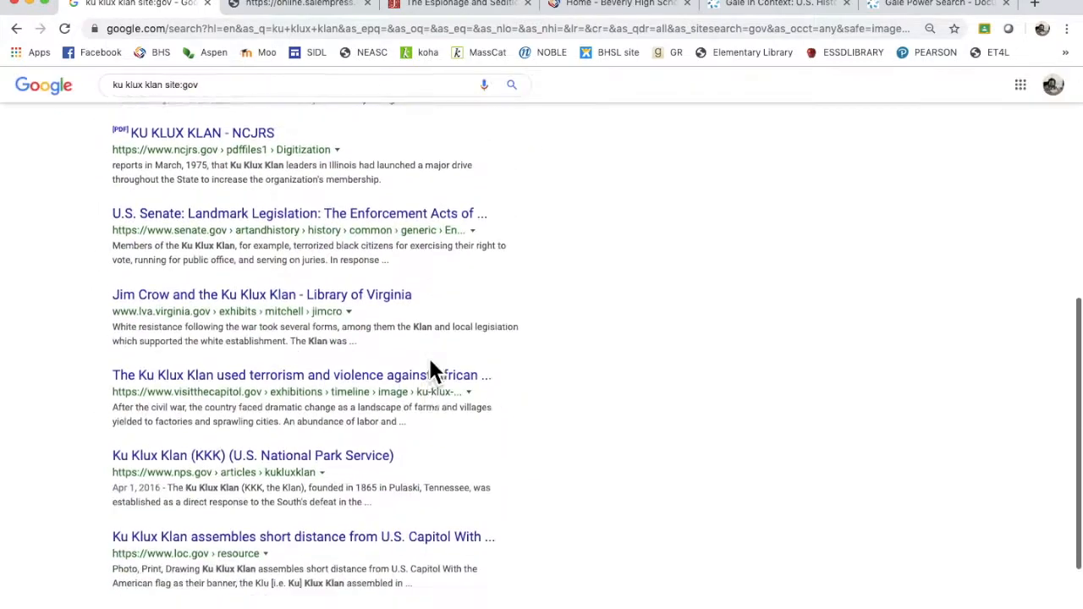
scroll("up", 3)
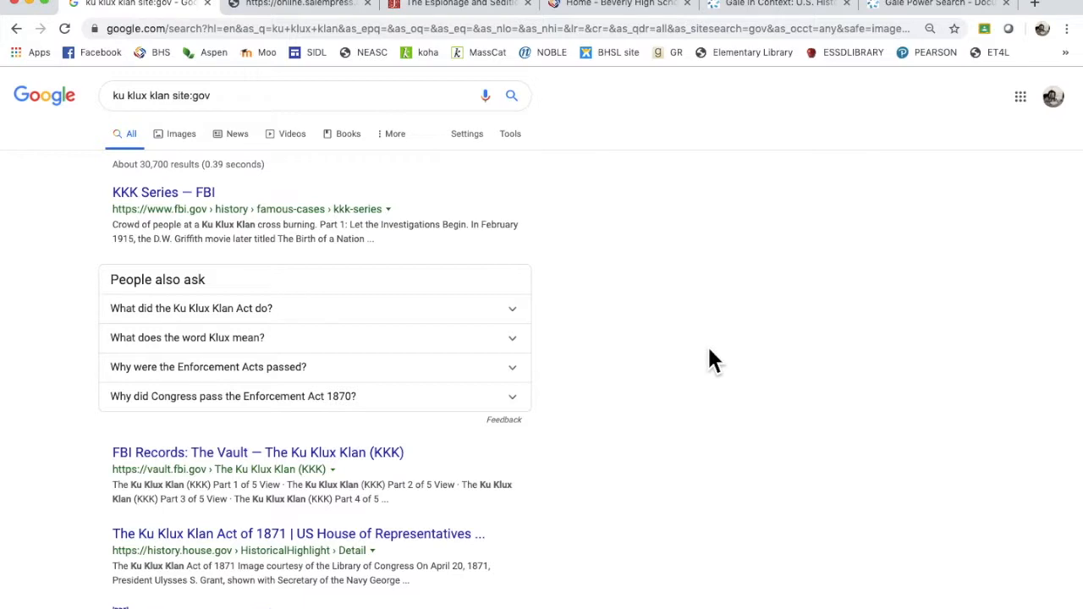
mouse_move(809, 149)
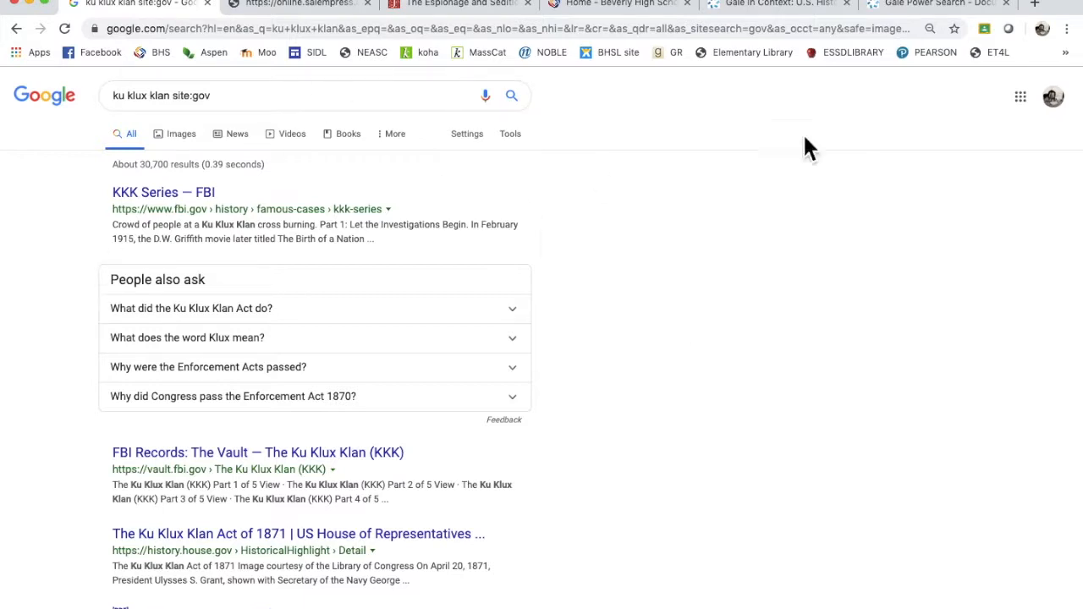
mouse_move(806, 149)
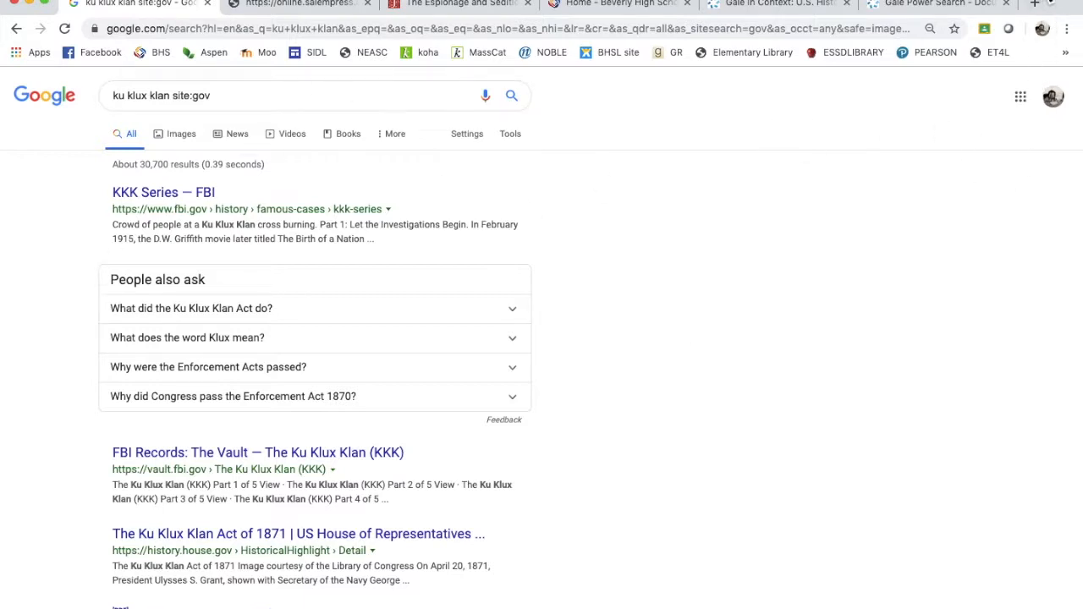